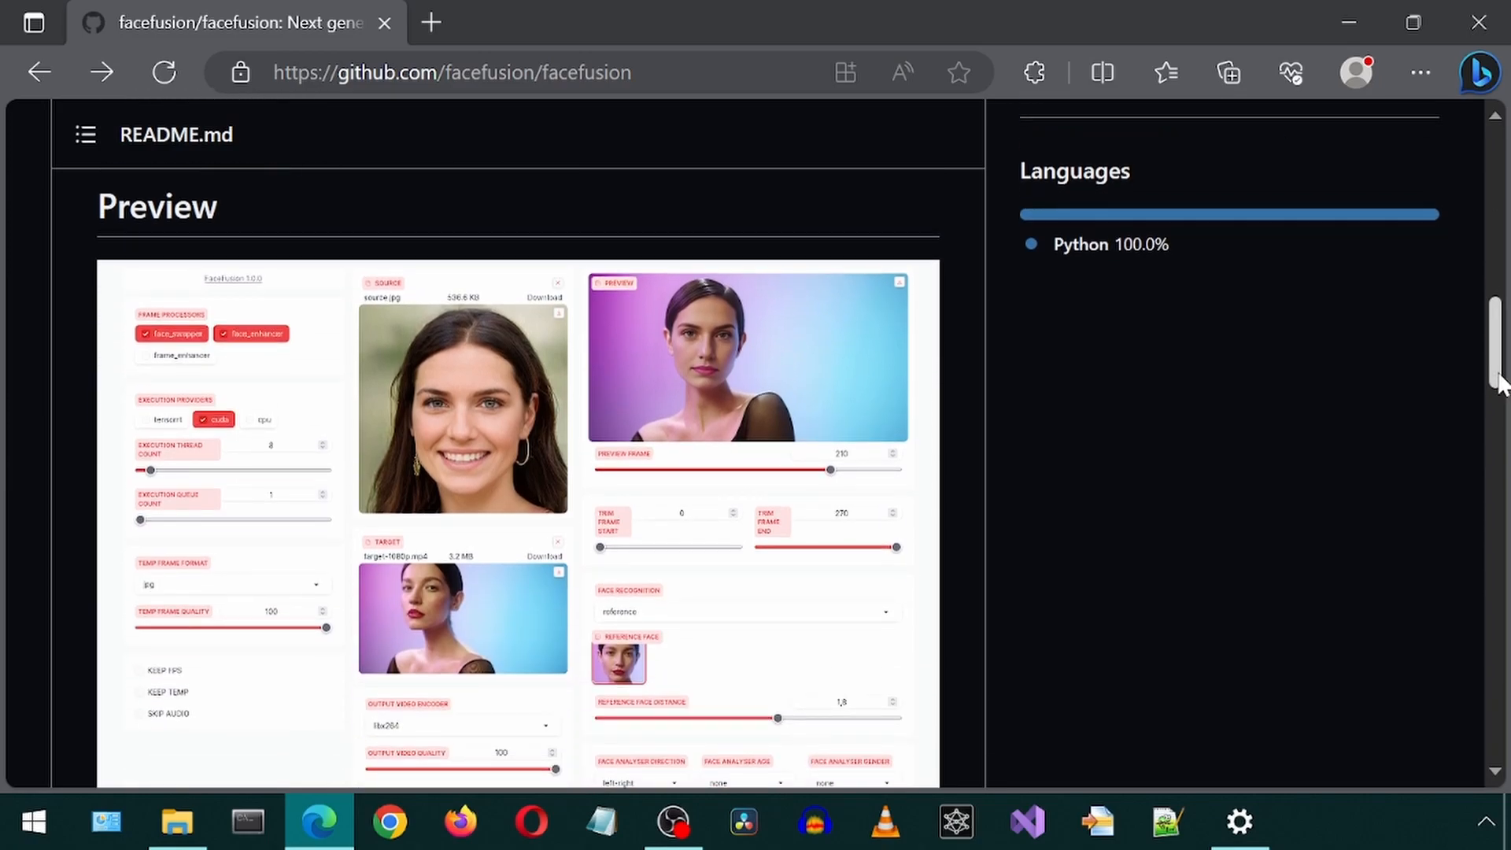
- Open the FaceFusion Basic installation docs in a new tab and show the Windows page
{"action": "scroll", "scroll_direction": "down", "scroll_amount": 3}
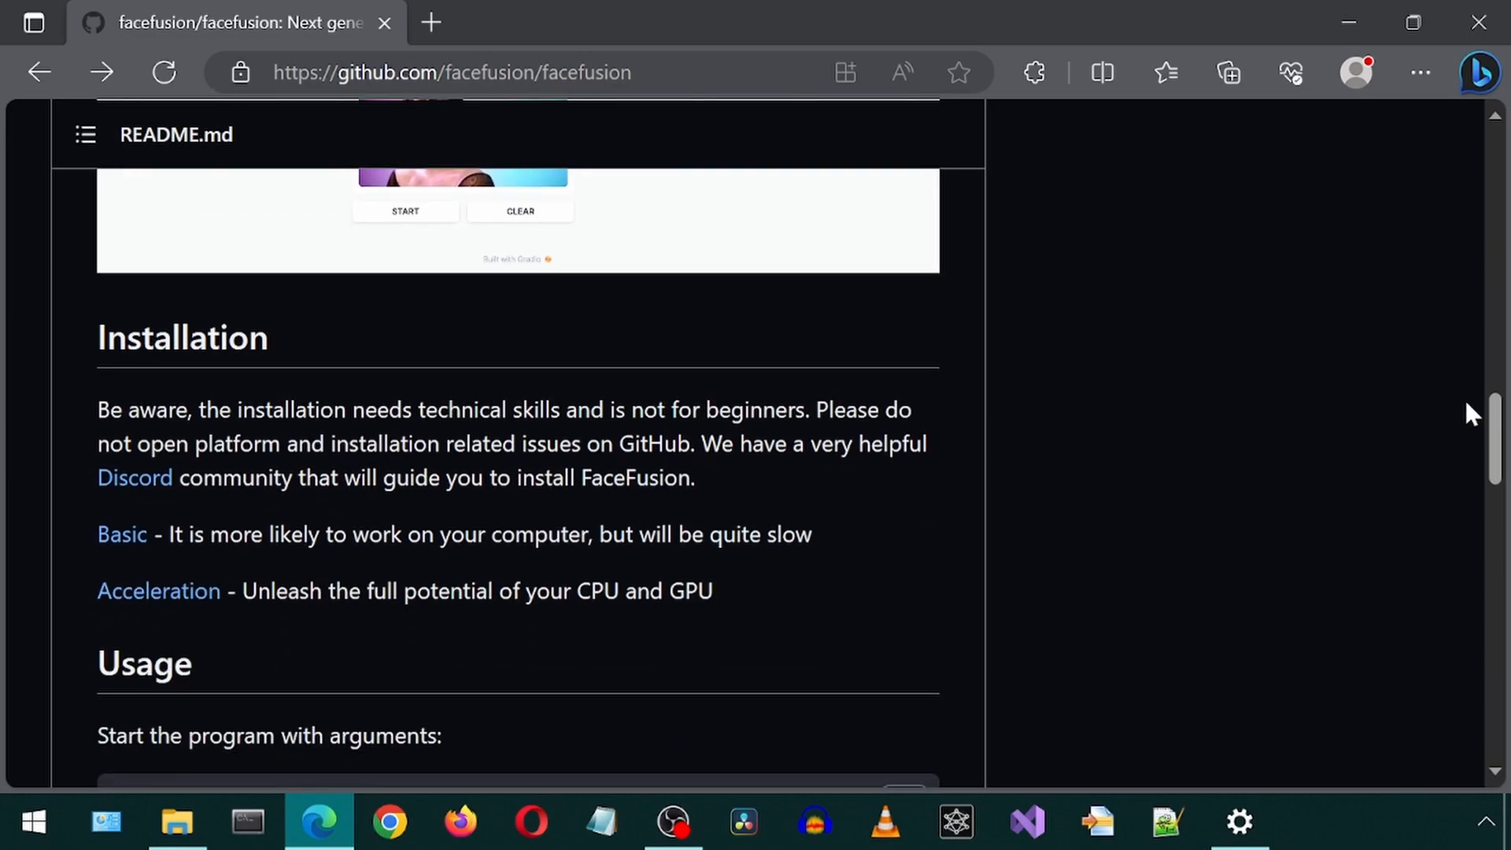
{"action": "right_click", "coordinate": [121, 534]}
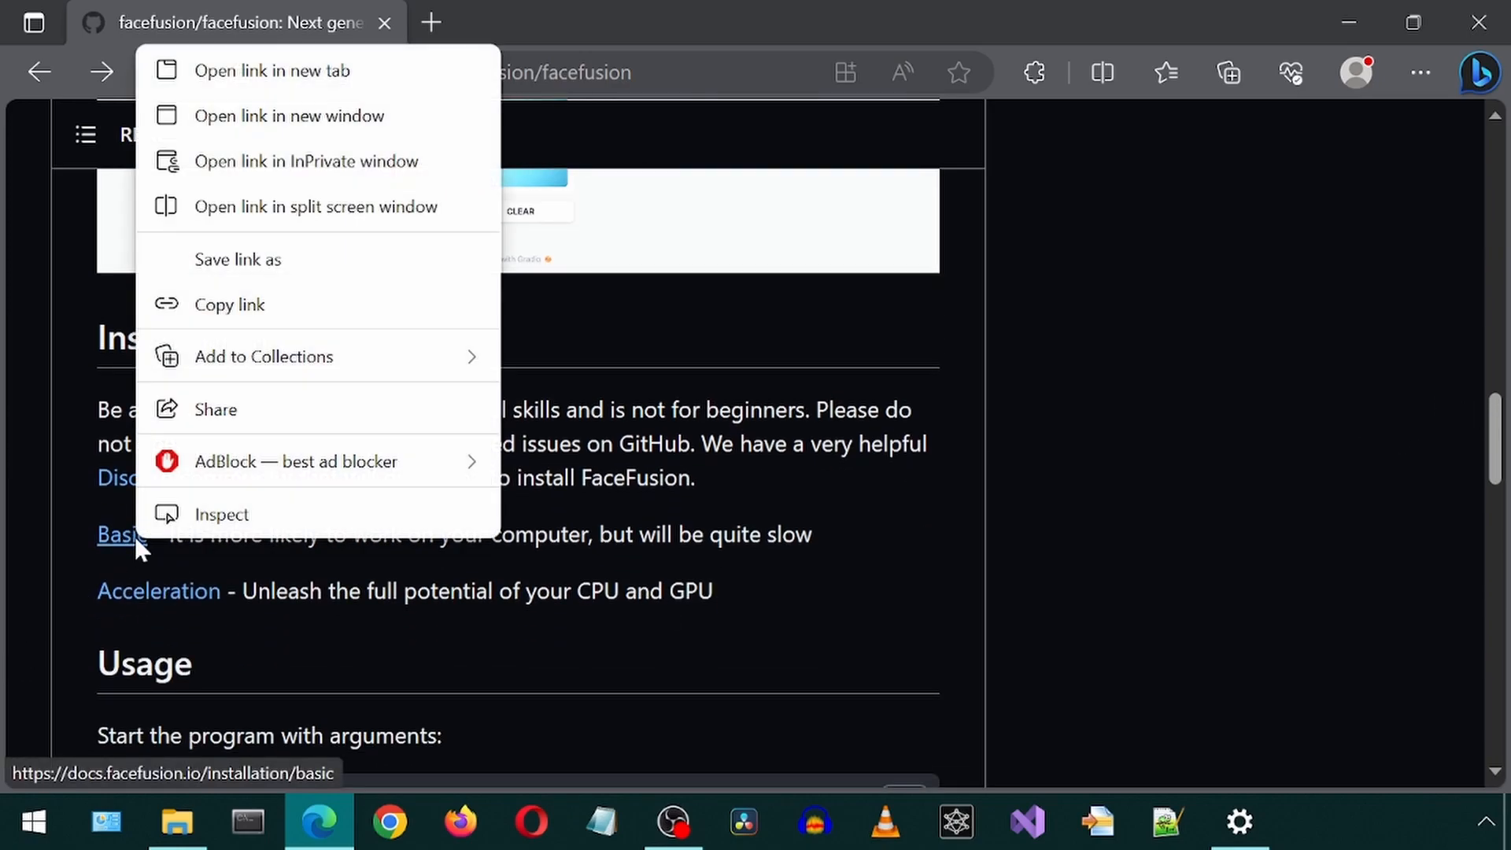
{"action": "left_click", "coordinate": [275, 69]}
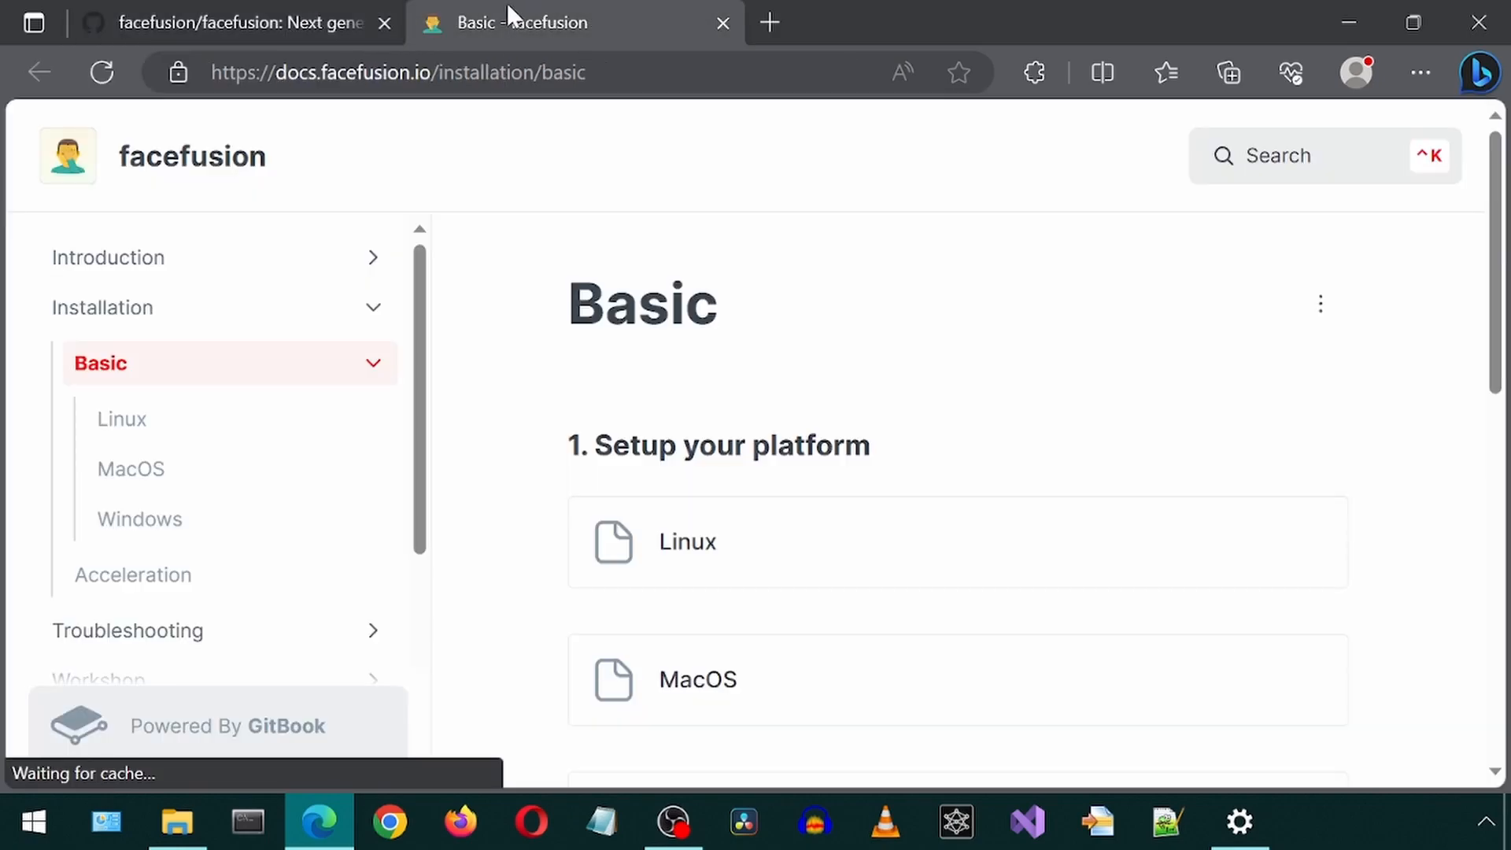
{"action": "left_click", "coordinate": [140, 519]}
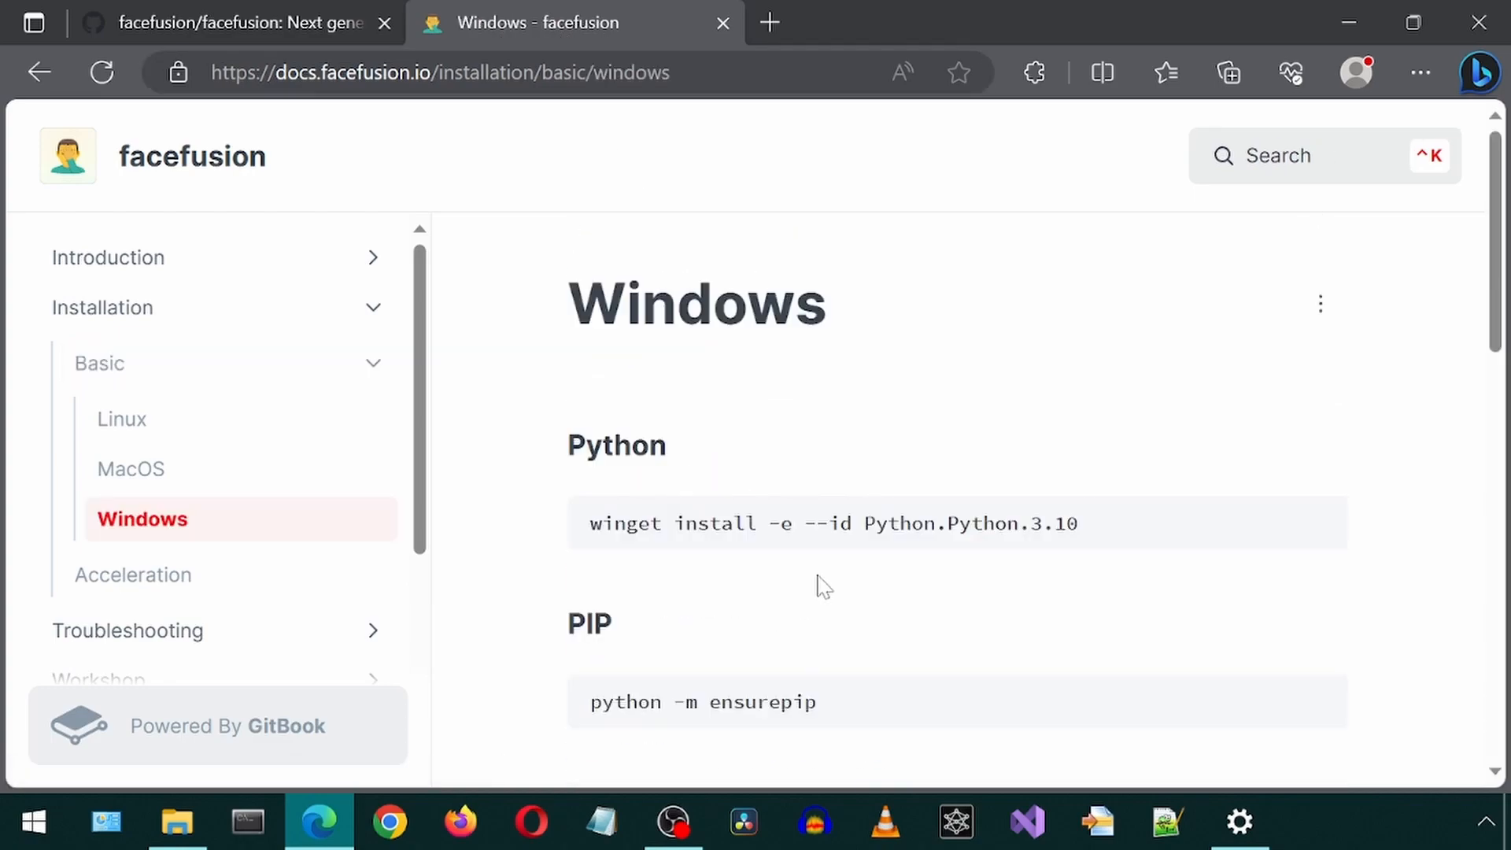
{"action": "mouse_move", "coordinate": [1000, 552]}
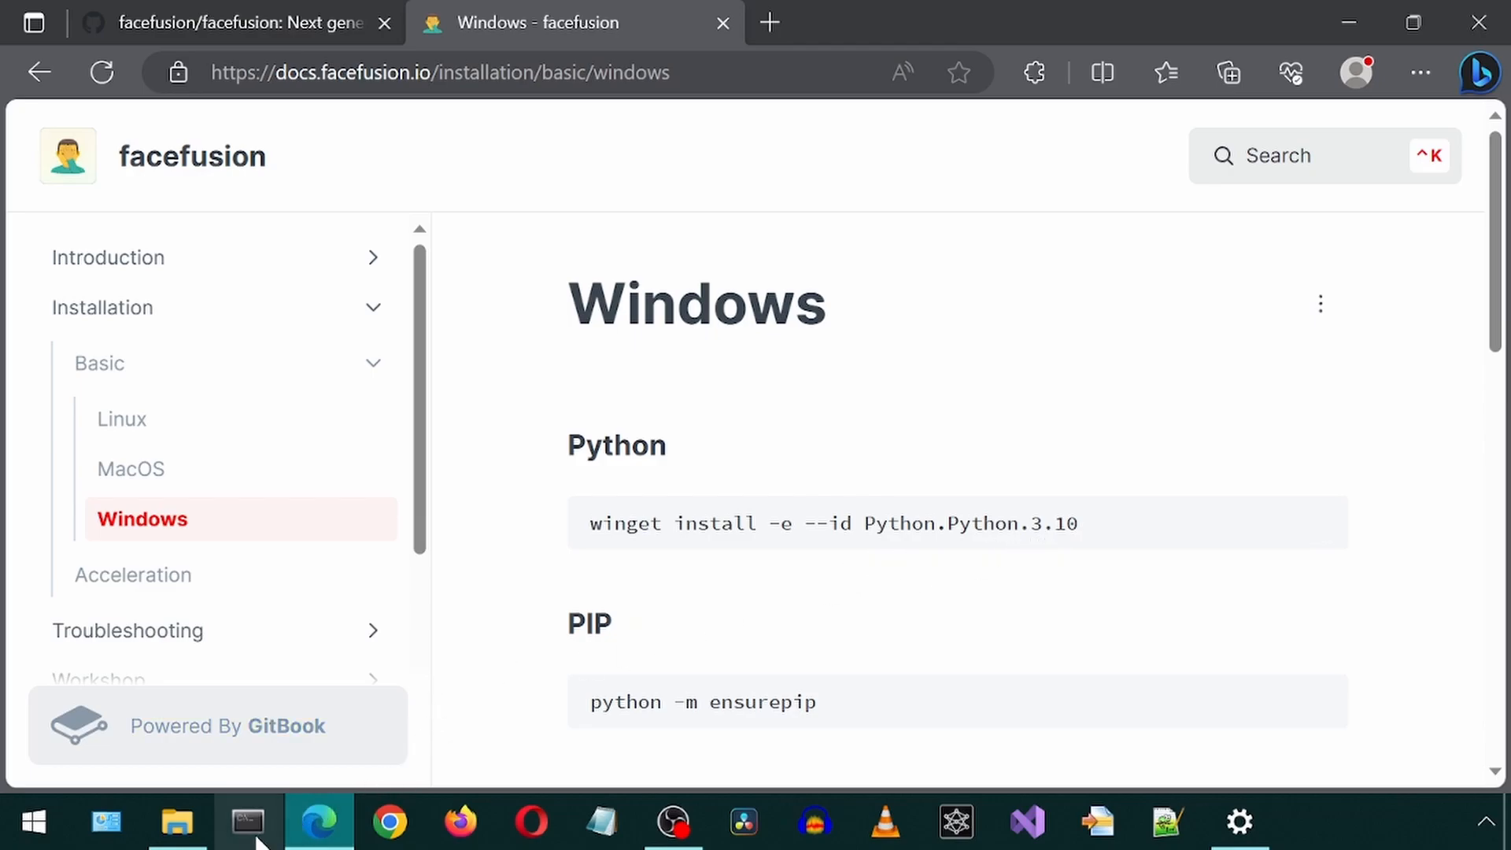
- Enter 'conda create -n facefusion python=3.10' in Anaconda Prompt
{"action": "left_click", "coordinate": [246, 821]}
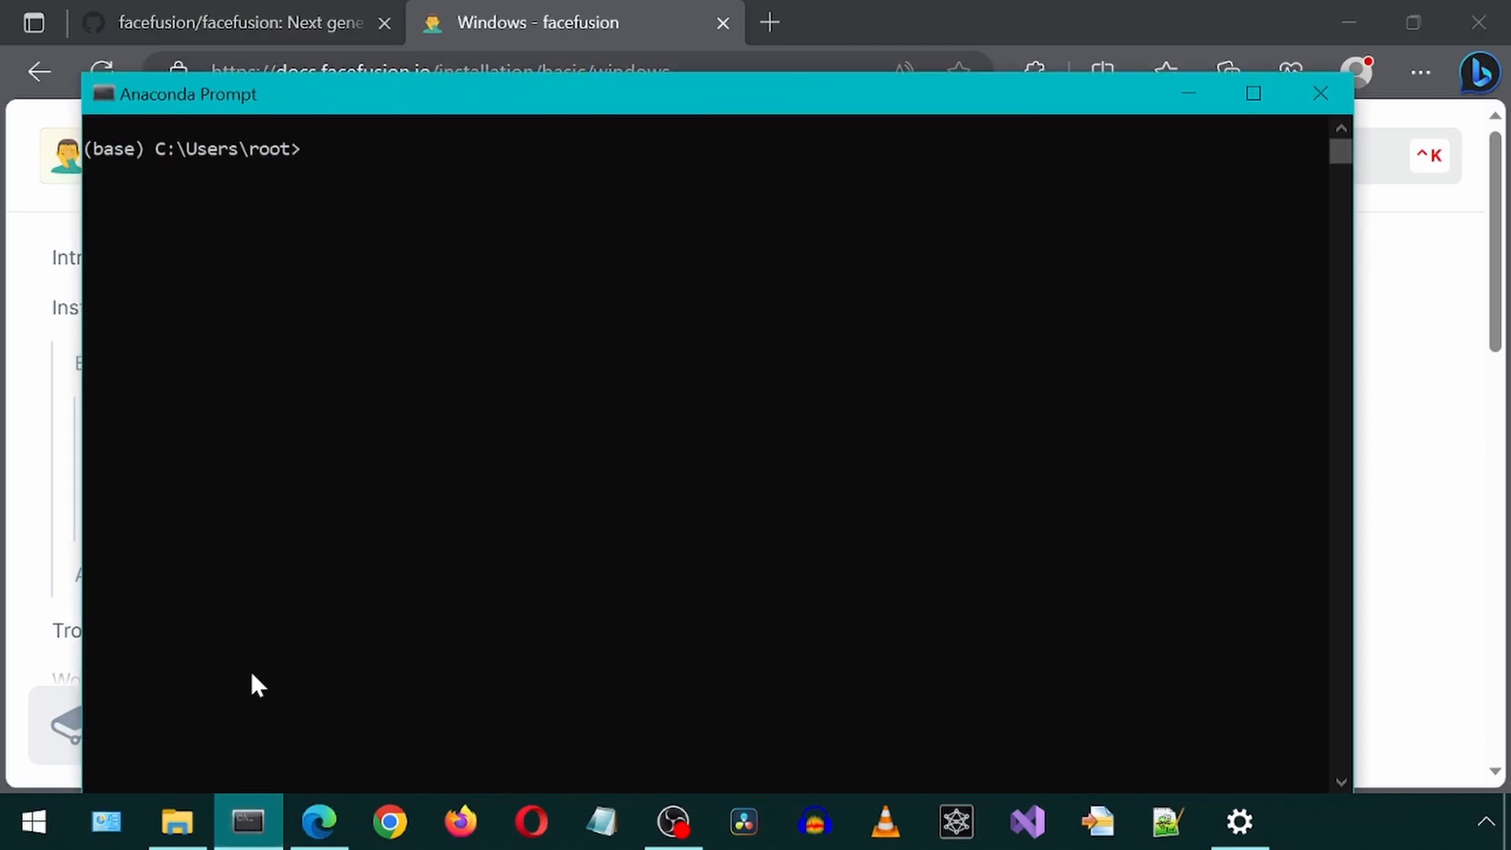
{"action": "type", "text": "conda"}
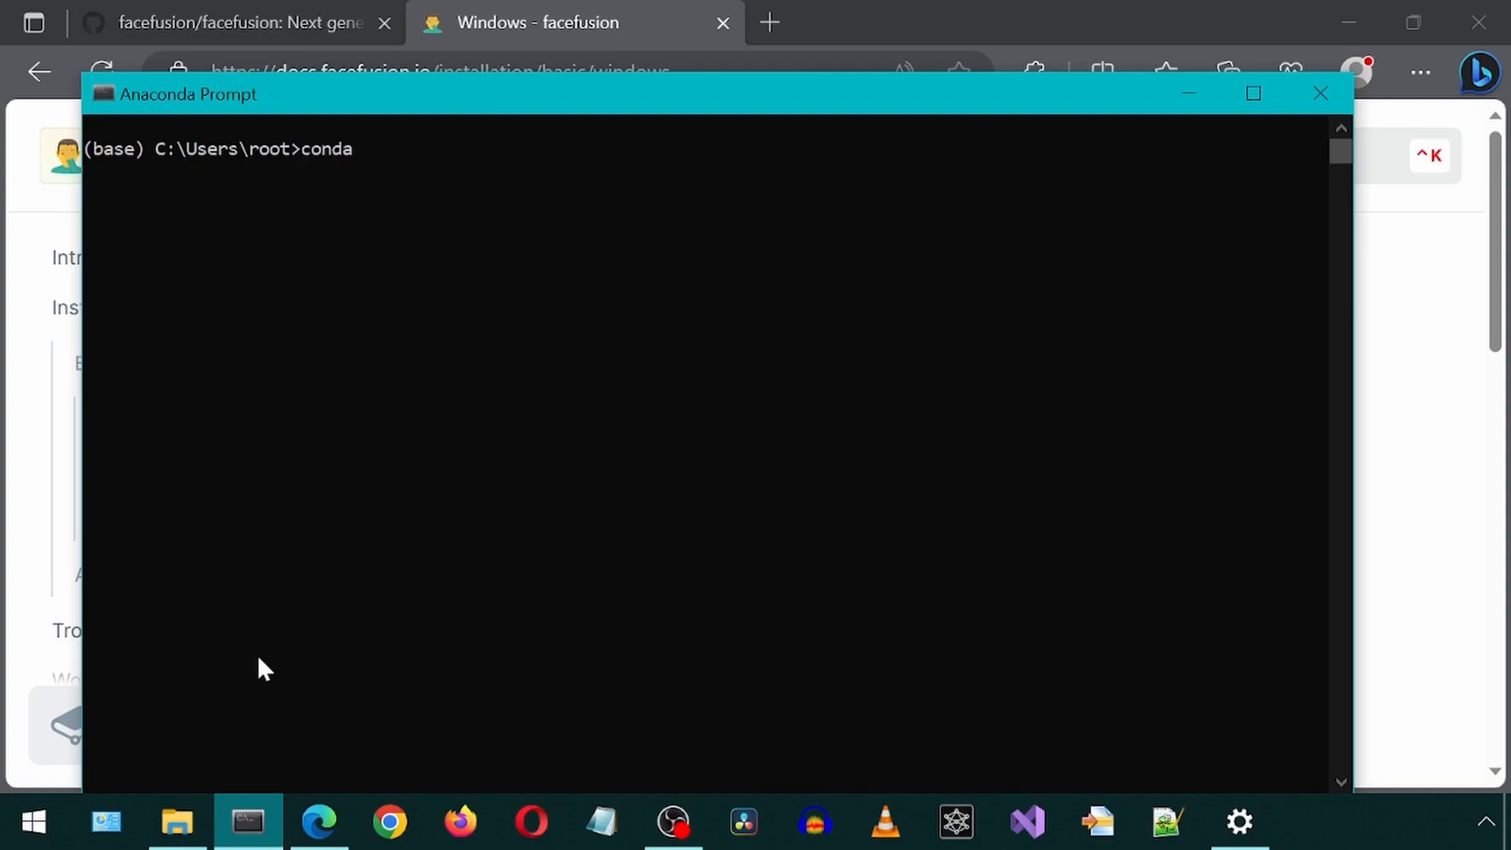
{"action": "type", "text": "create -n"}
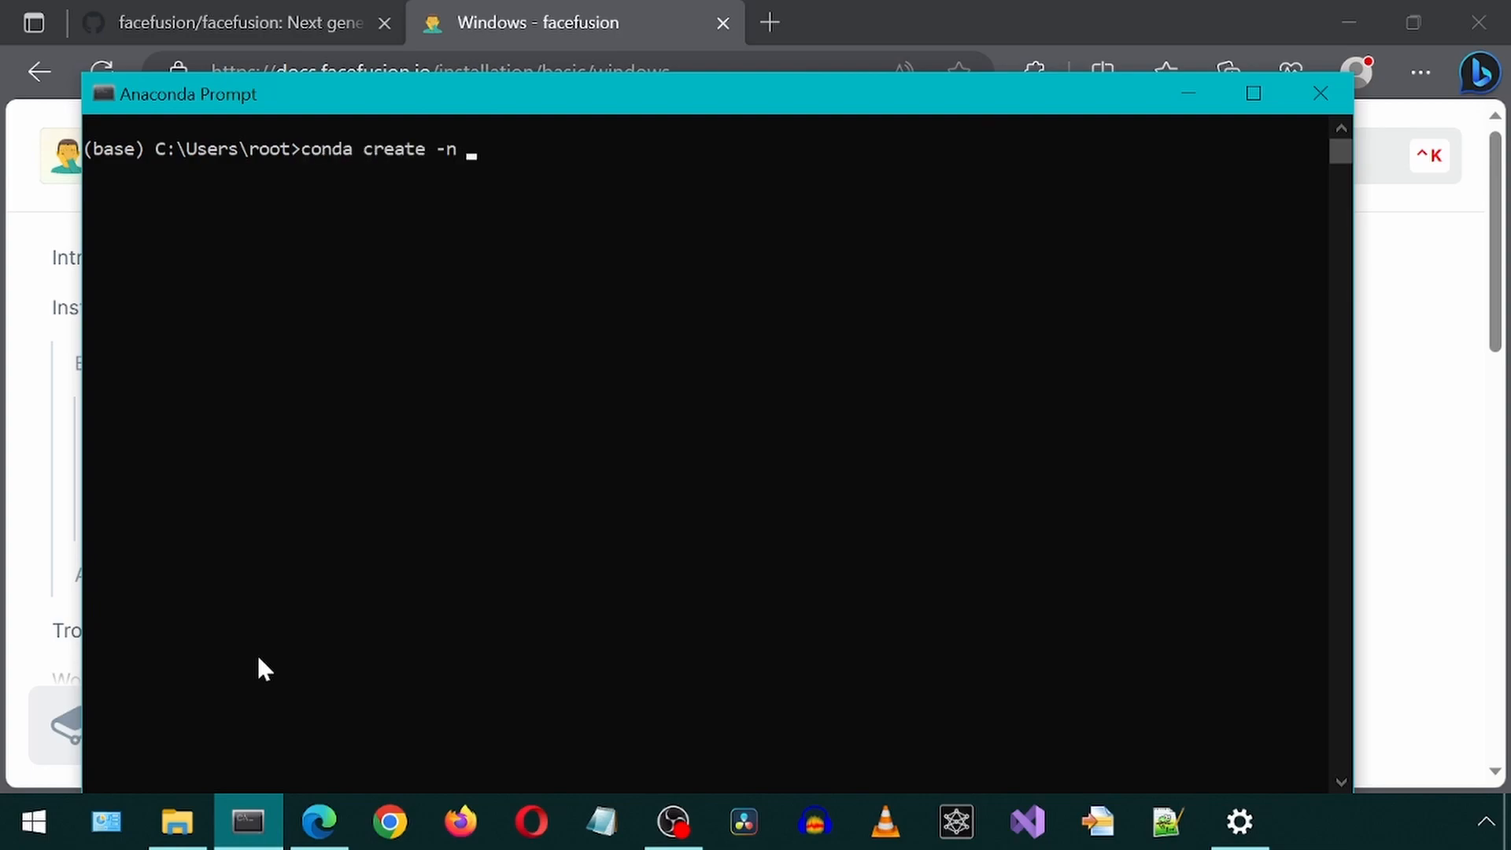
{"action": "type", "text": "facefu"}
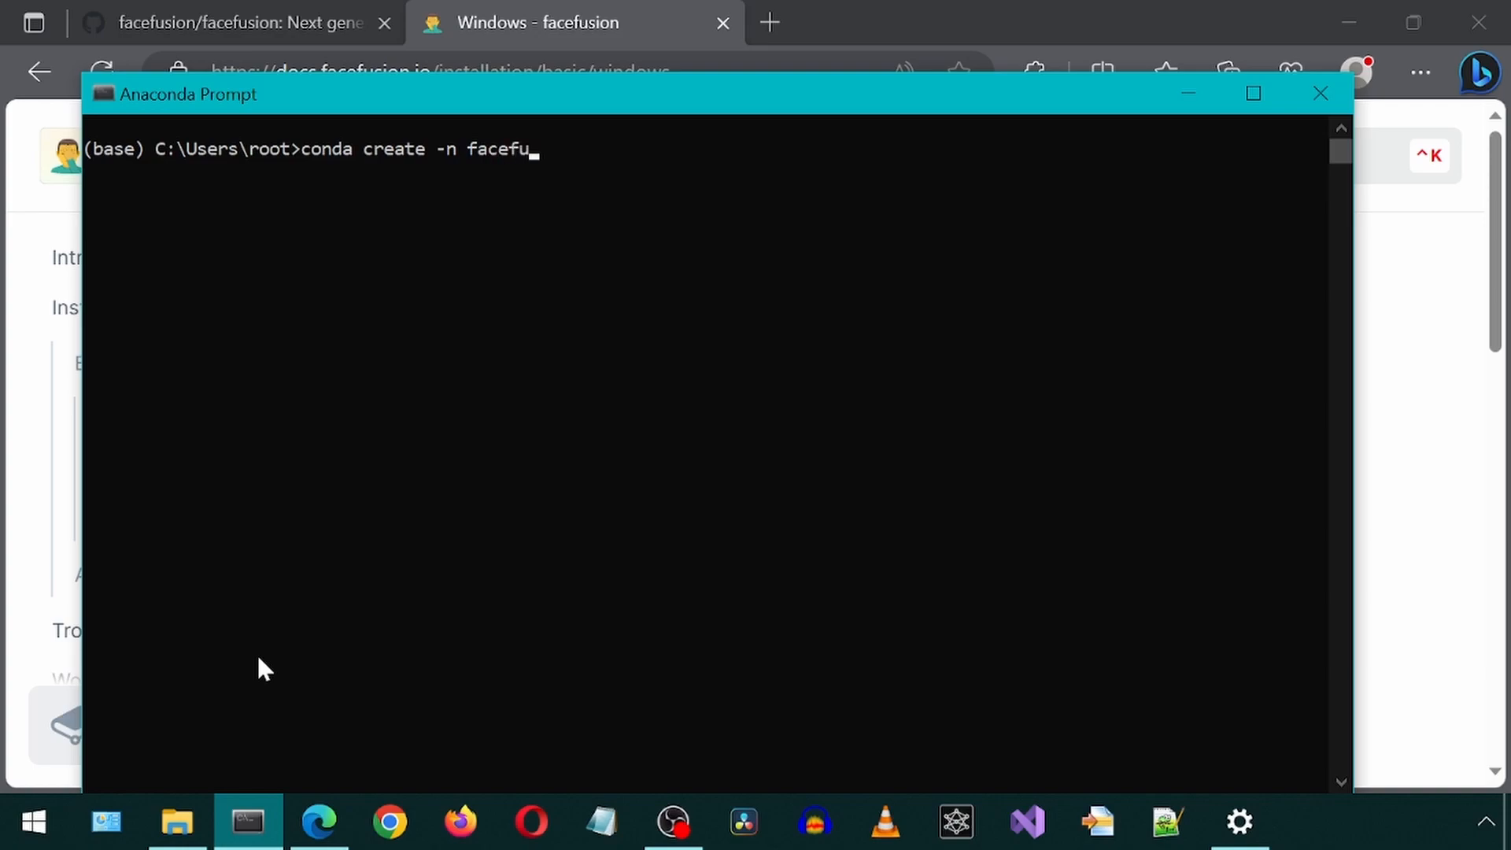
{"action": "type", "text": "sion pyth"}
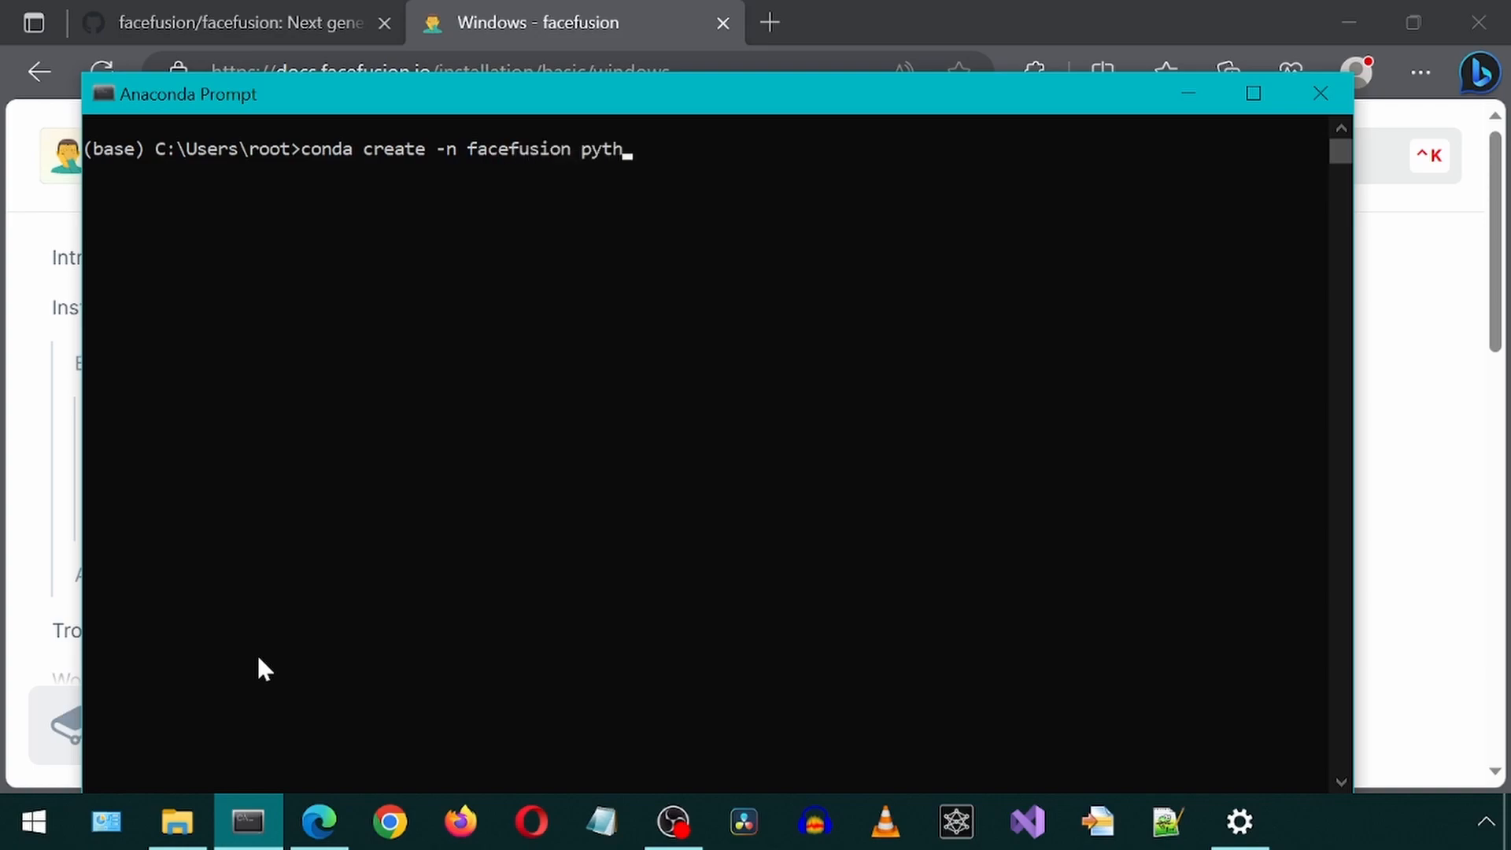
{"action": "type", "text": "on=3."}
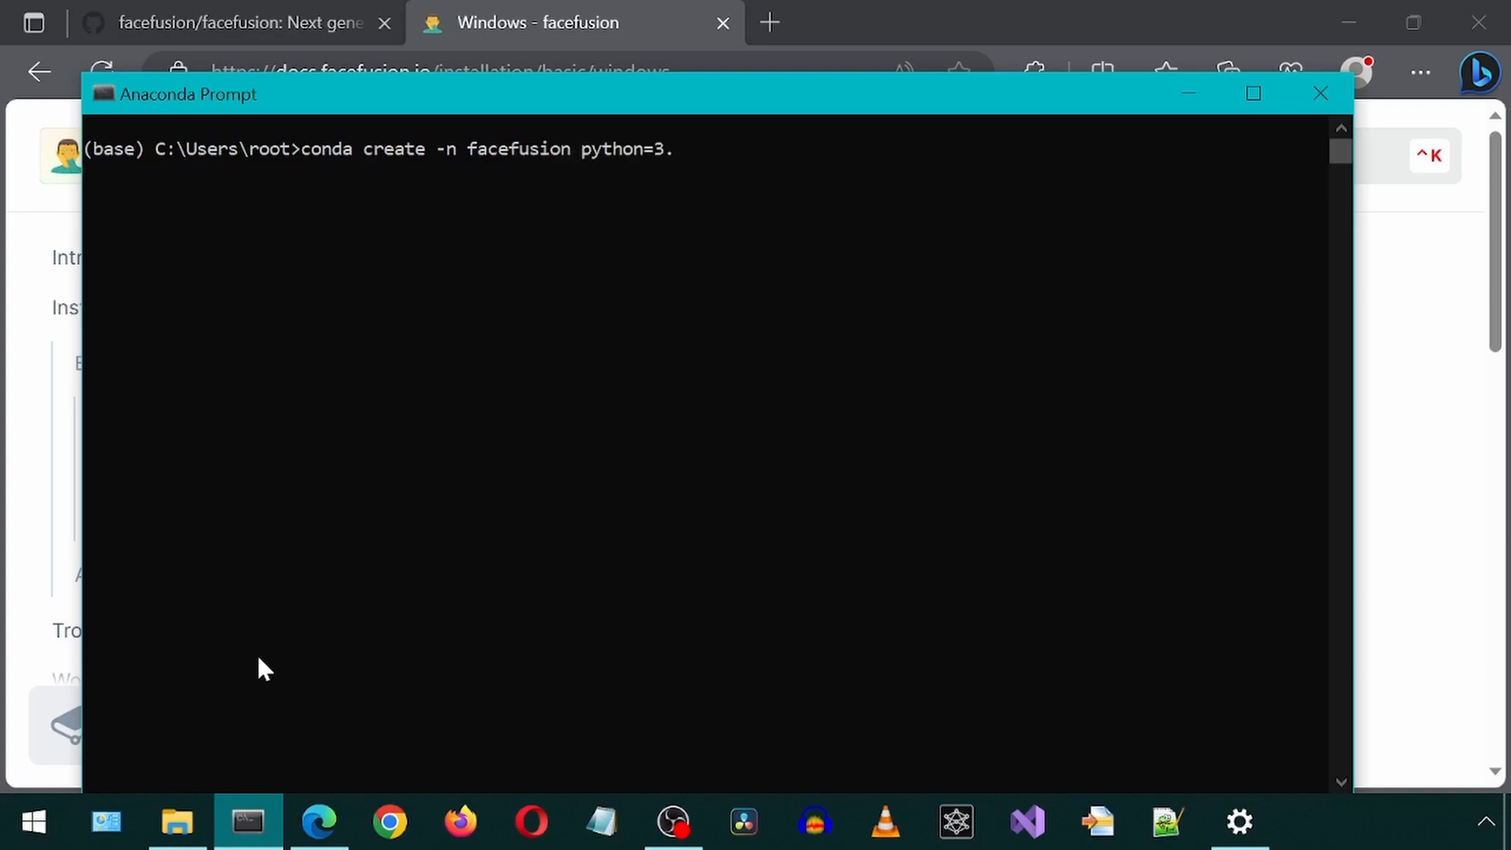
{"action": "type", "text": "10"}
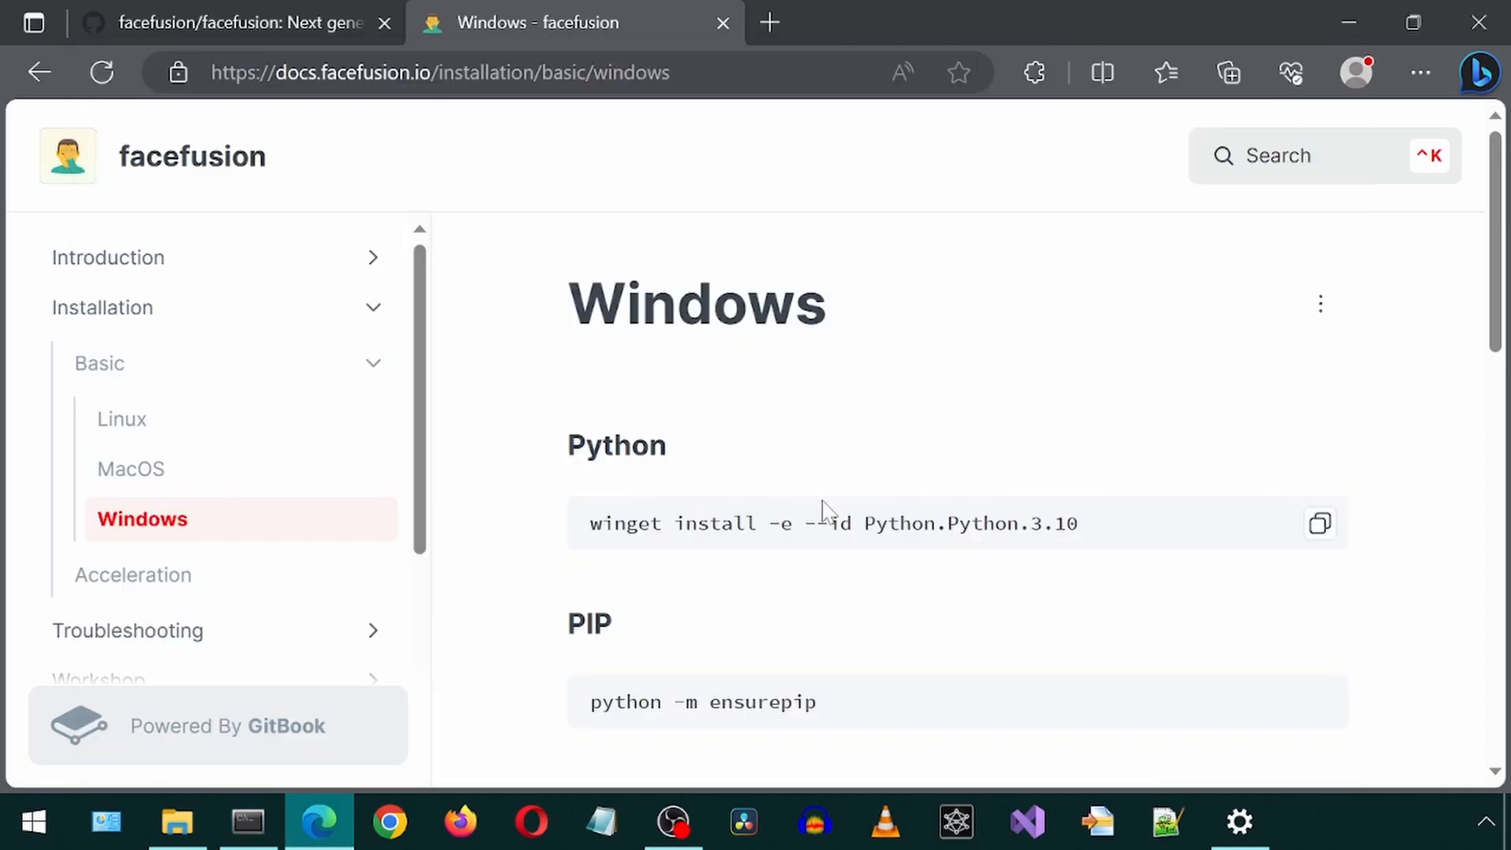
- Install ffmpeg from conda-forge into the activated facefusion environment
{"action": "scroll", "scroll_direction": "down", "scroll_amount": 3}
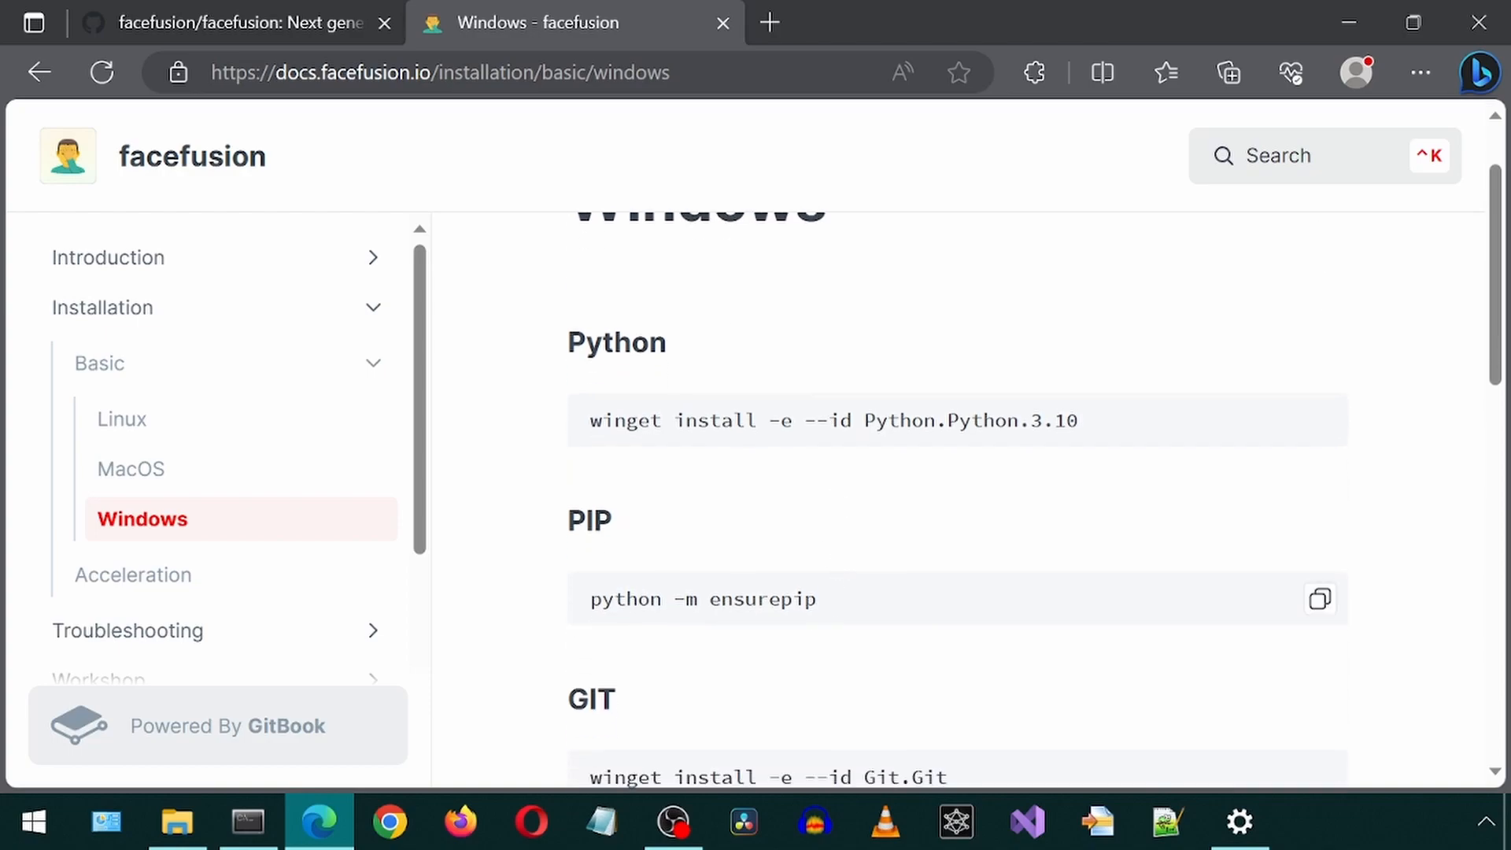
{"action": "mouse_move", "coordinate": [831, 609]}
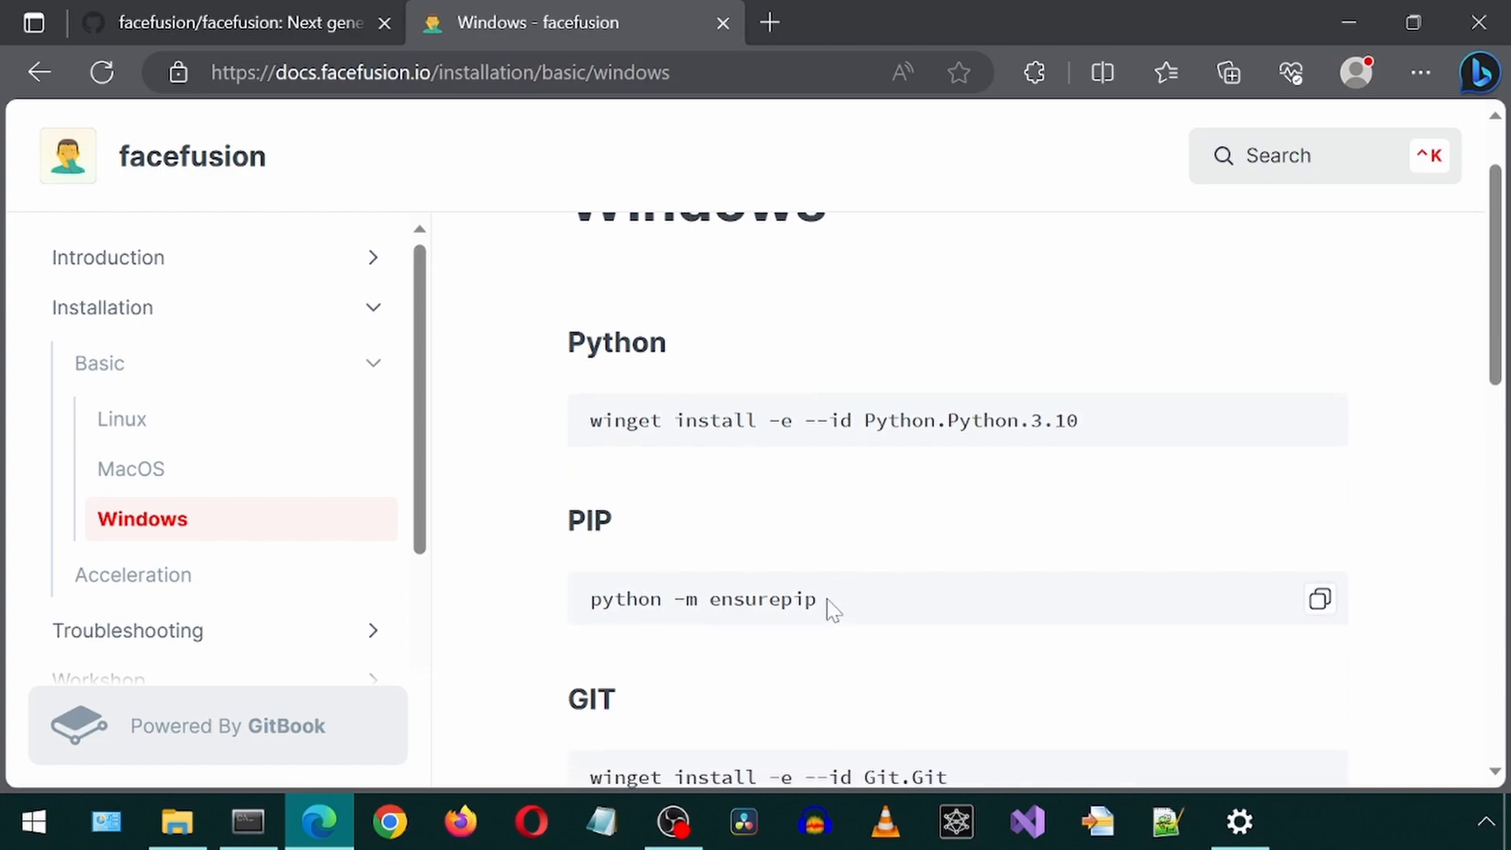
{"action": "scroll", "scroll_direction": "down", "scroll_amount": 3}
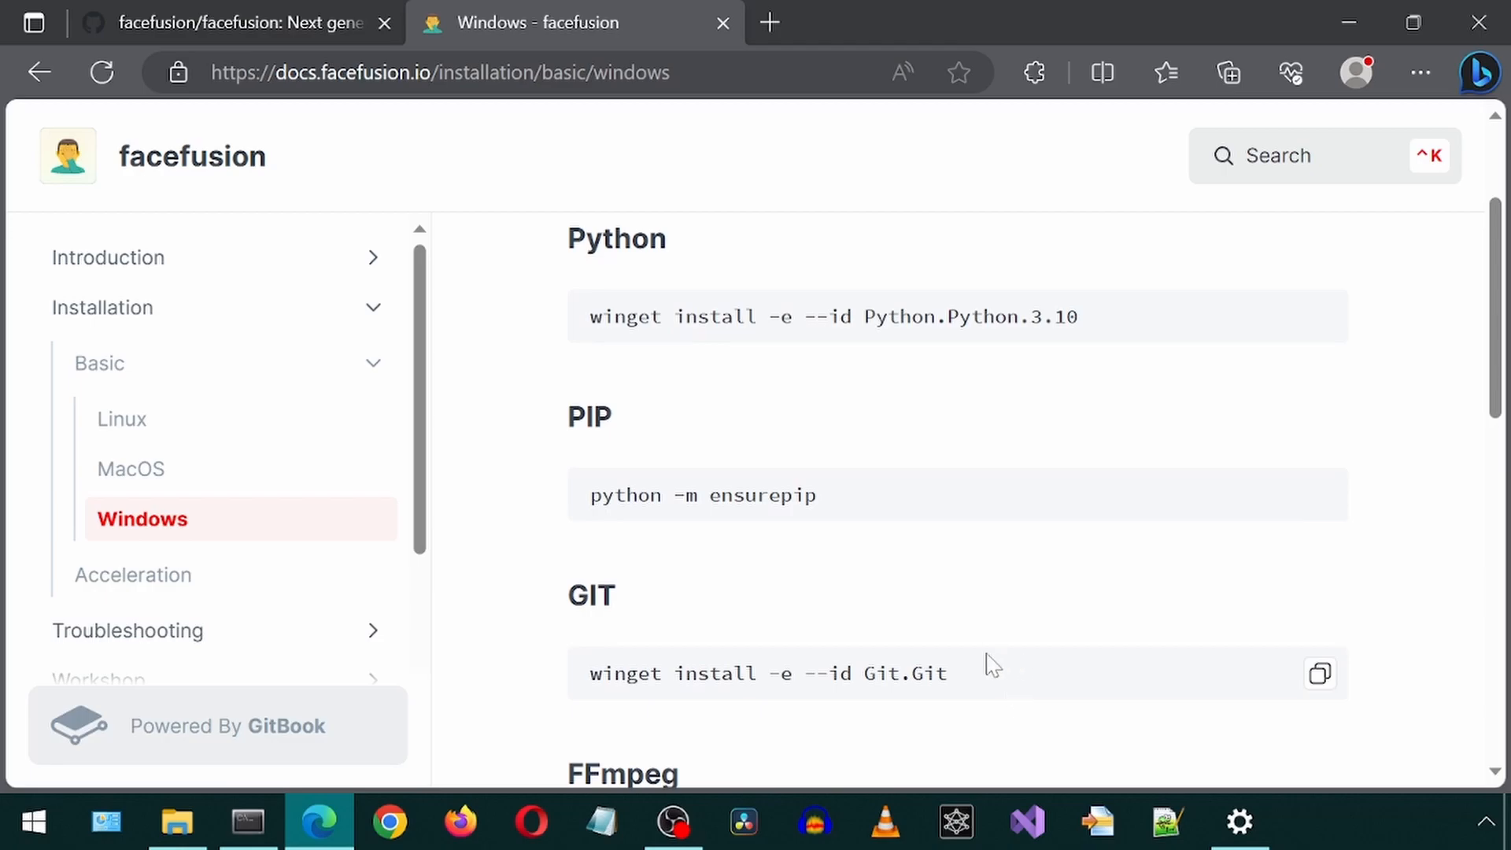
{"action": "scroll", "scroll_direction": "down", "scroll_amount": 3}
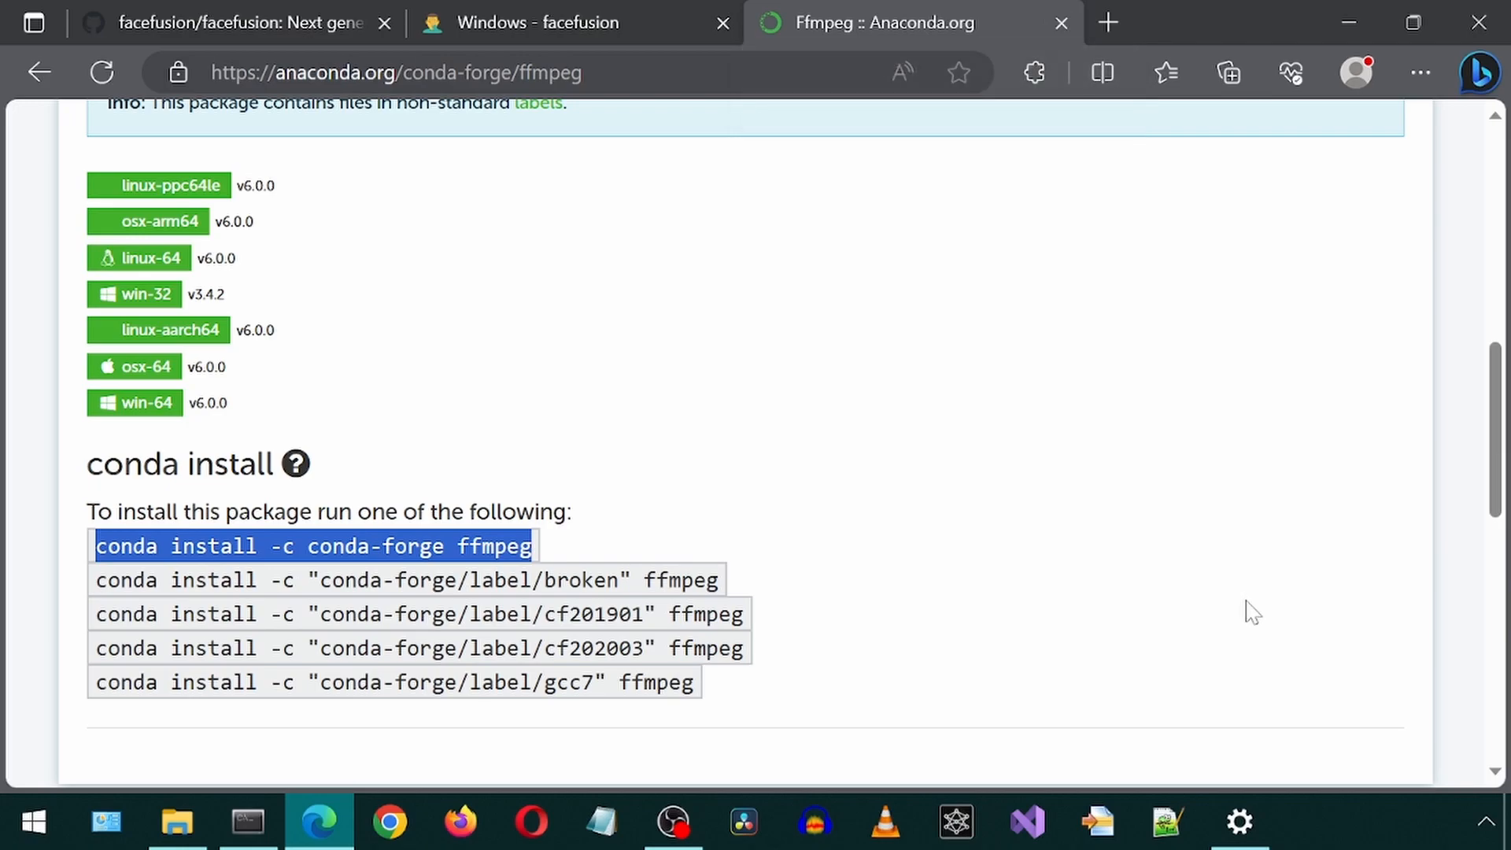
{"action": "mouse_move", "coordinate": [778, 511]}
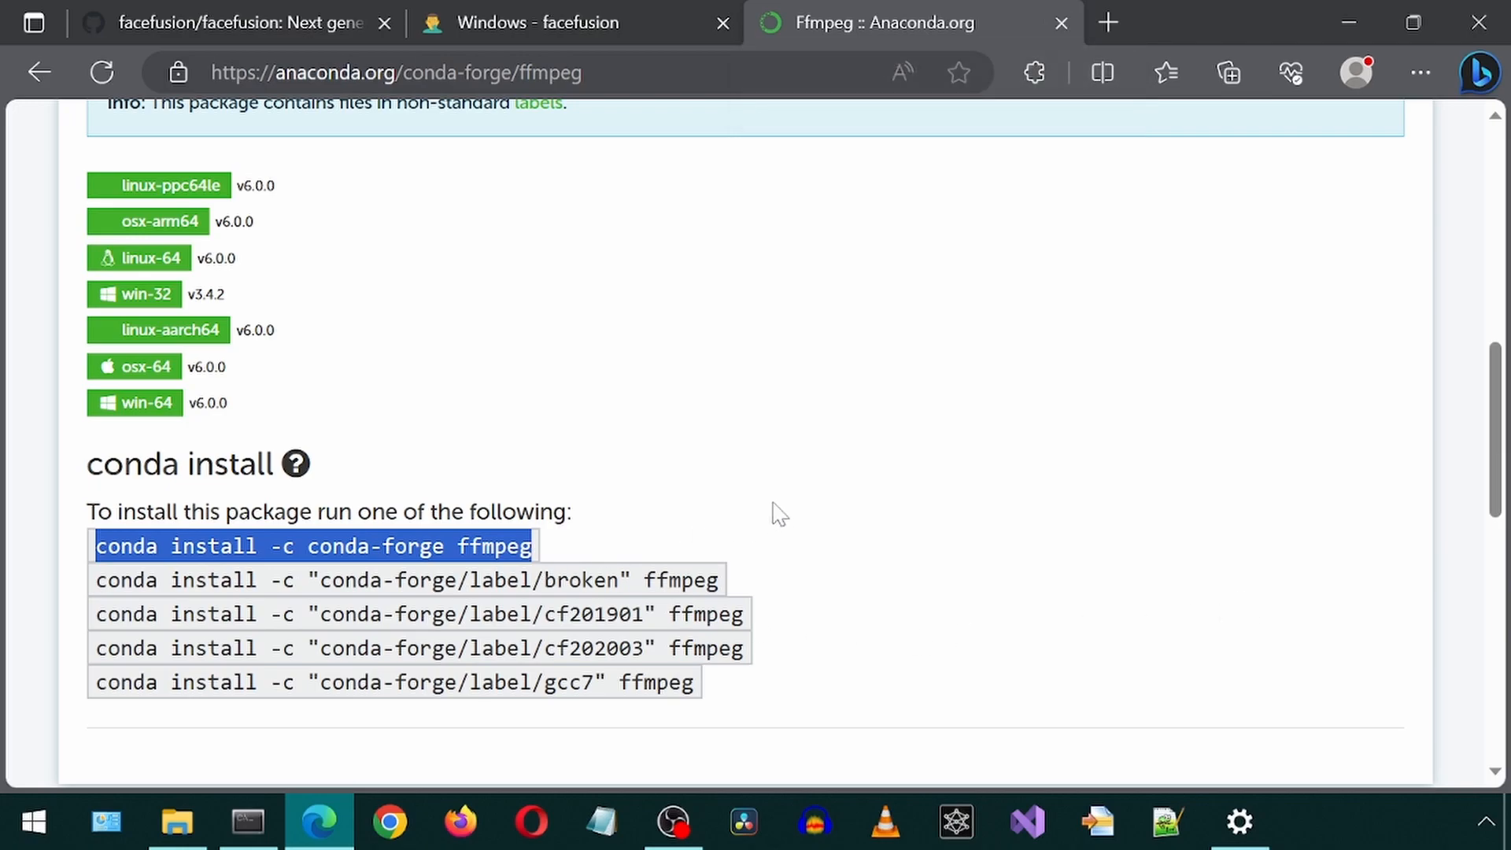
{"action": "left_click", "coordinate": [247, 820]}
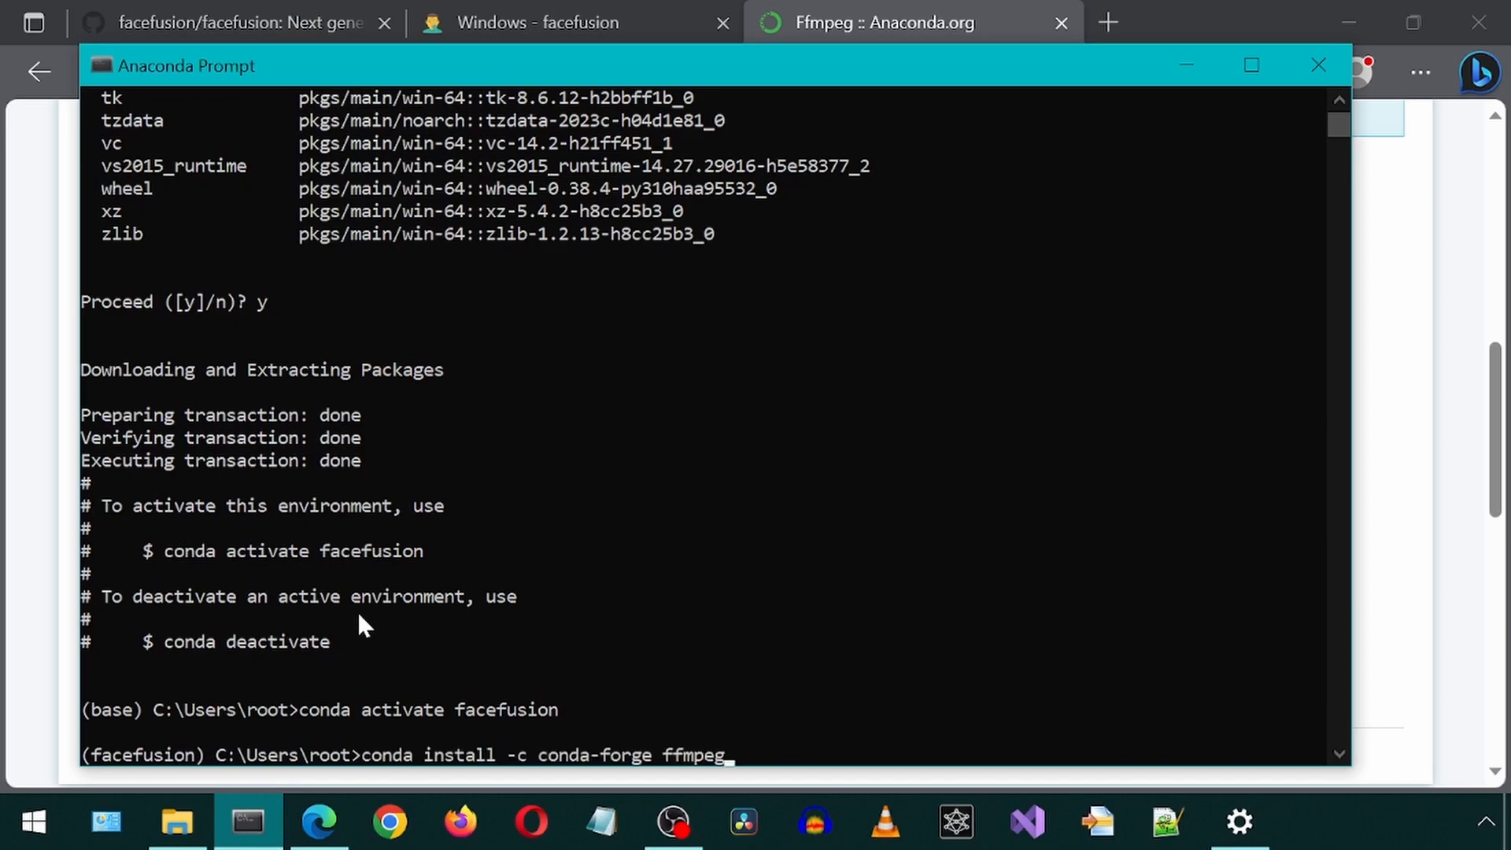
{"action": "key", "text": "Return"}
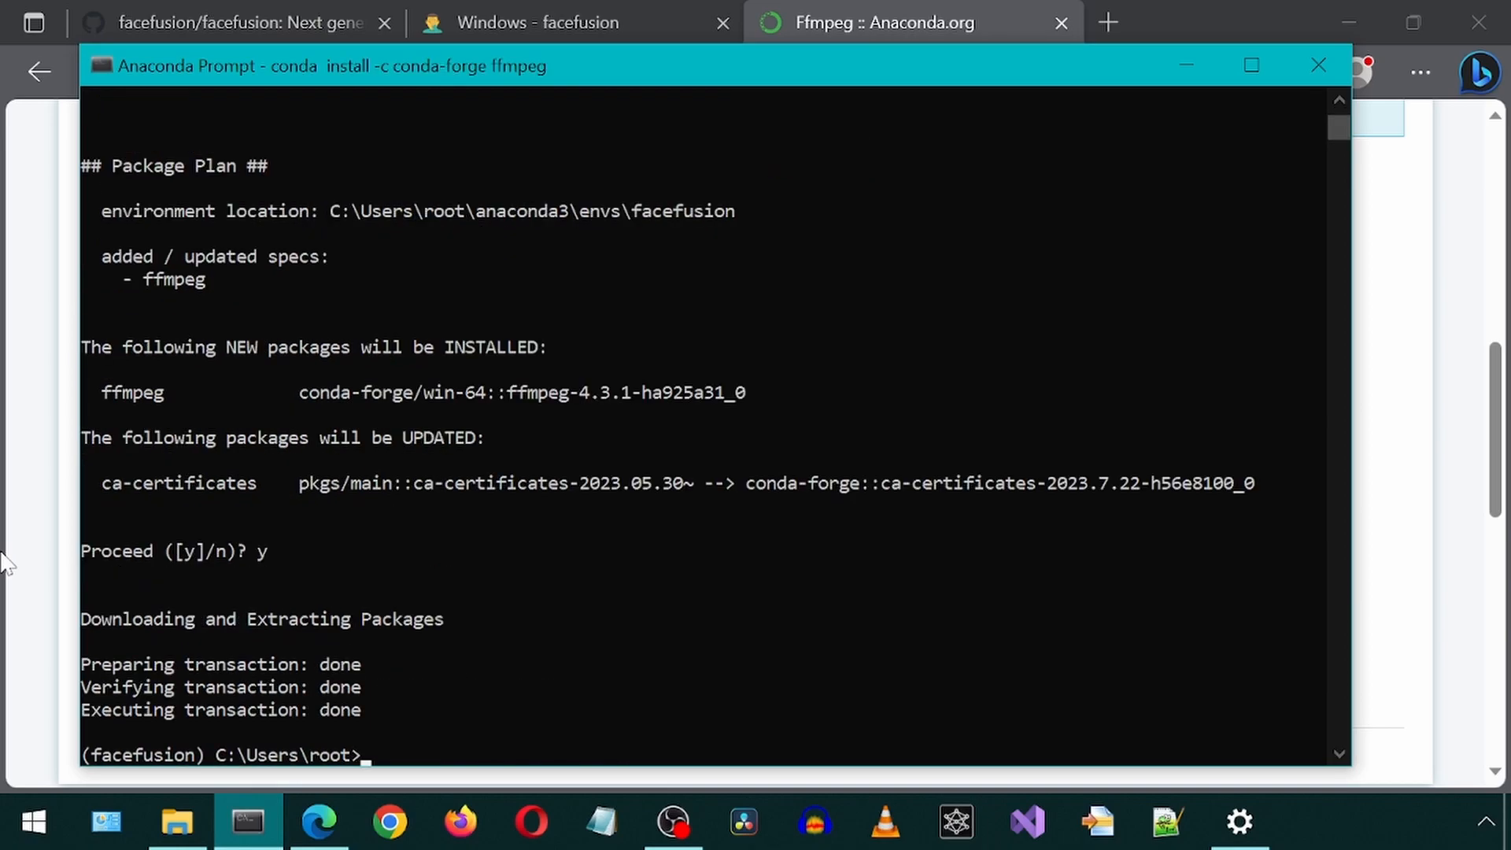
- Return to the Basic installation docs at step 2, cloning the repository
{"action": "left_click", "coordinate": [537, 22]}
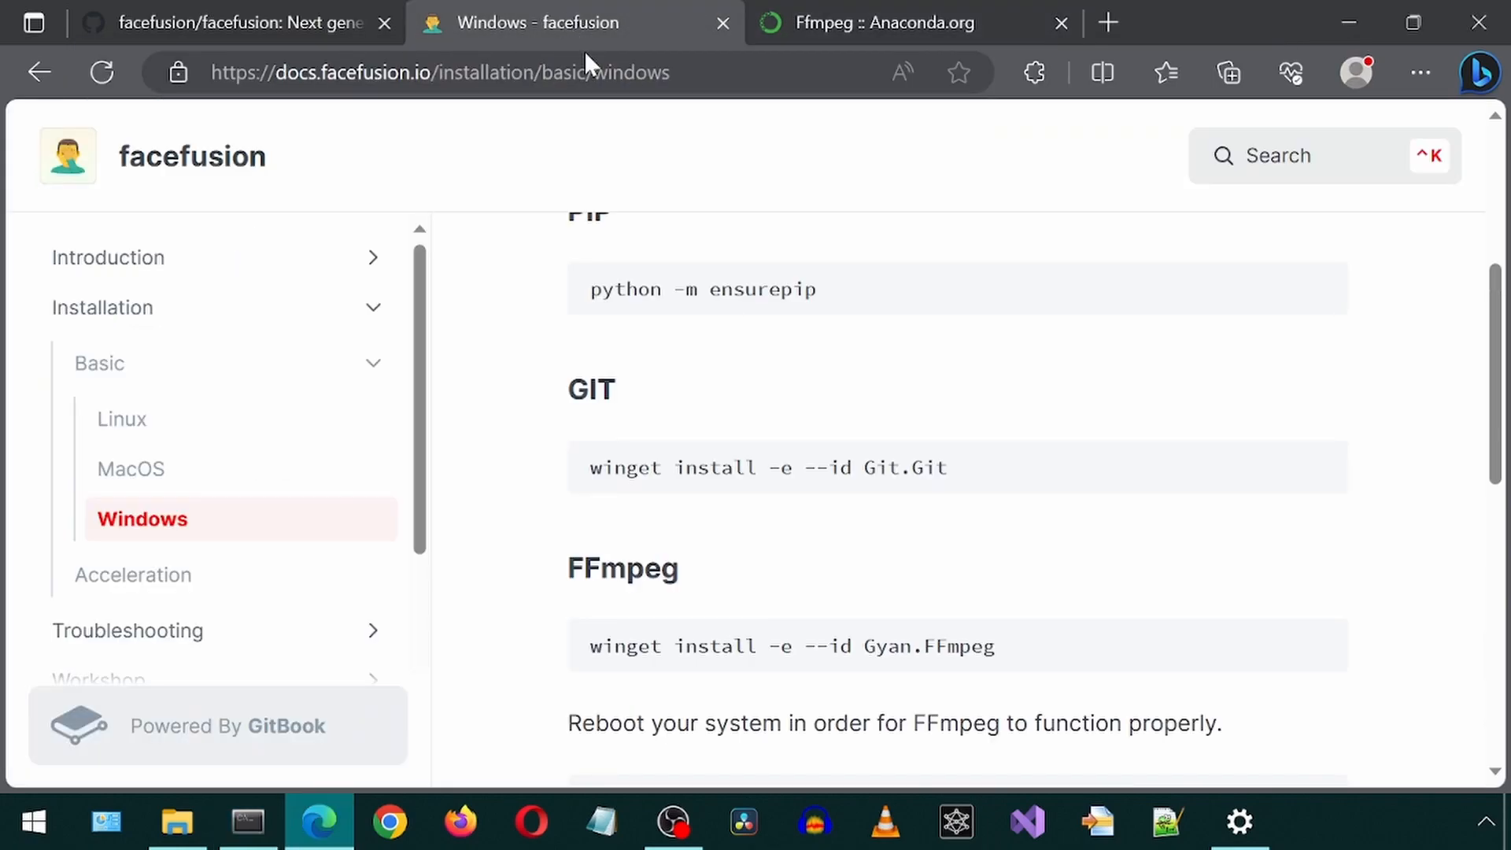
{"action": "scroll", "scroll_direction": "down", "scroll_amount": 3}
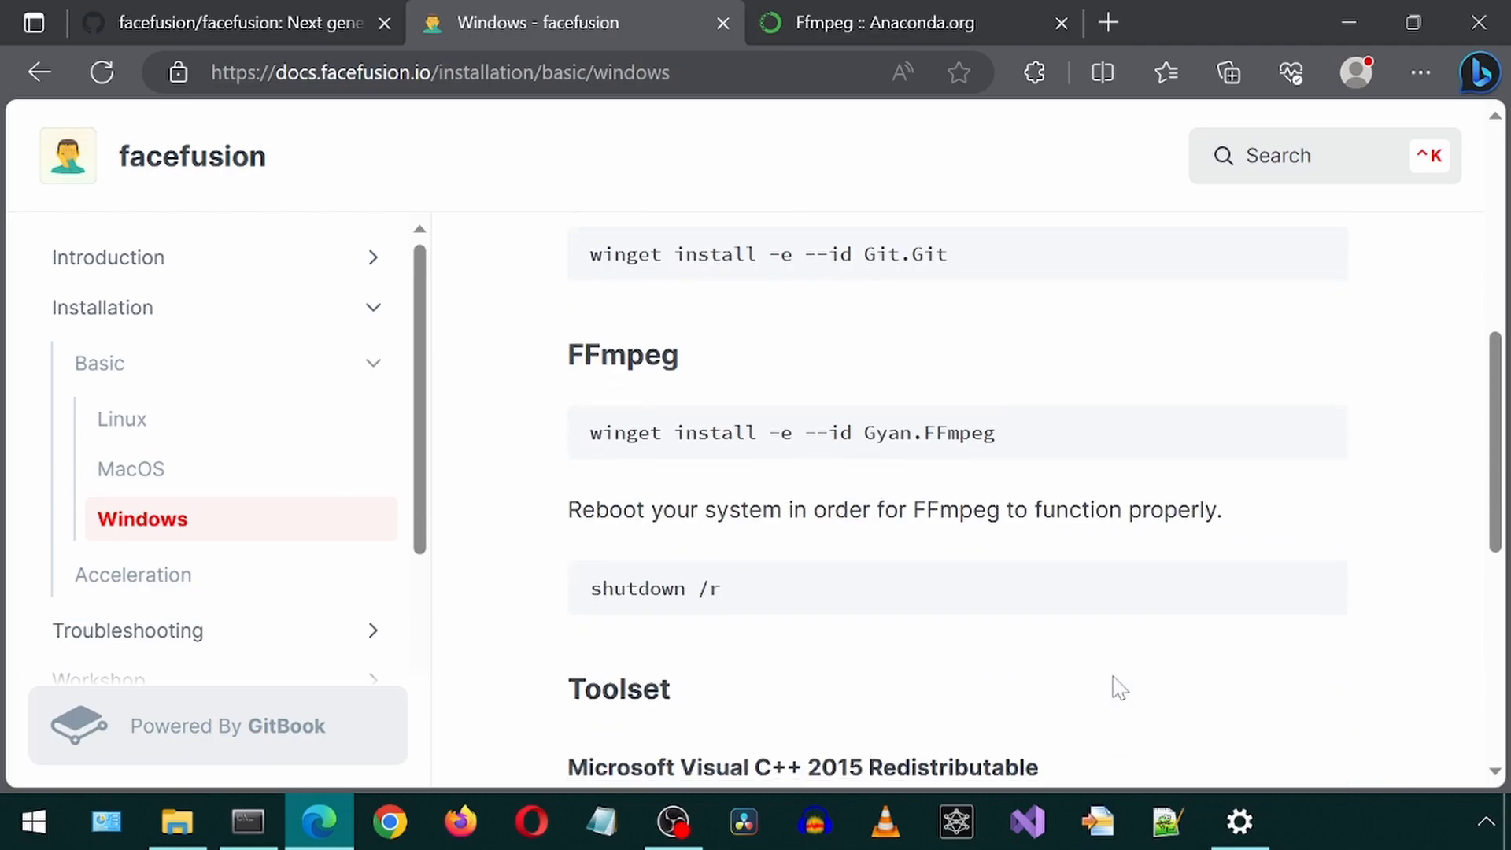
{"action": "scroll", "scroll_direction": "down", "scroll_amount": 3}
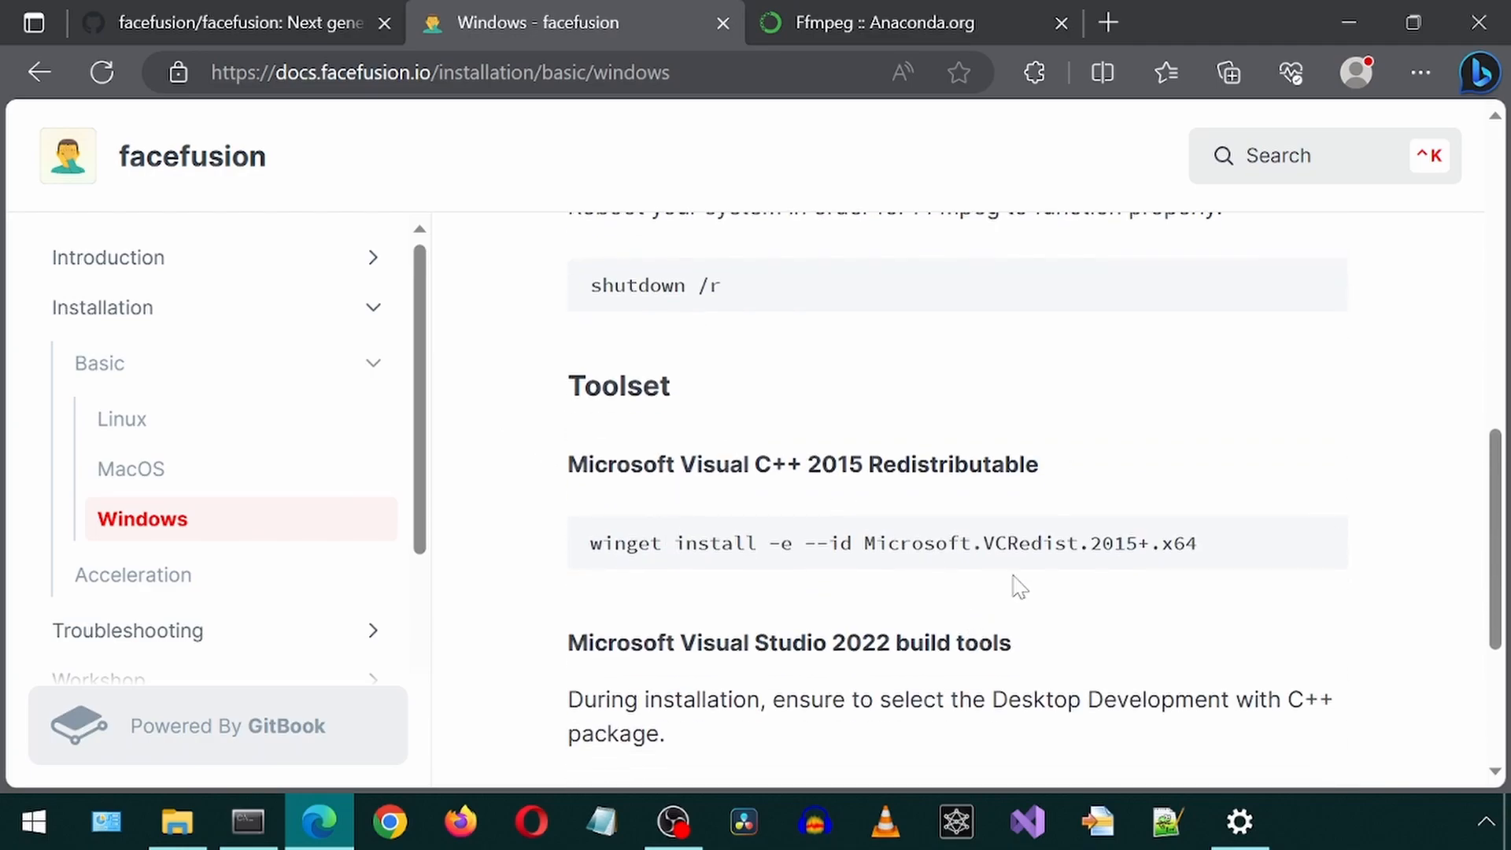
{"action": "scroll", "scroll_direction": "down", "scroll_amount": 3}
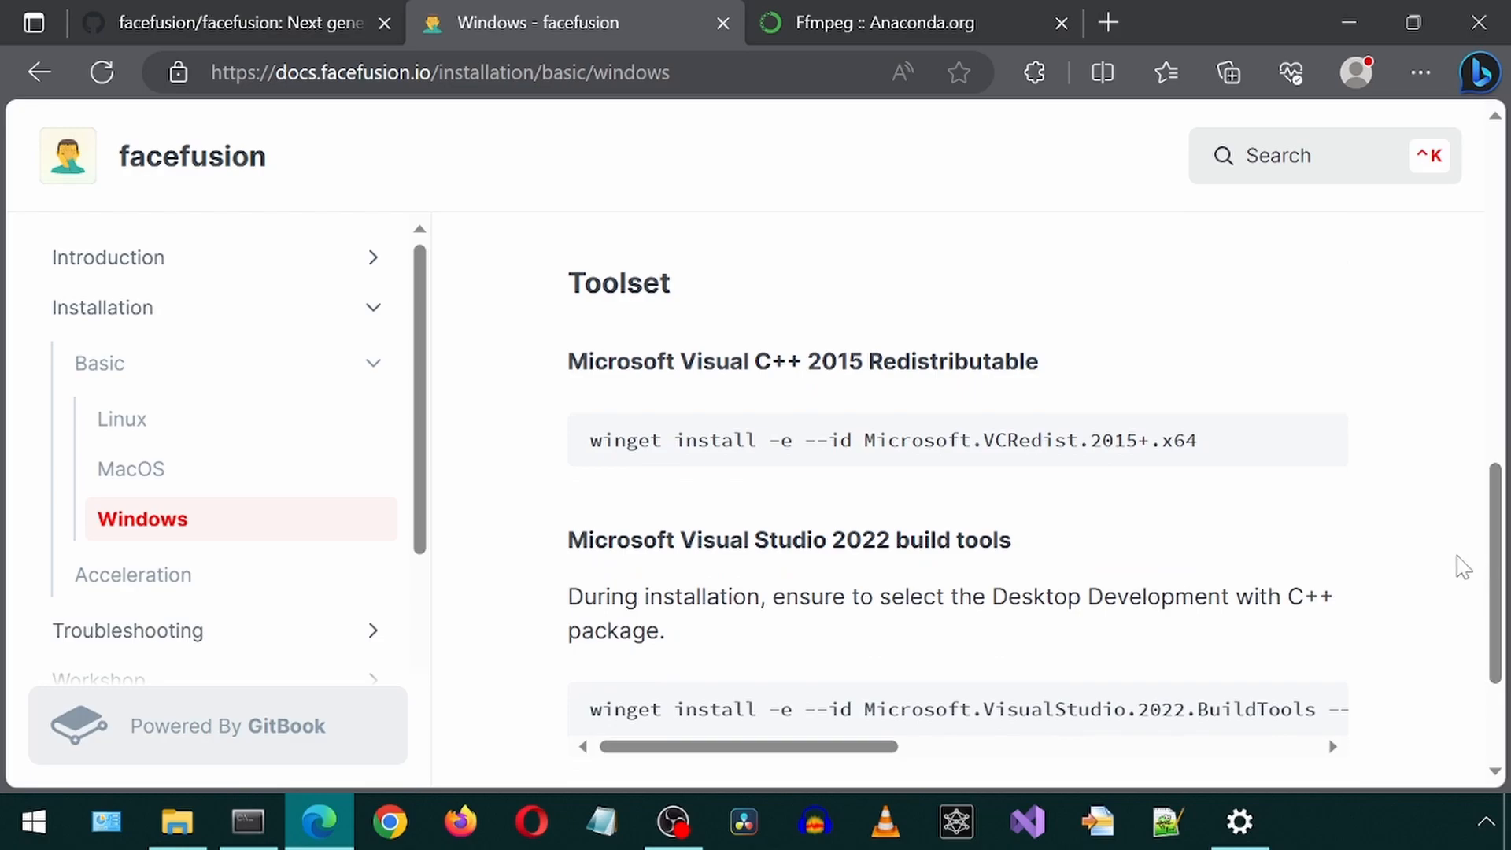
{"action": "scroll", "scroll_direction": "down", "scroll_amount": 3}
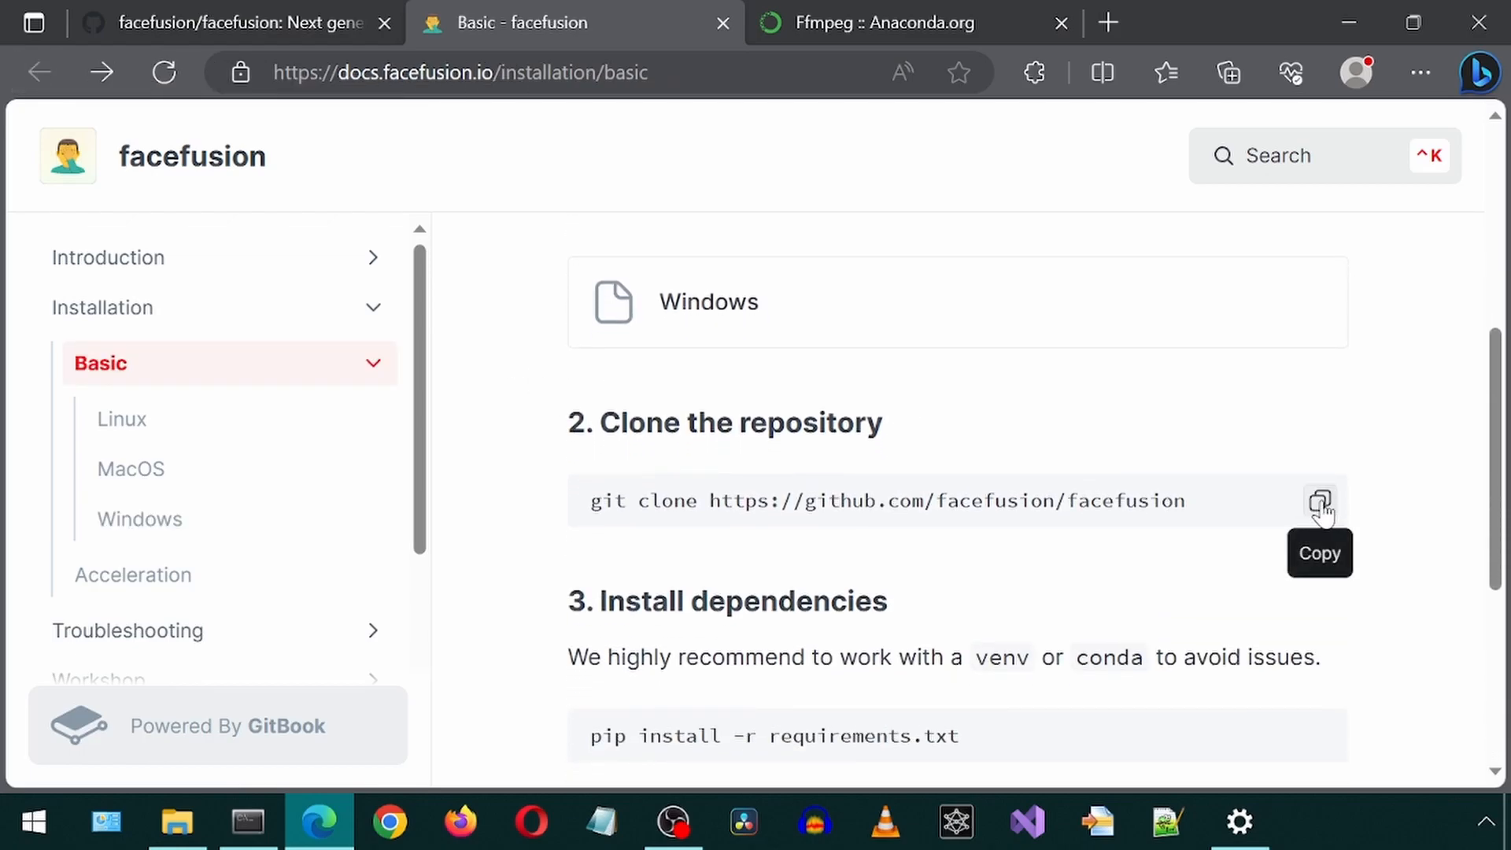
{"action": "left_click", "coordinate": [1318, 500]}
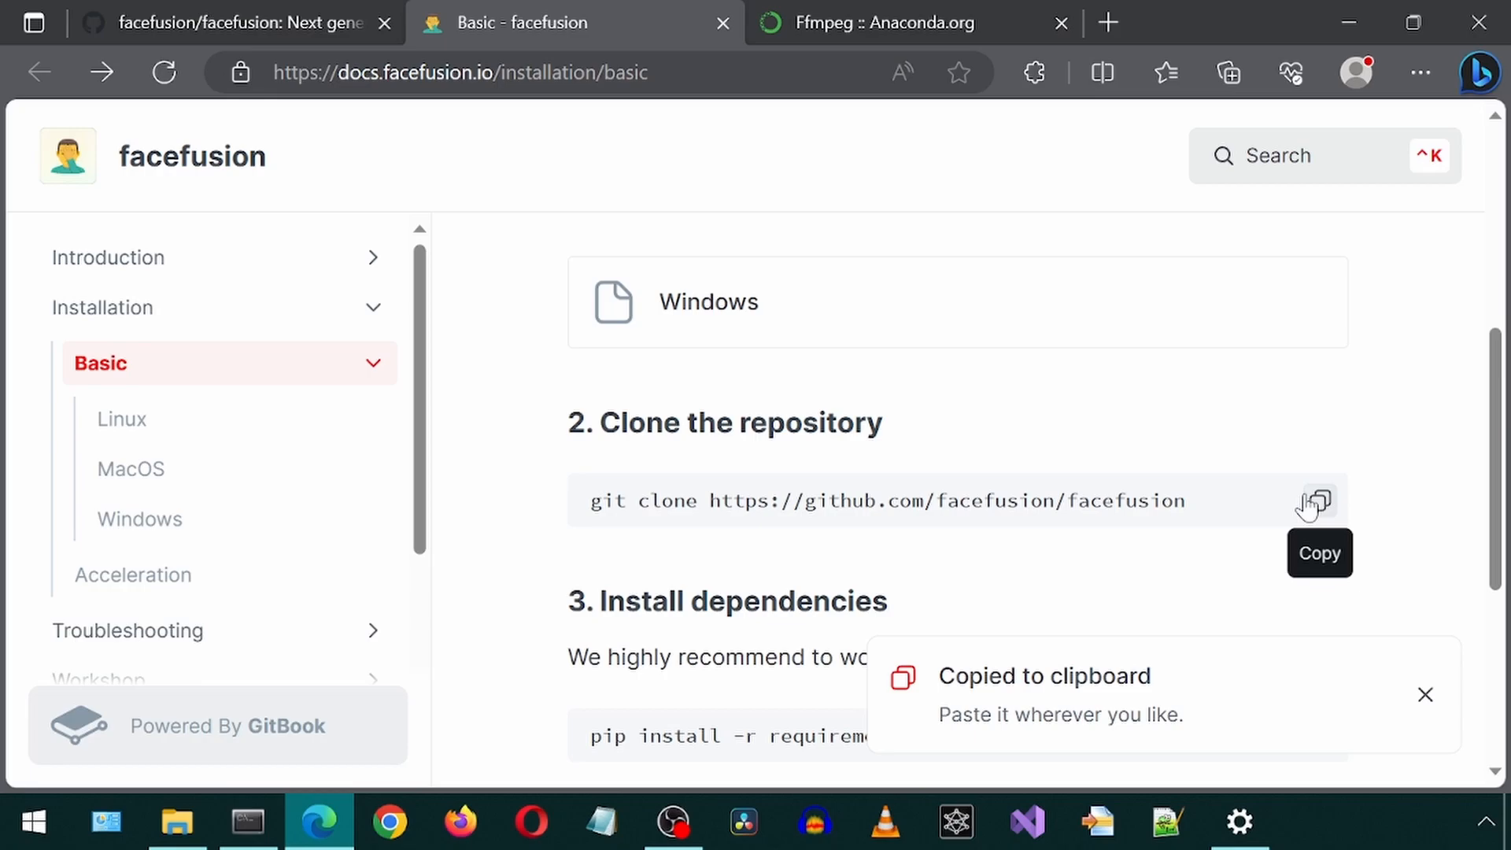
{"action": "left_click", "coordinate": [246, 822]}
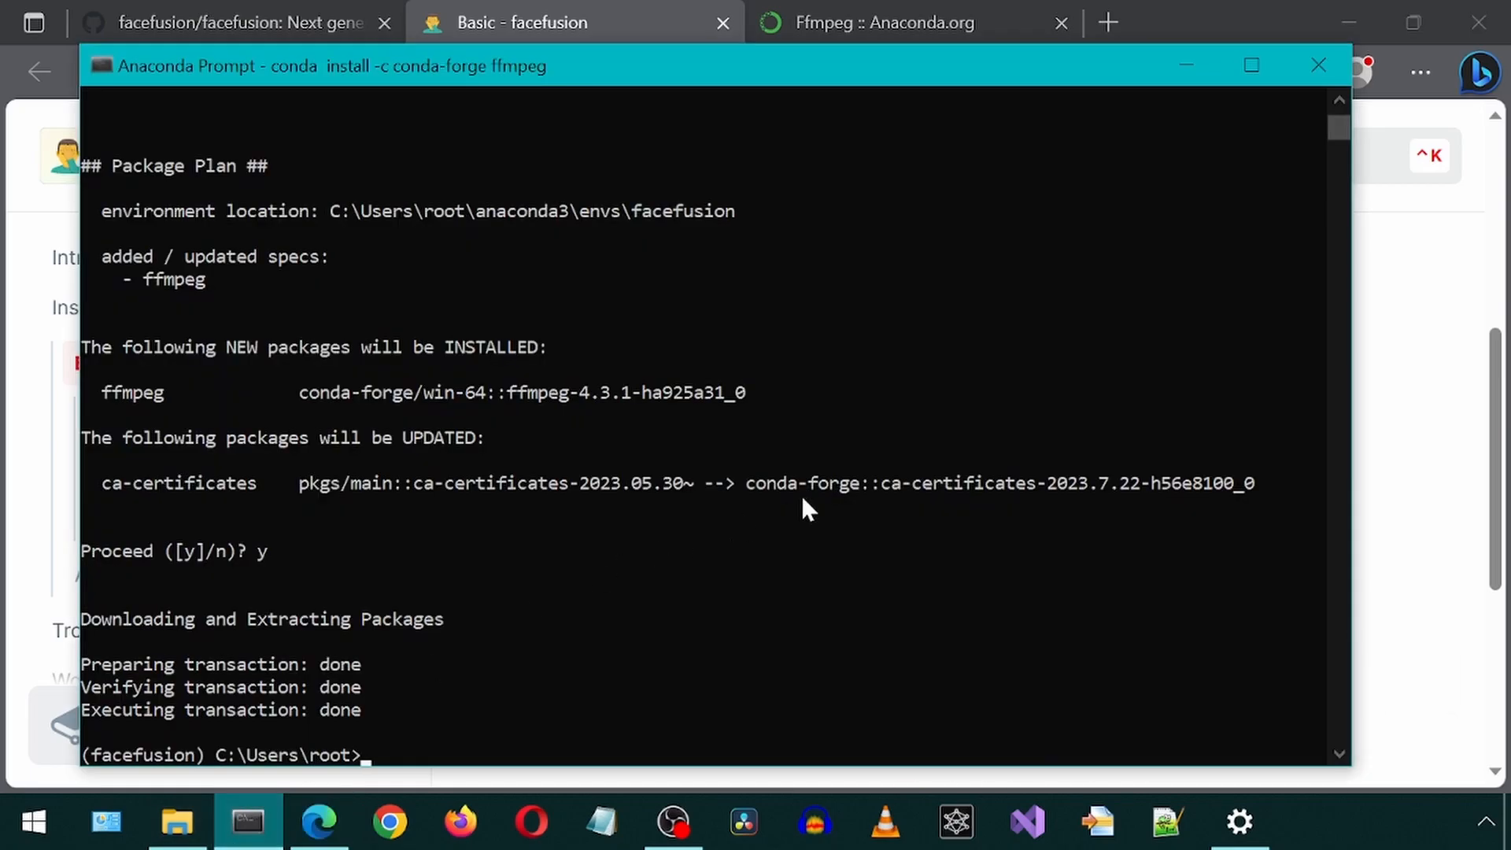
{"action": "type", "text": "cd c:\\ai"}
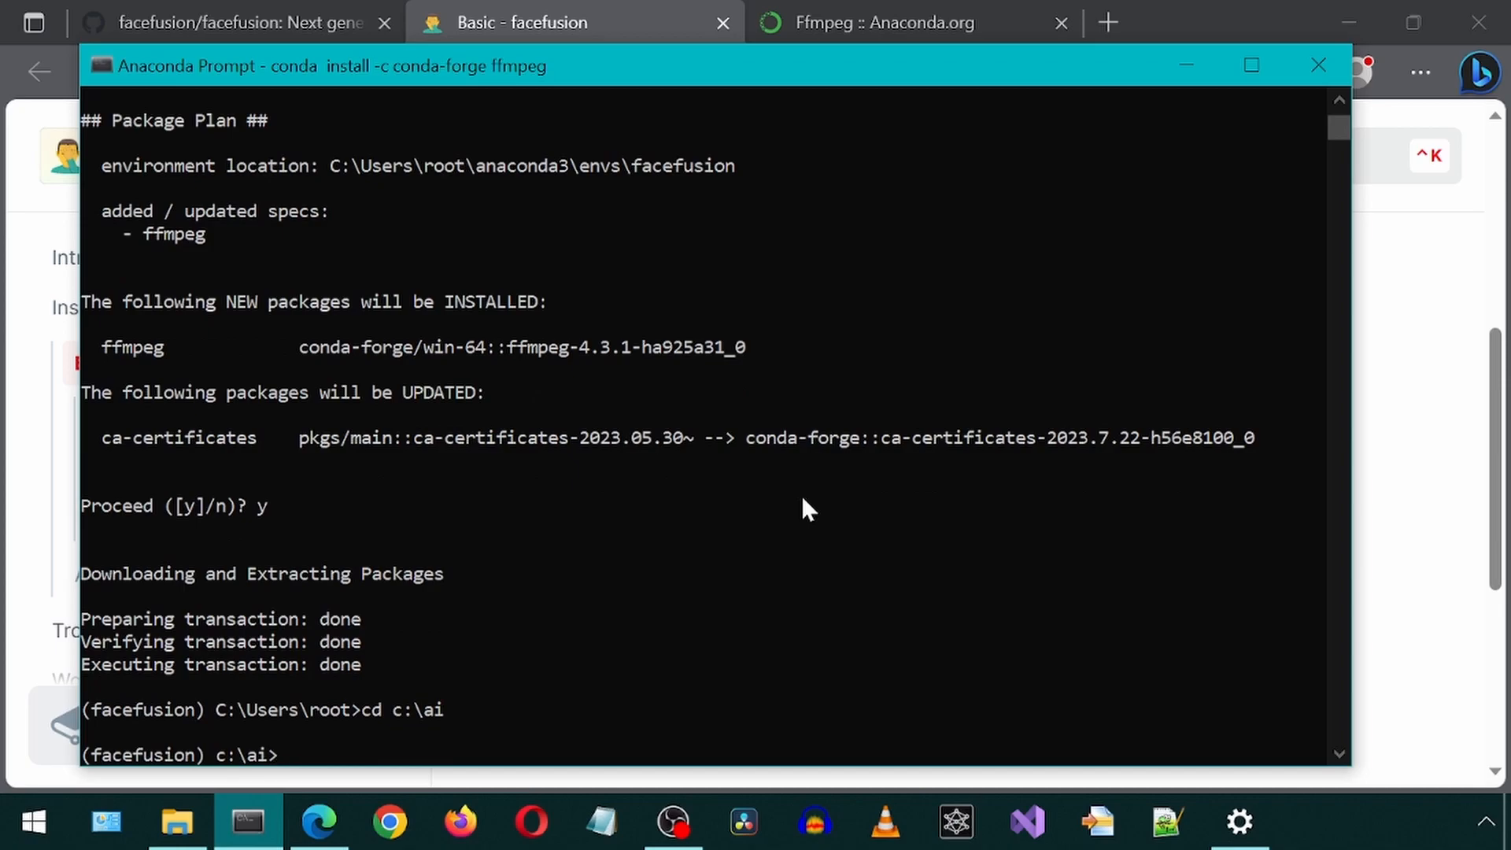
{"action": "type", "text": "git clone https://github.com/facefusion/facefusion"}
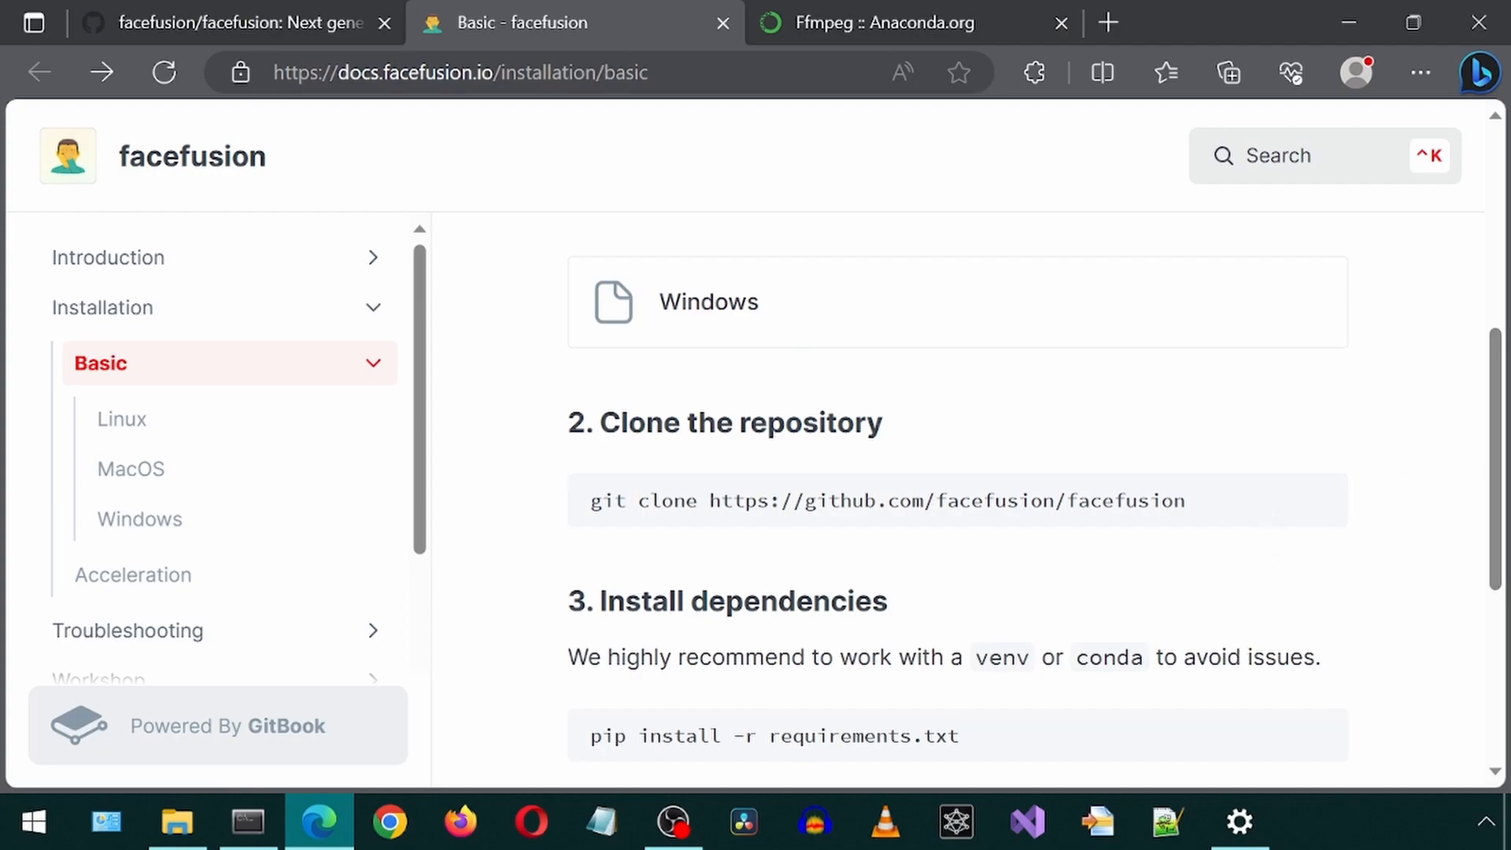
- Try the pip requirements install, which fails, and enter the facefusion folder
{"action": "scroll", "scroll_direction": "down", "scroll_amount": 3}
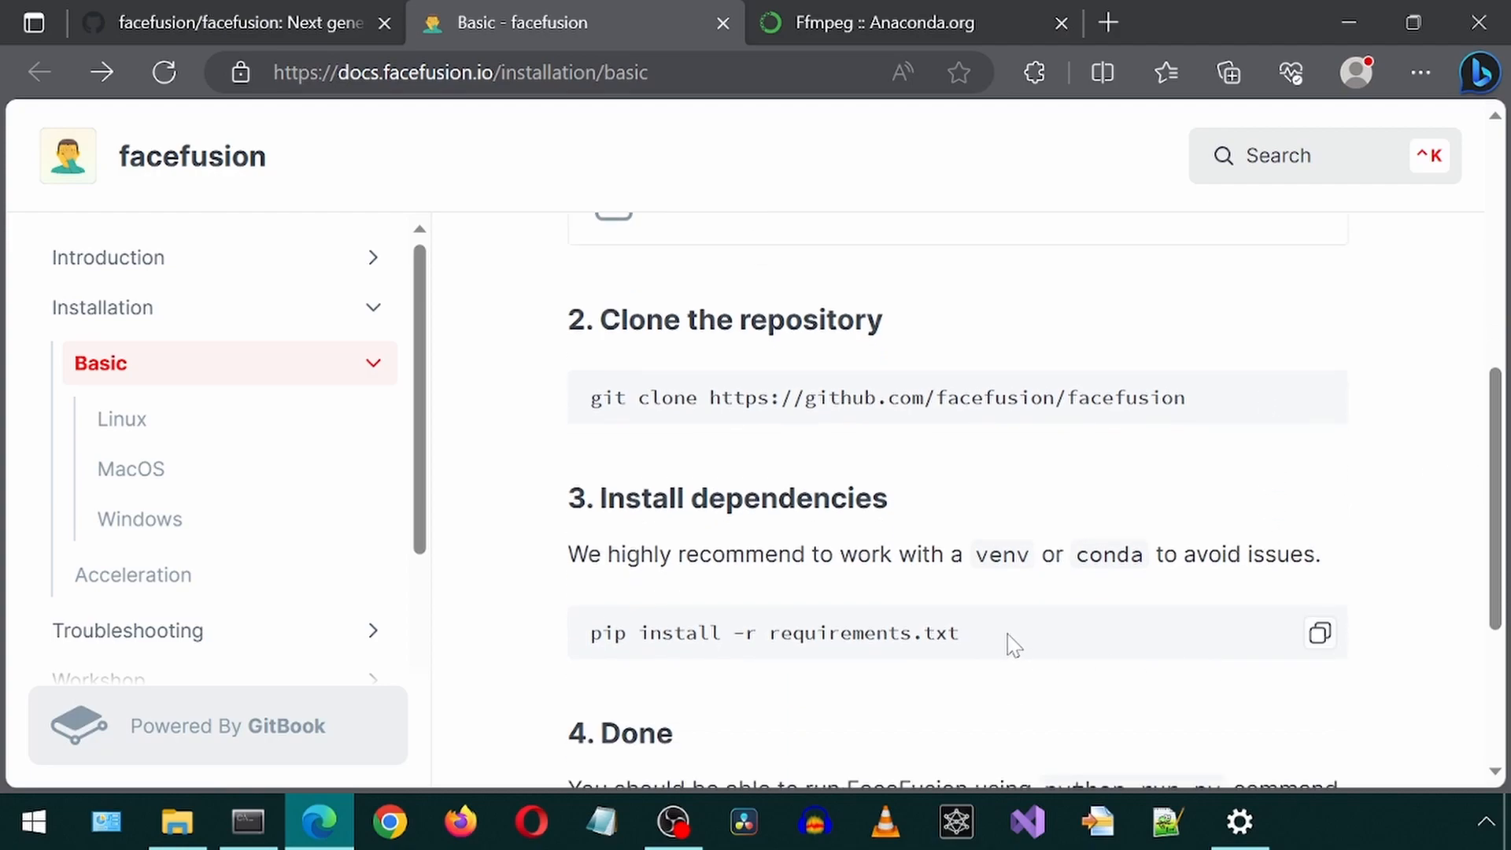
{"action": "left_click", "coordinate": [1320, 632]}
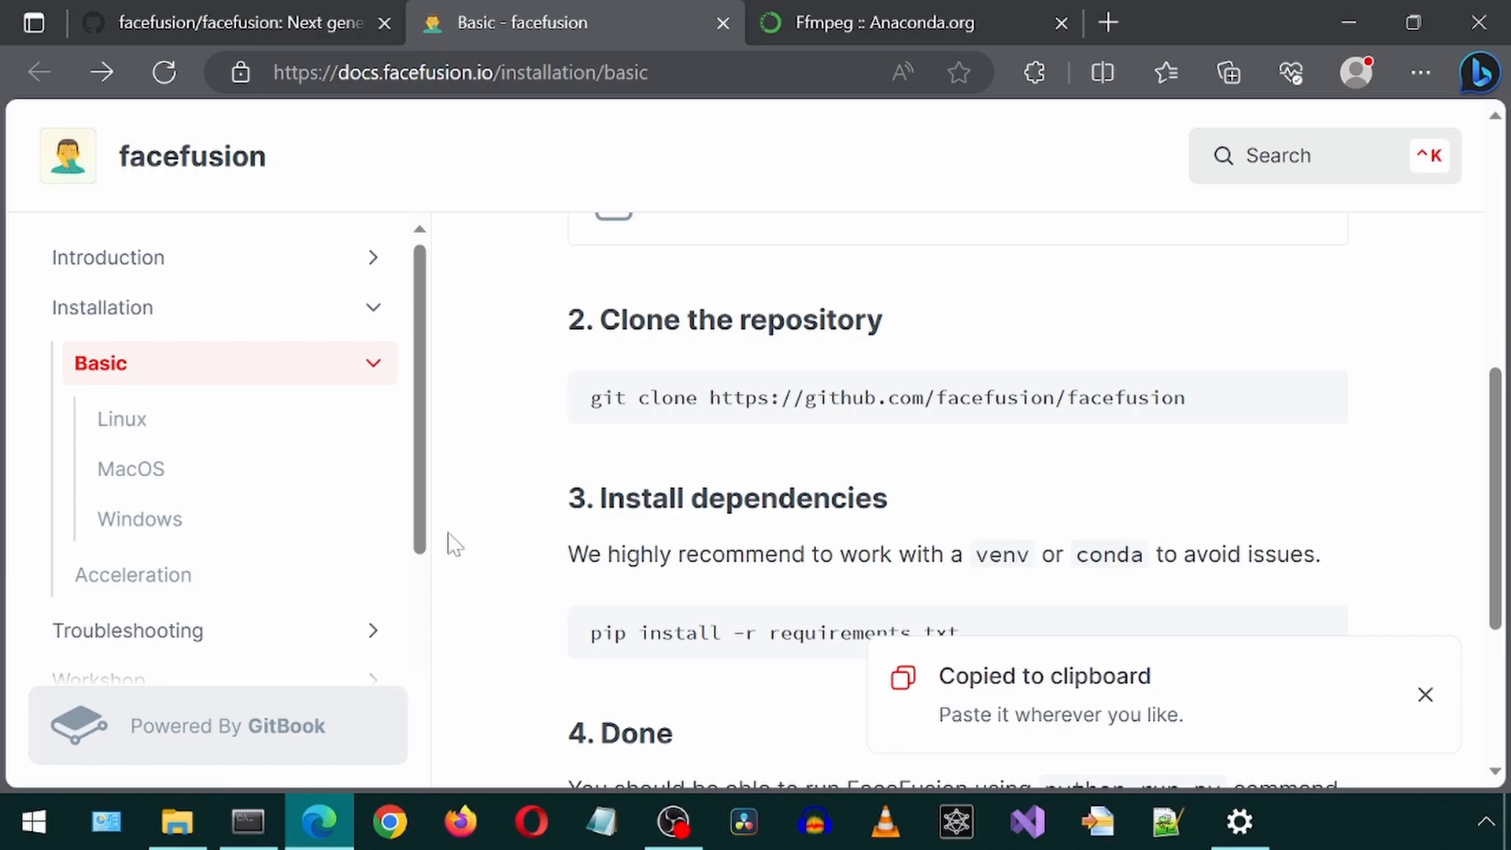
{"action": "left_click", "coordinate": [248, 821]}
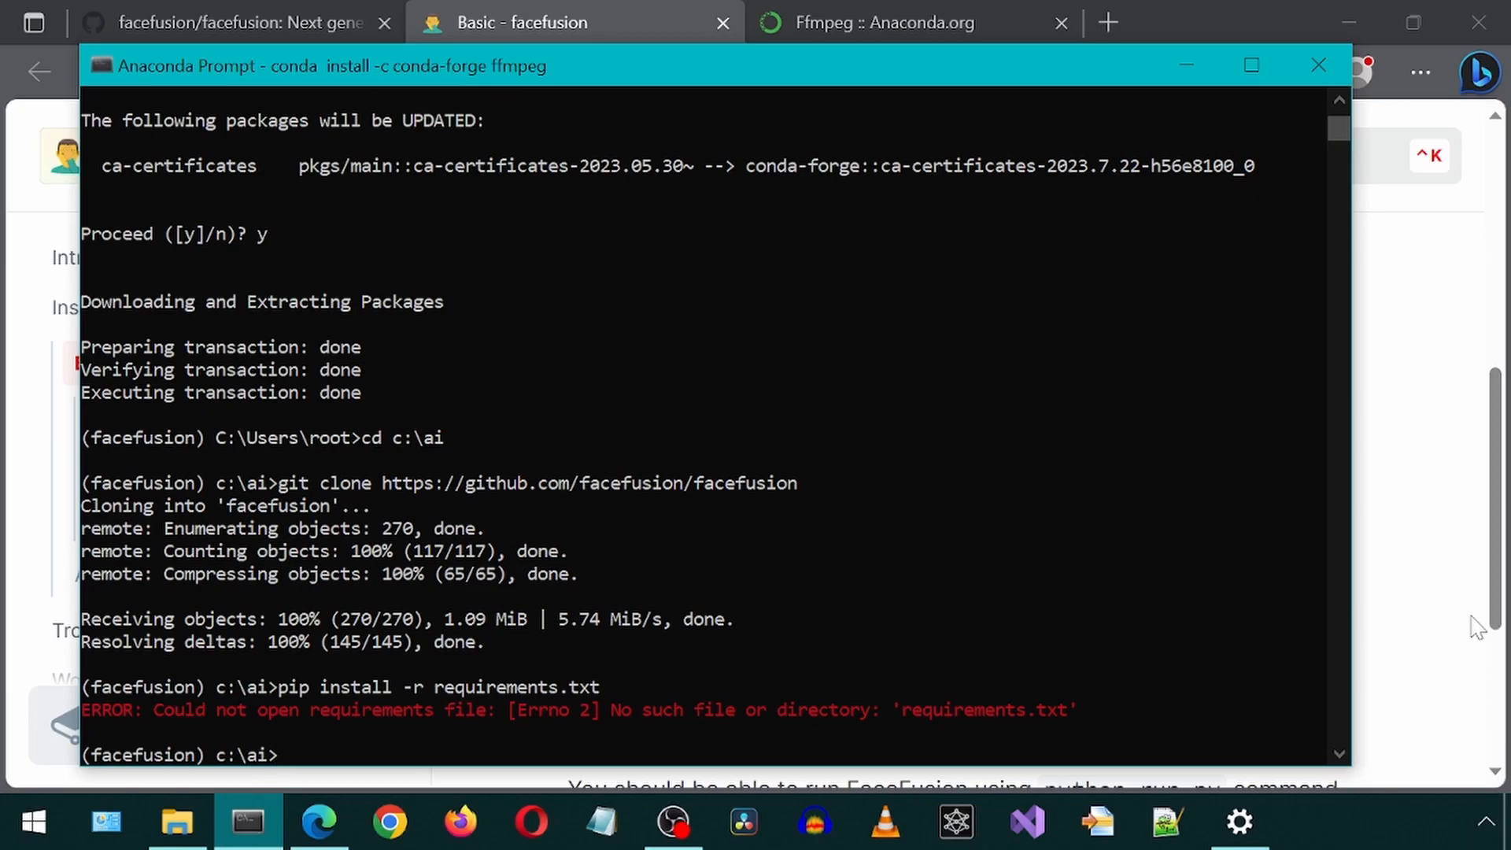
{"action": "mouse_move", "coordinate": [923, 665]}
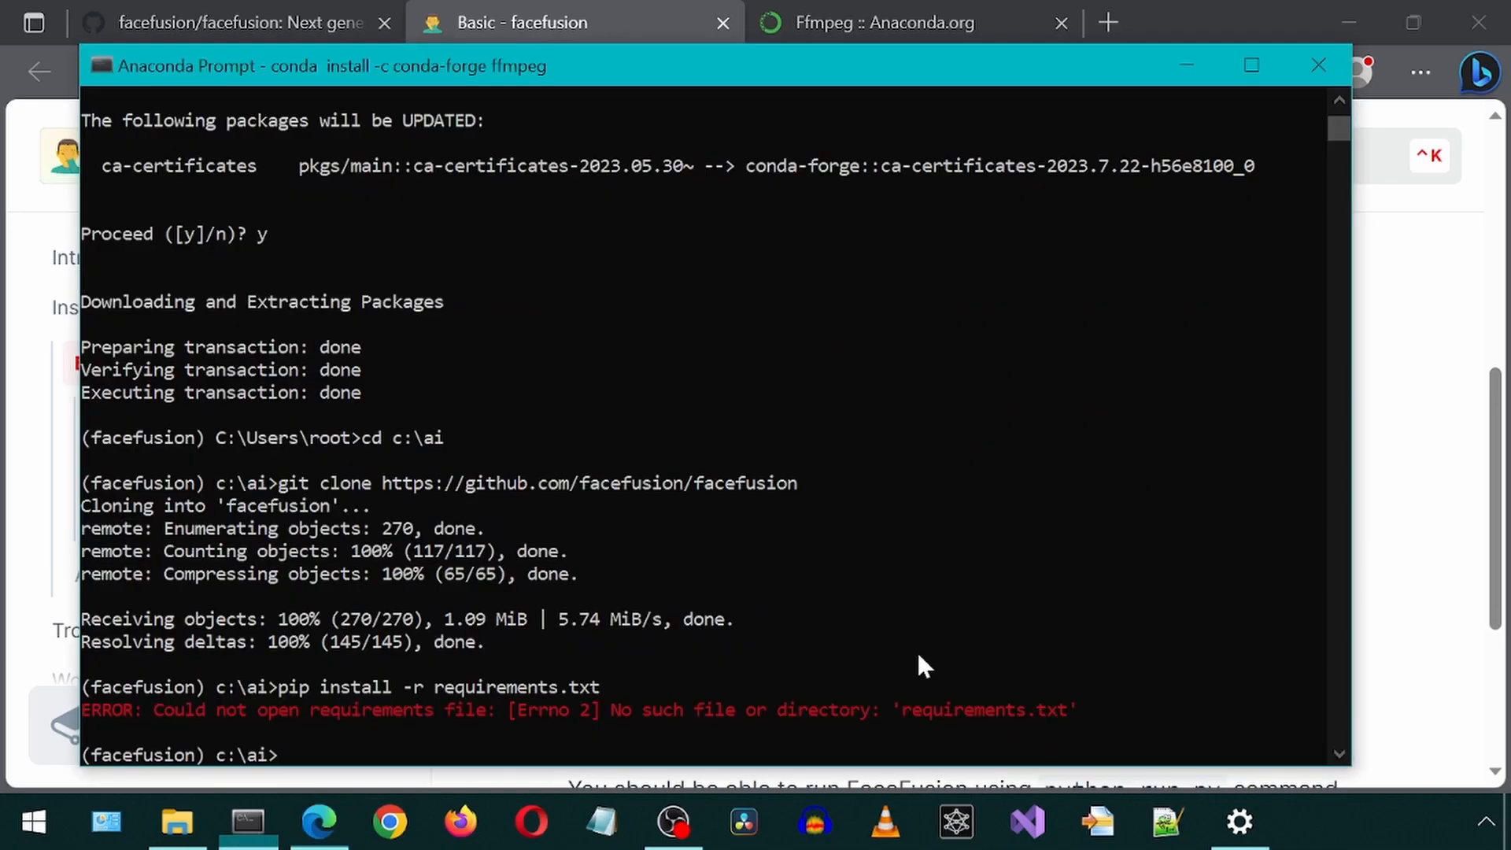
{"action": "type", "text": "cd"}
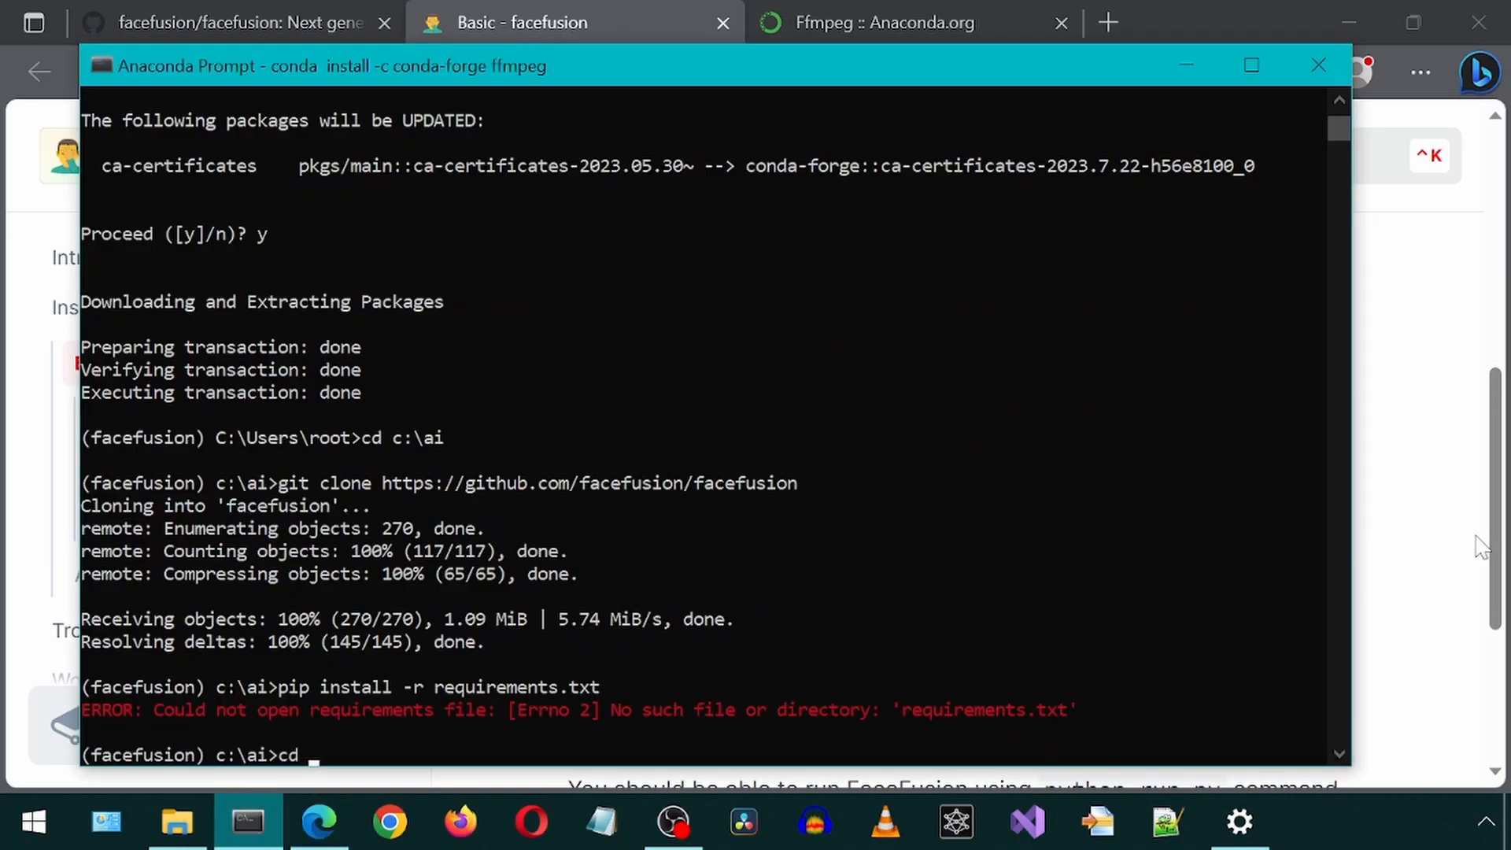
{"action": "type", "text": "facef"}
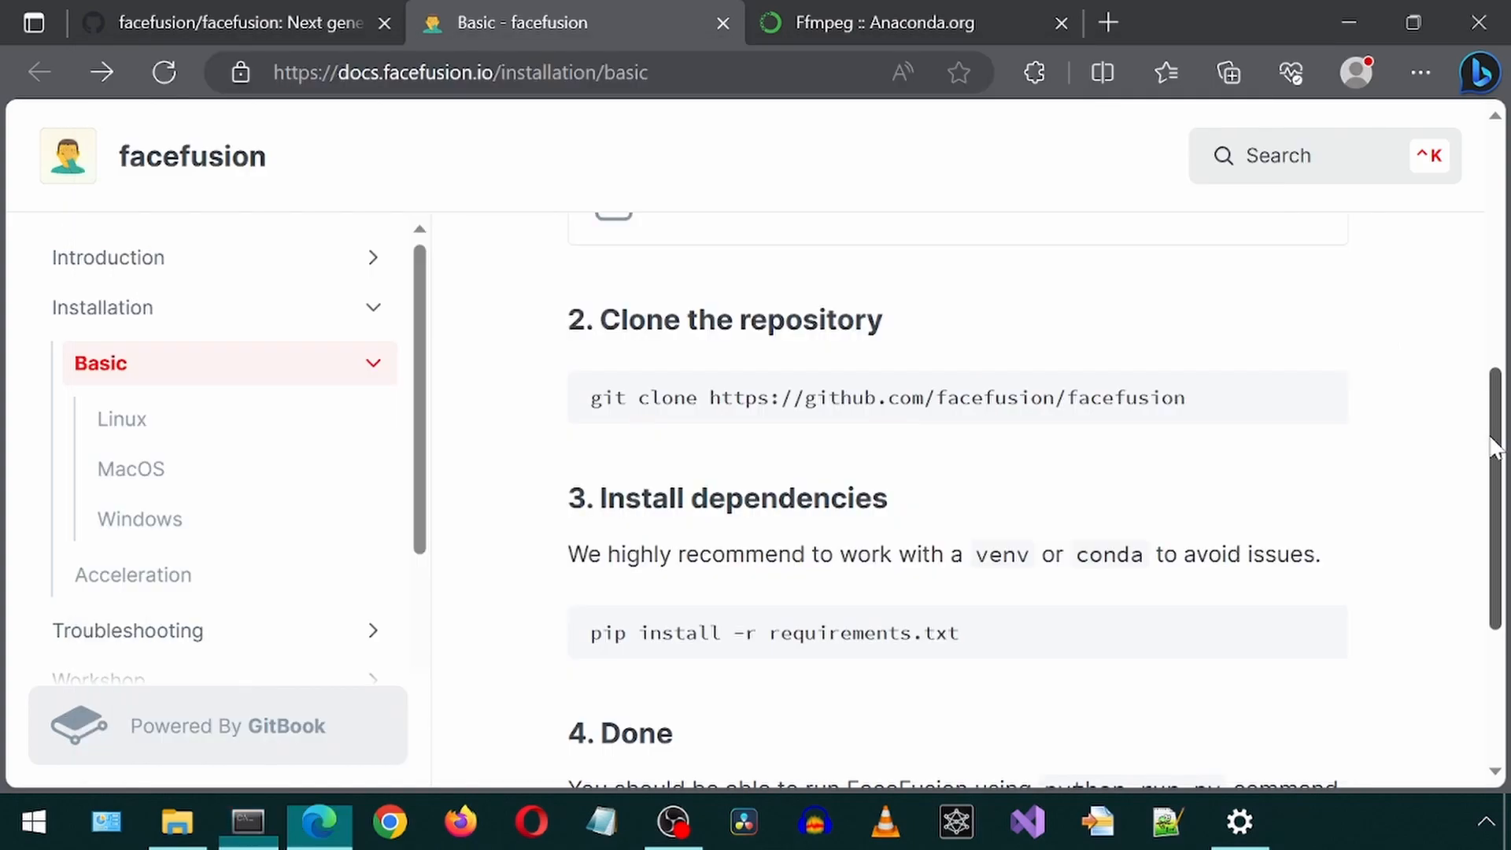
- Select the 'python run.py' command under step 4, Done
{"action": "scroll", "scroll_direction": "down", "scroll_amount": 3}
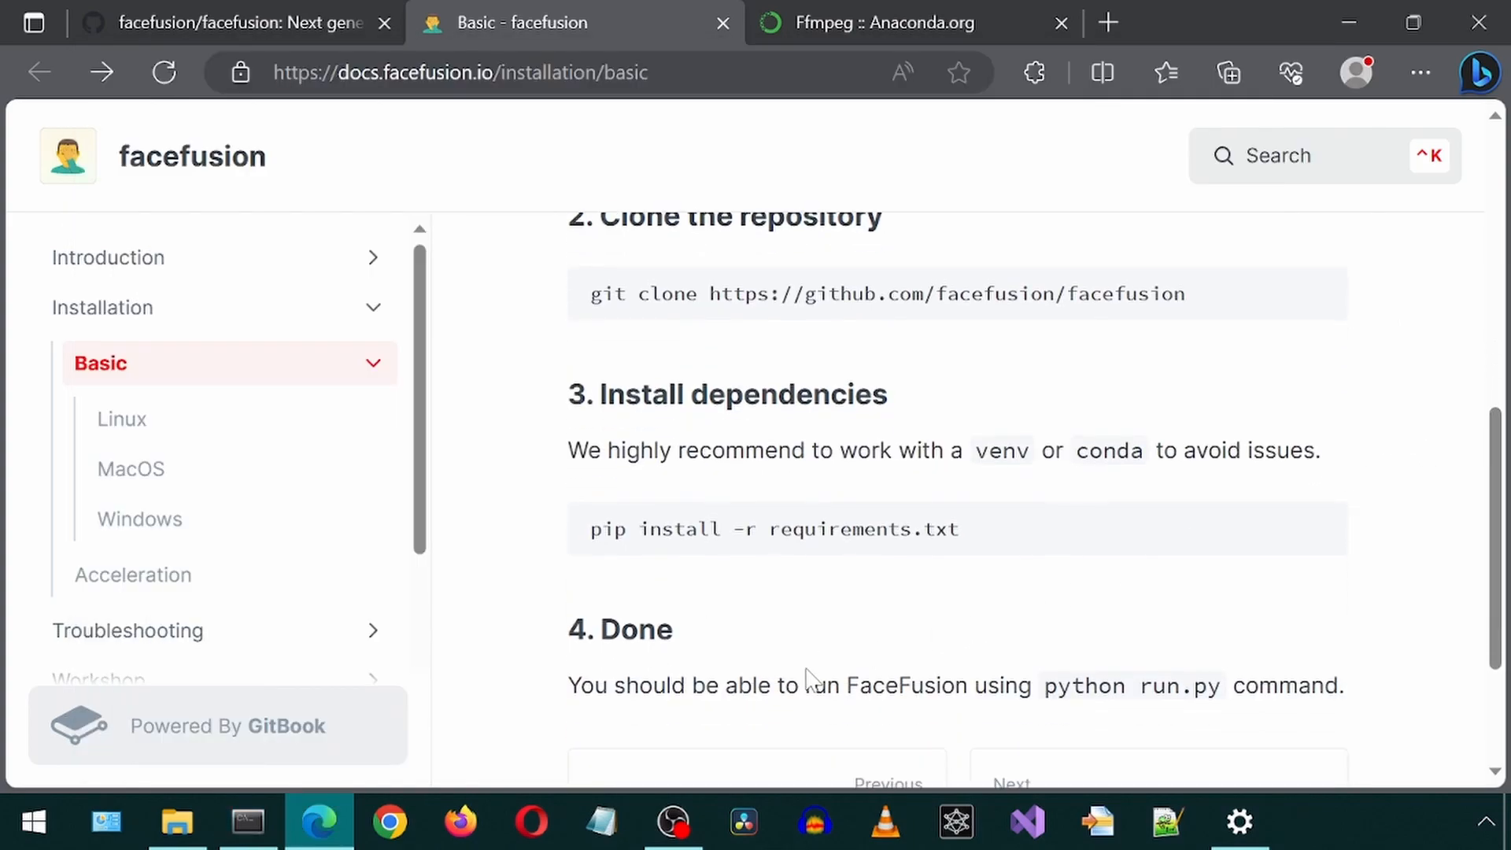
{"action": "scroll", "scroll_direction": "down", "scroll_amount": 3}
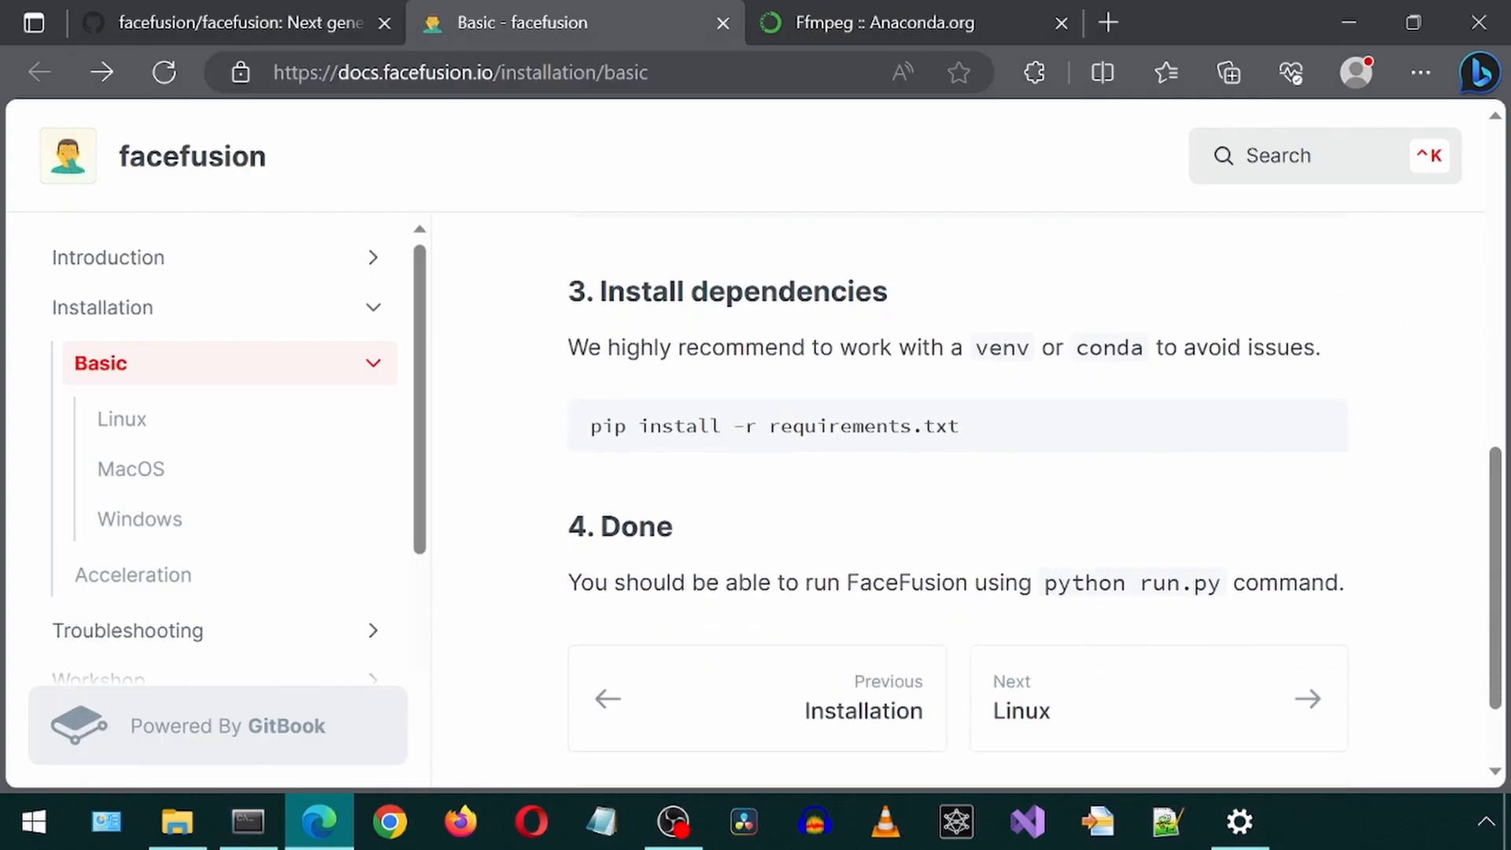
{"action": "double_click", "coordinate": [1129, 582]}
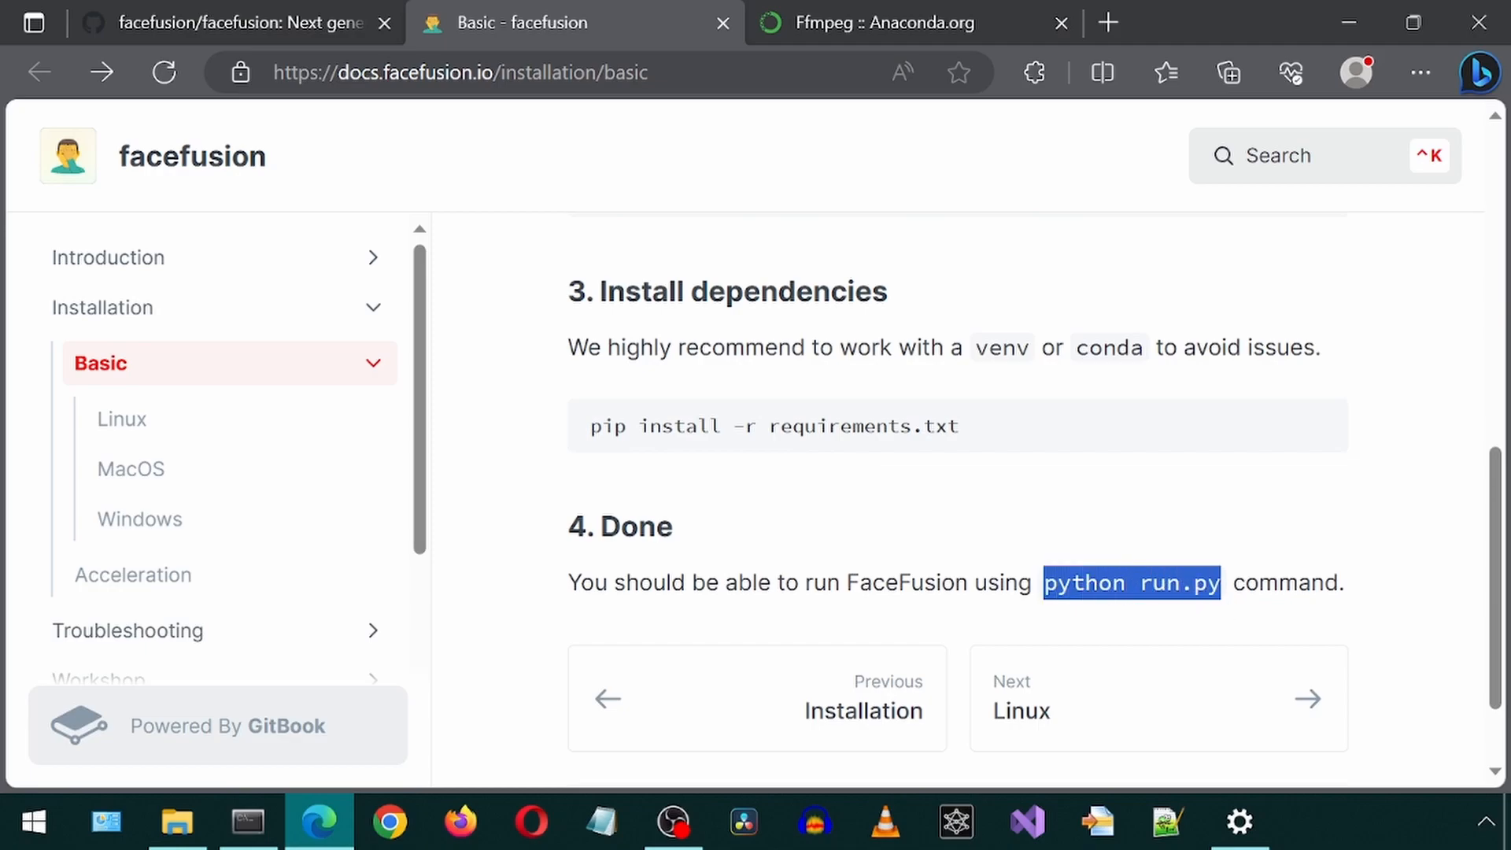
{"action": "mouse_move", "coordinate": [836, 214]}
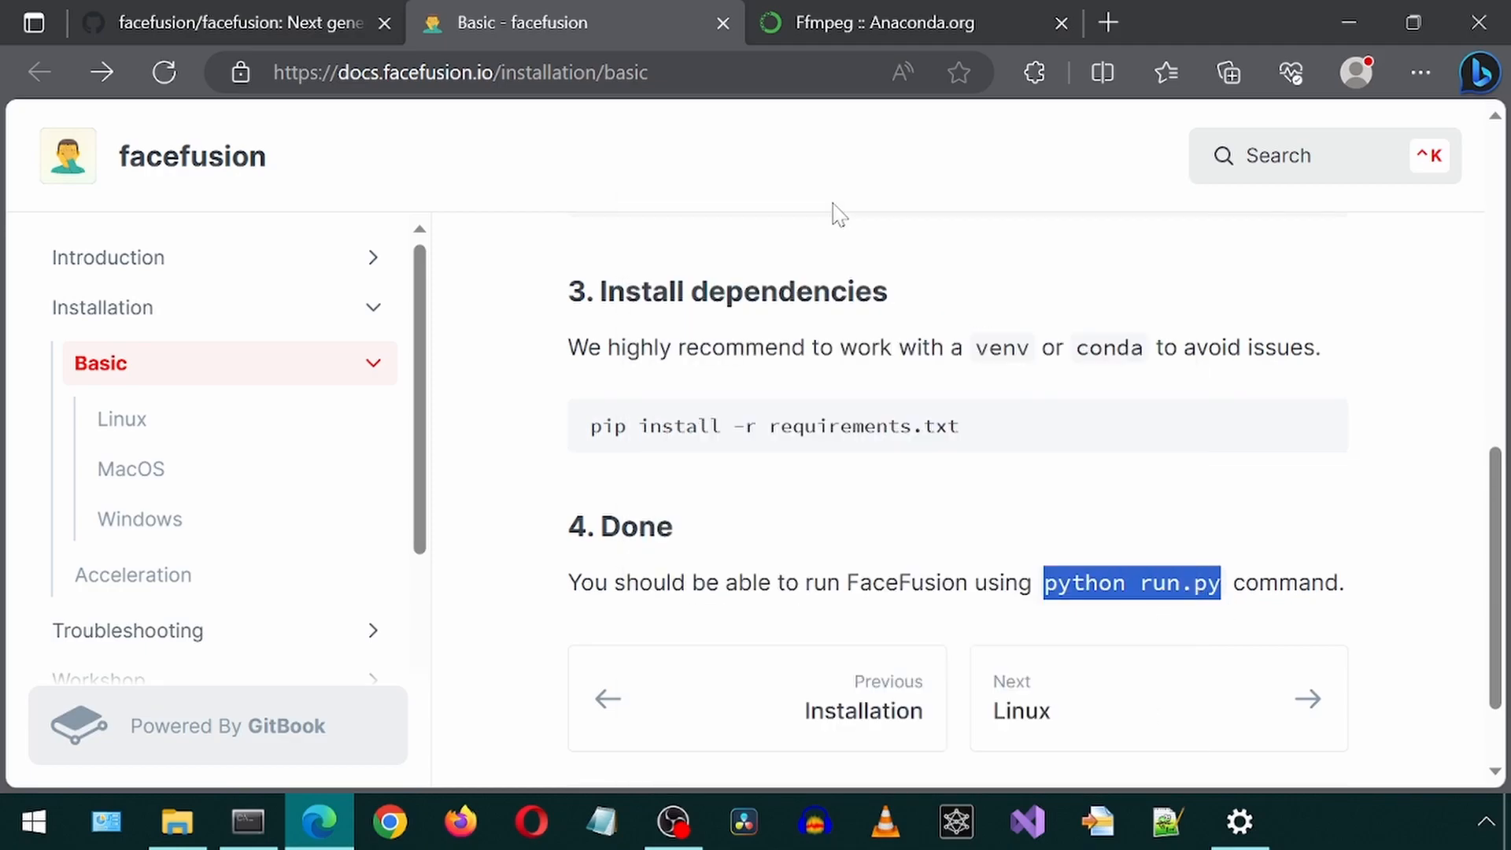
- Launch FaceFusion with 'python run.py' in Anaconda Prompt
{"action": "left_click", "coordinate": [248, 821]}
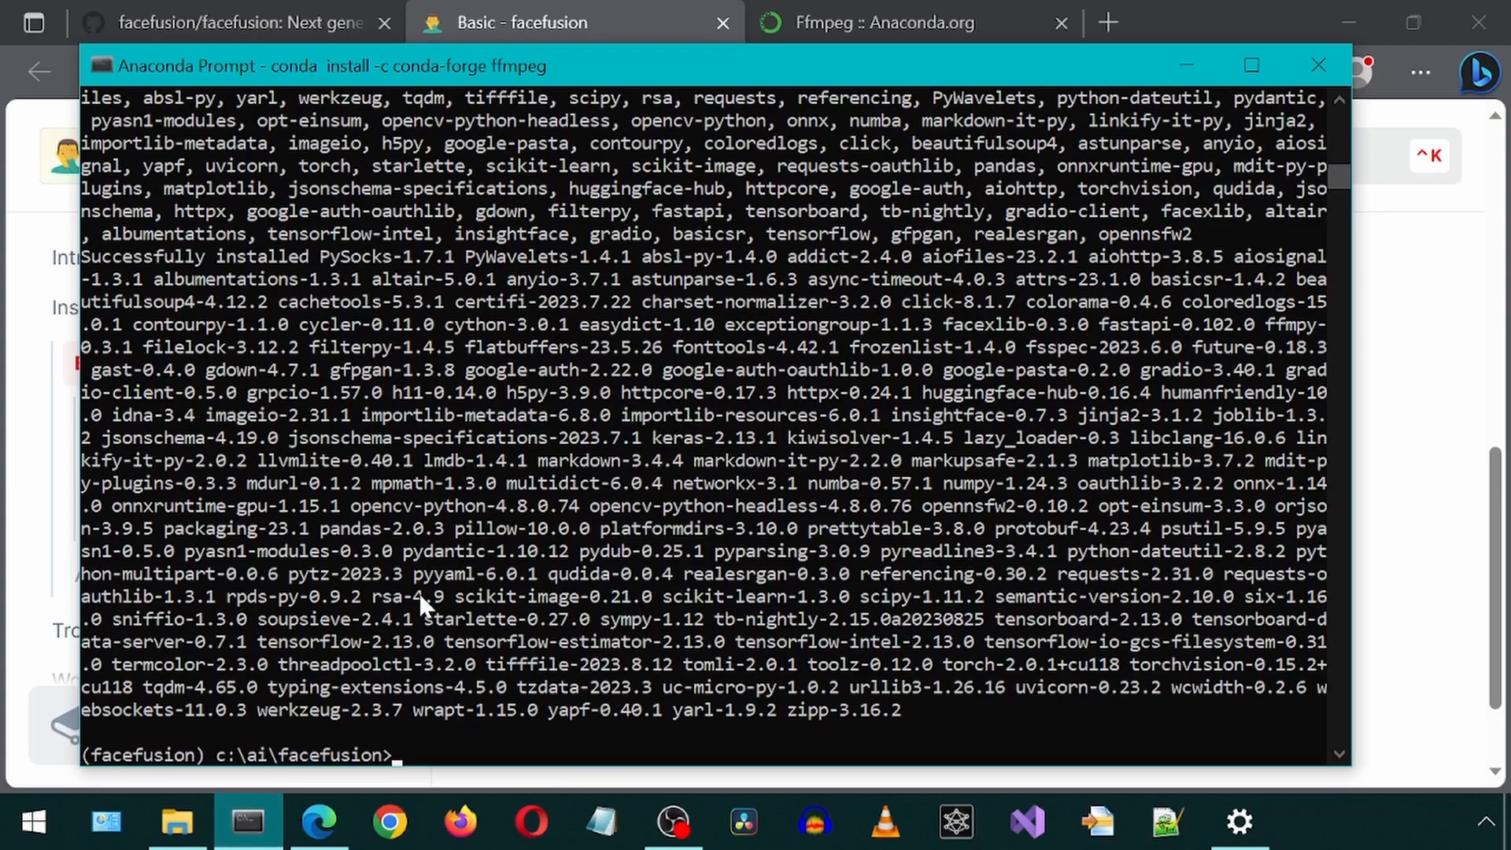
{"action": "type", "text": "python run.py"}
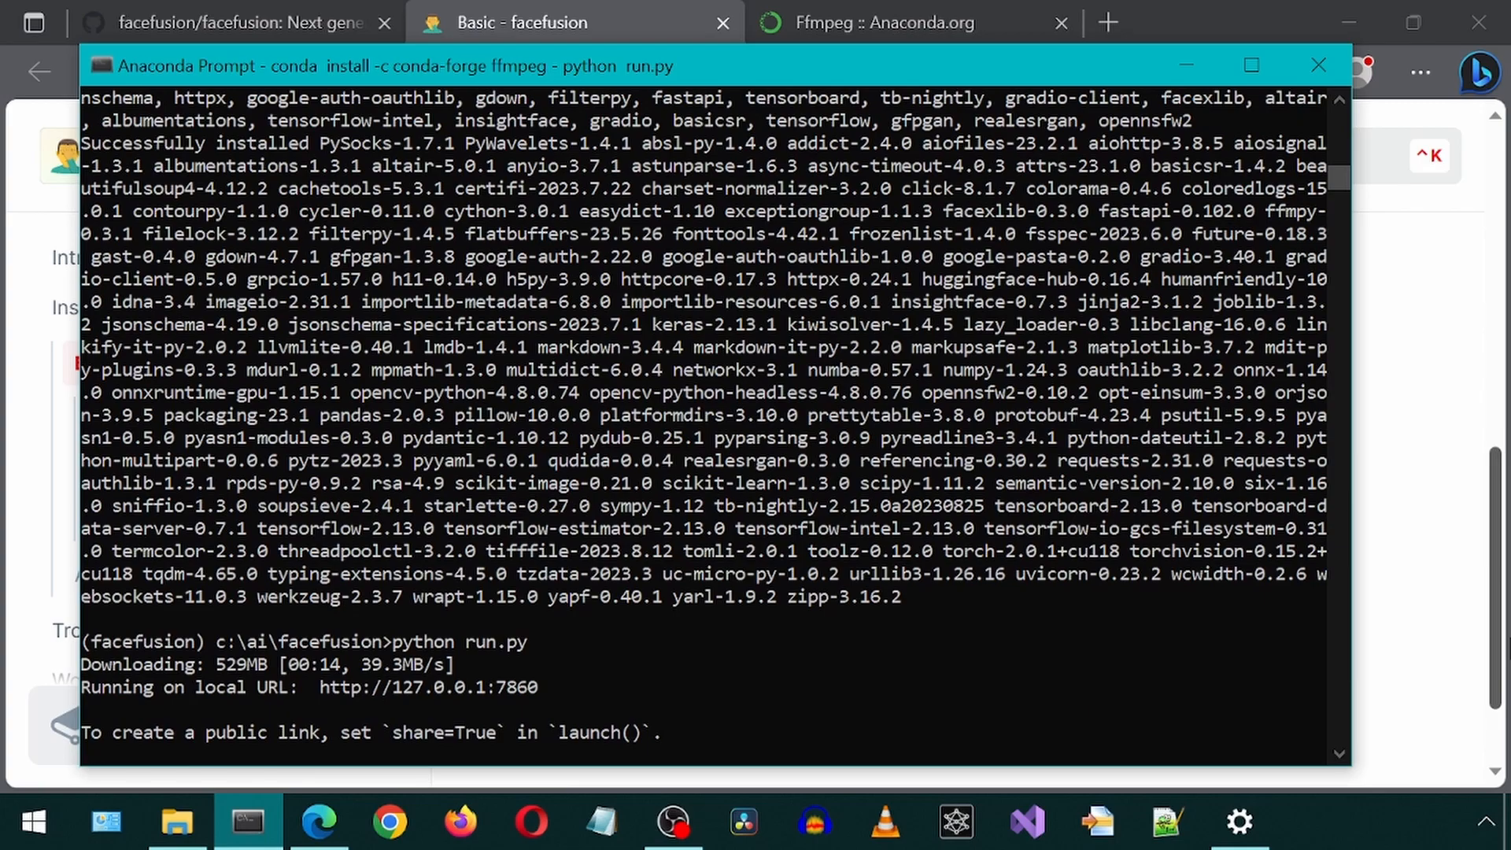
{"action": "mouse_move", "coordinate": [554, 701]}
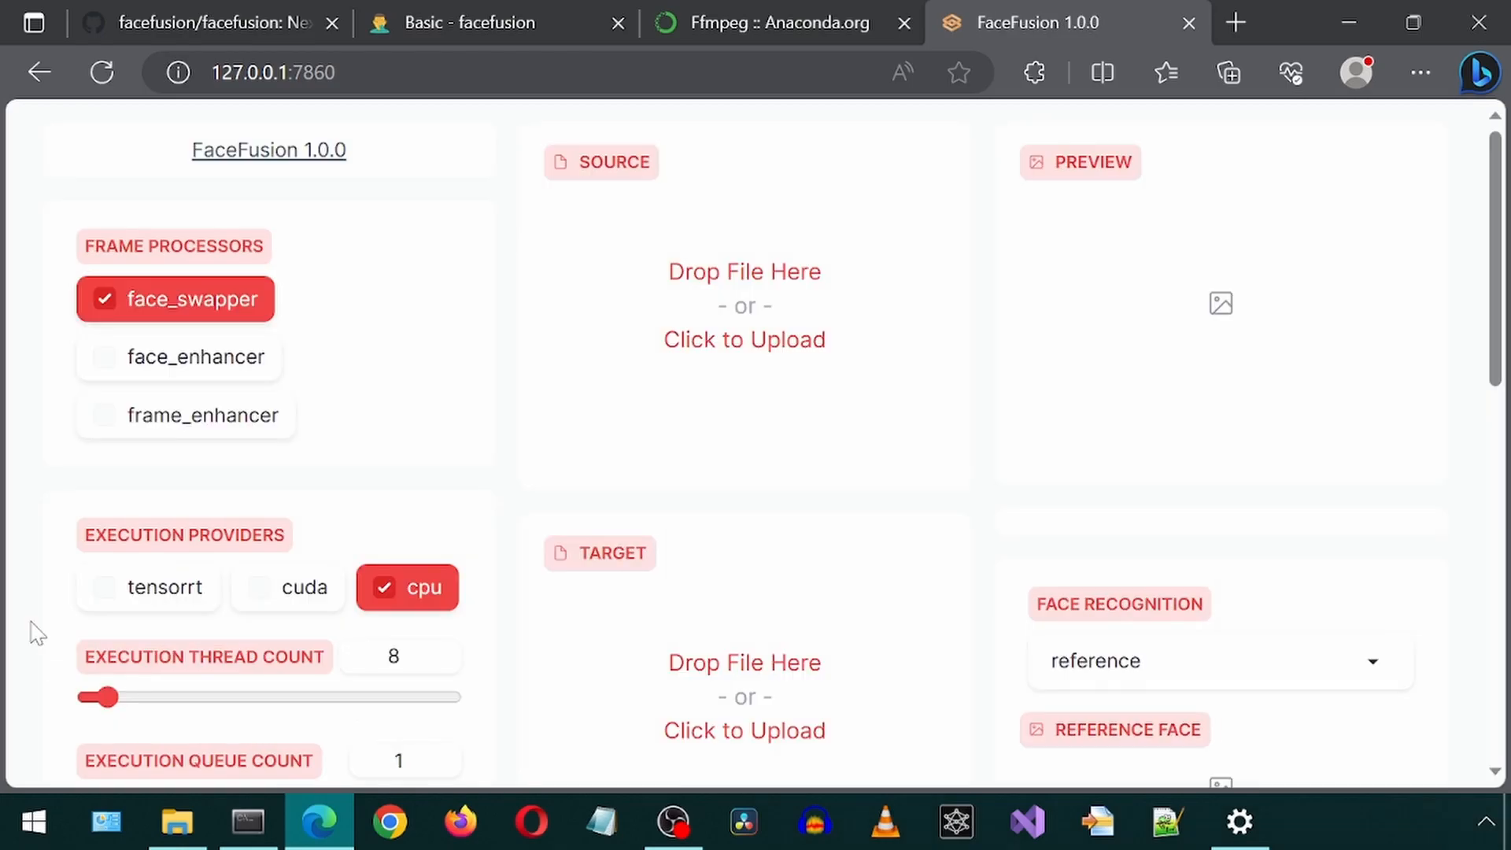
- Load a young man's portrait as the source and 529.mp4 as the target
{"action": "left_click", "coordinate": [176, 821]}
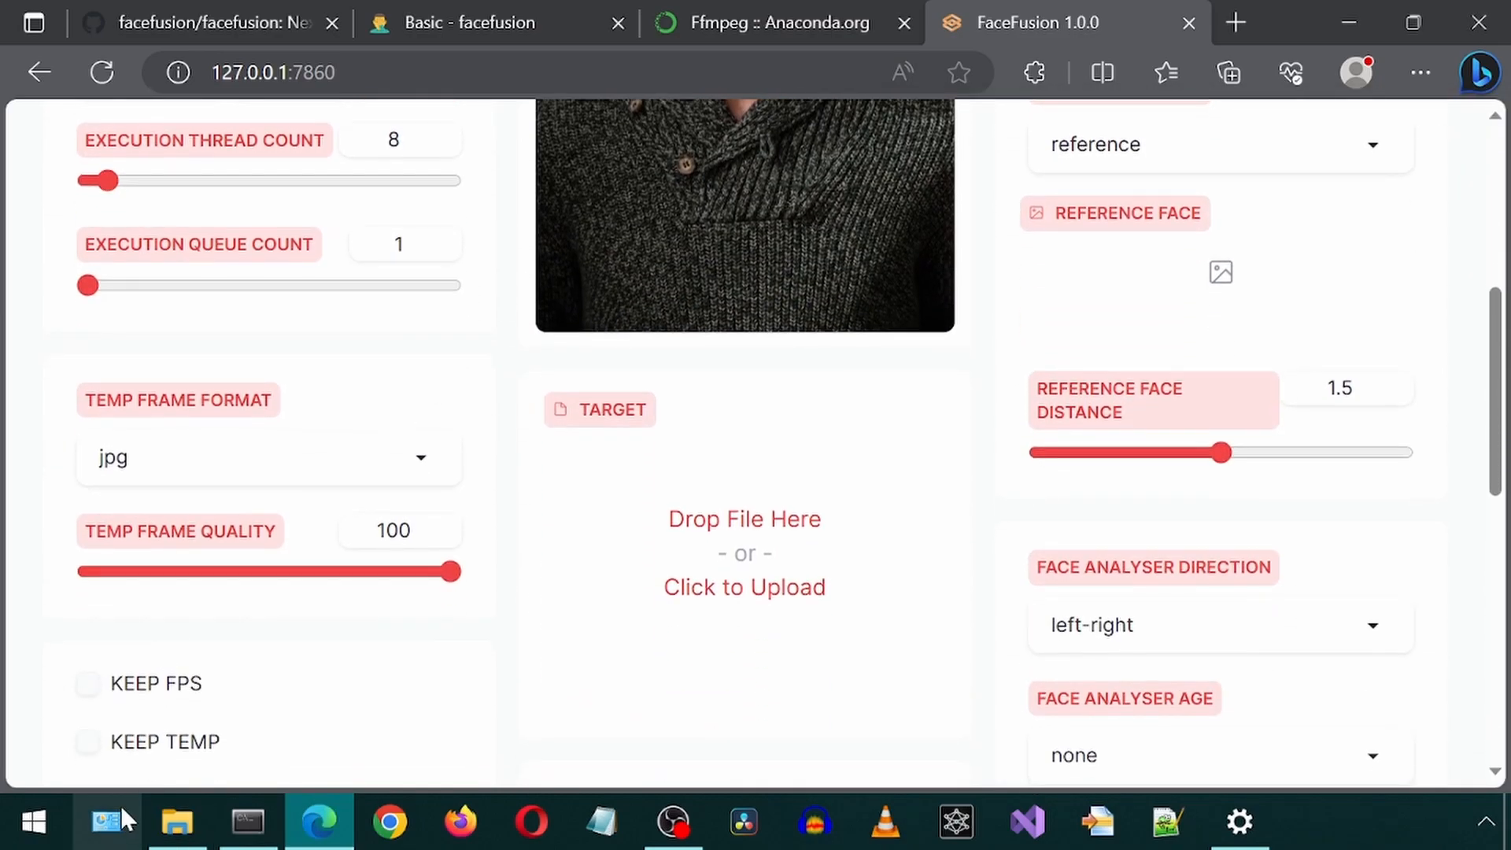
{"action": "right_click", "coordinate": [176, 821]}
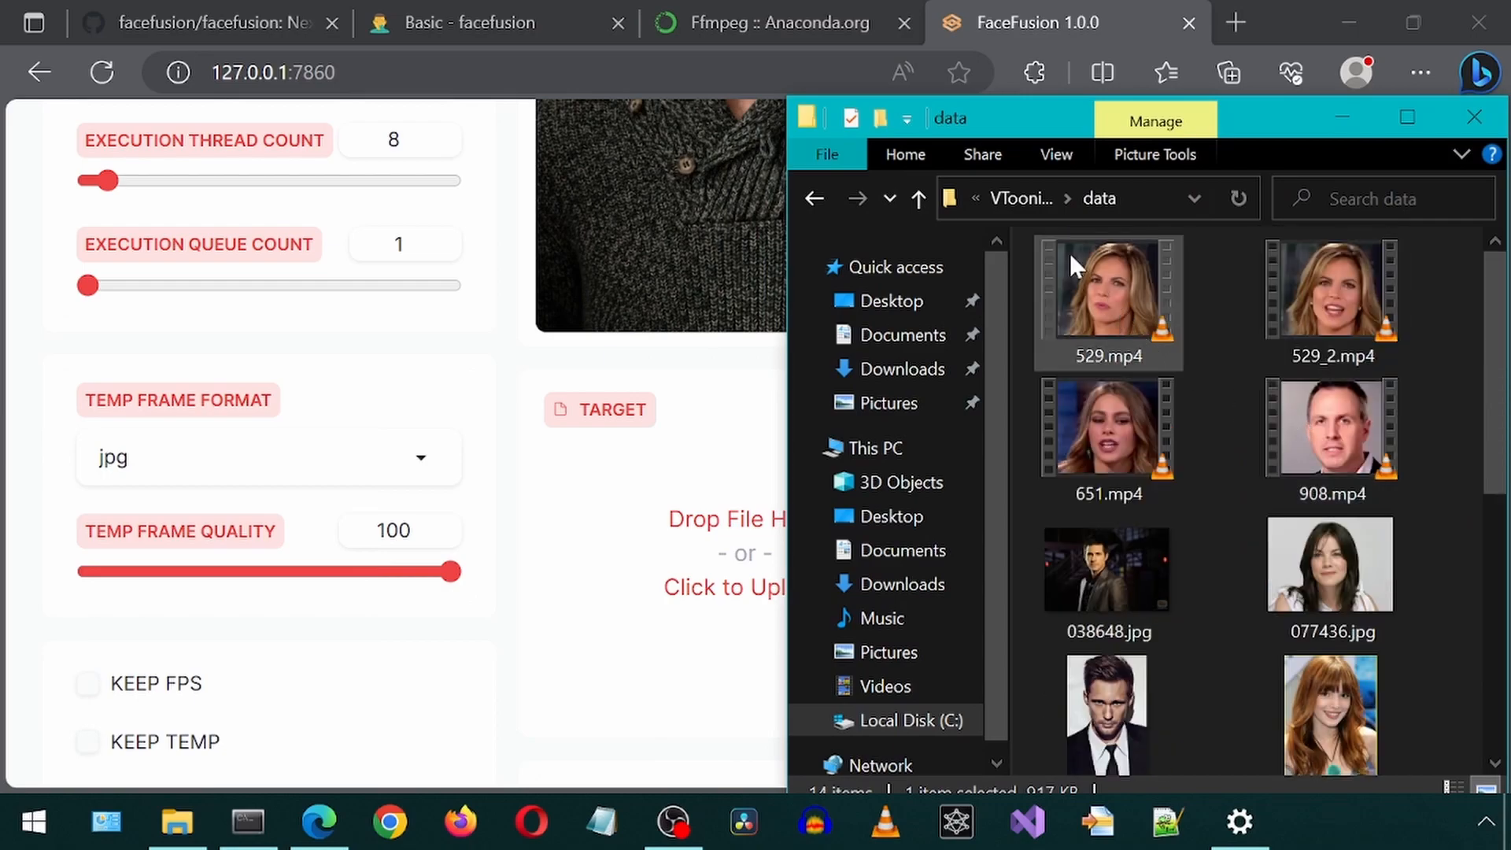
{"action": "double_click", "coordinate": [1106, 300]}
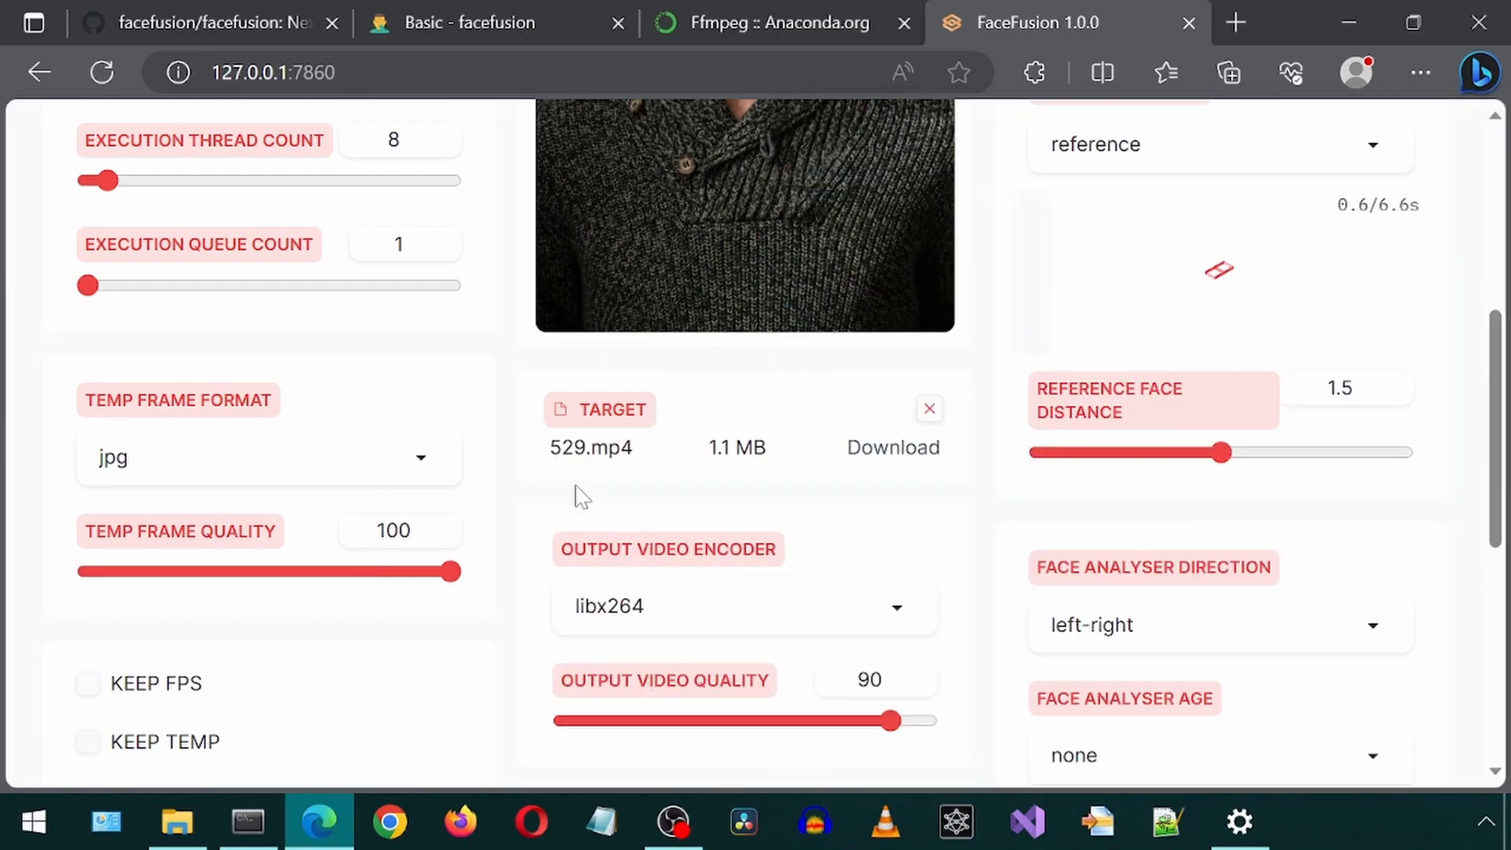
{"action": "scroll", "scroll_direction": "up", "scroll_amount": 3}
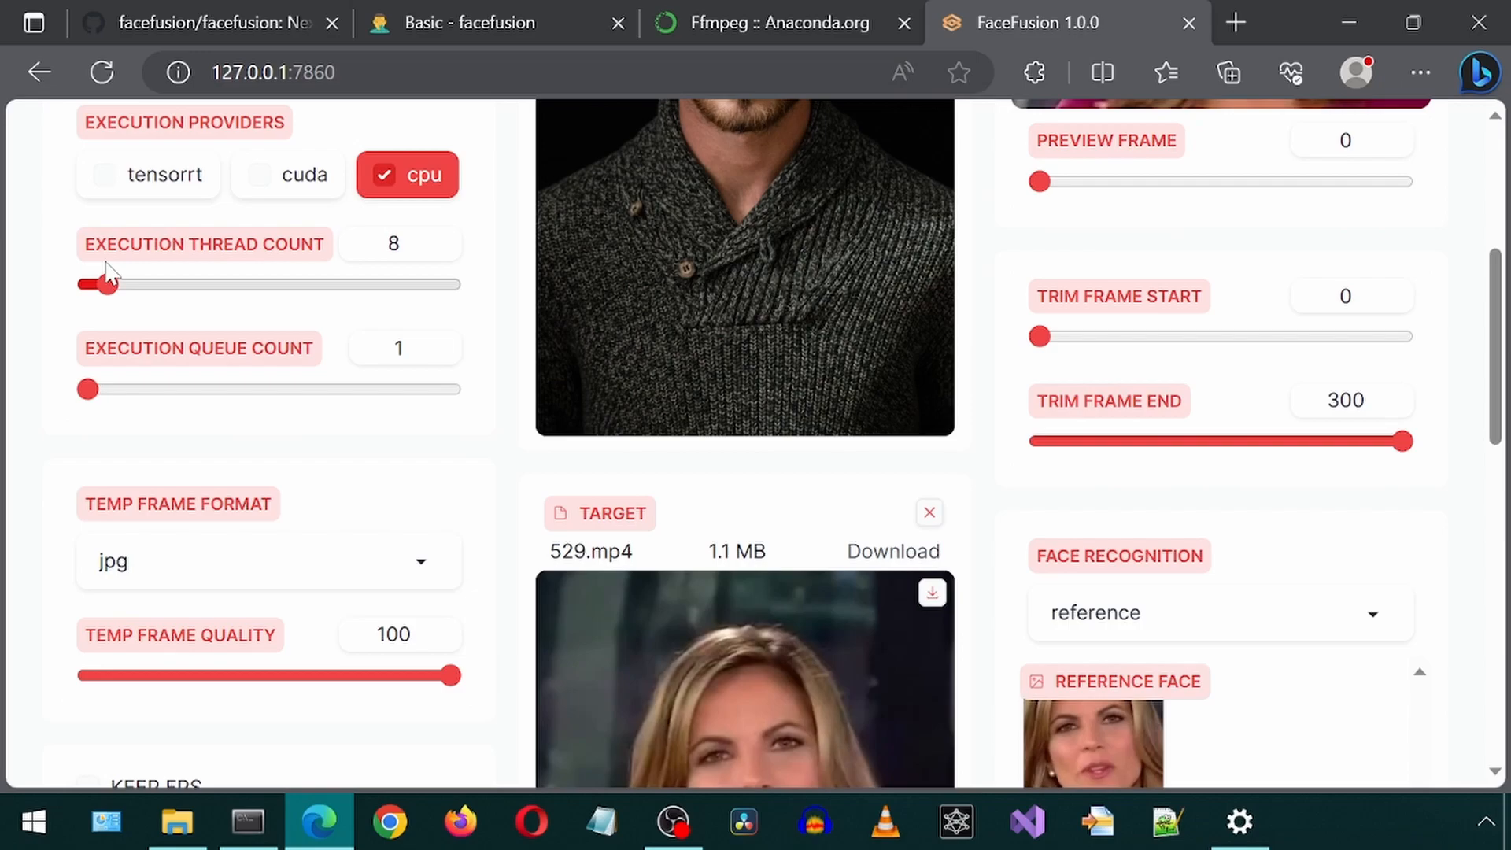
{"action": "scroll", "scroll_direction": "up", "scroll_amount": 3}
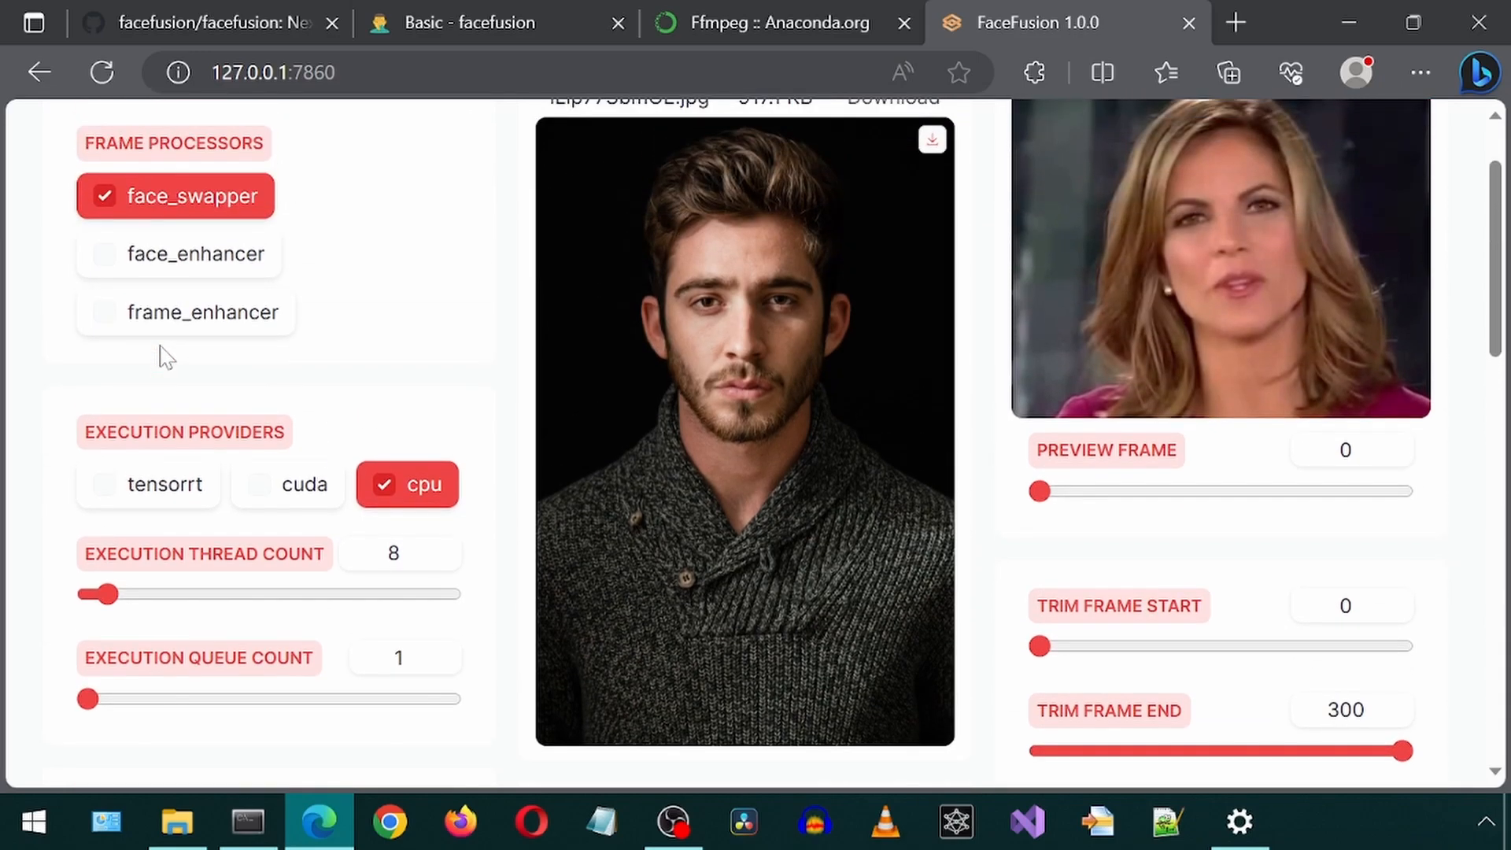
{"action": "scroll", "scroll_direction": "up", "scroll_amount": 3}
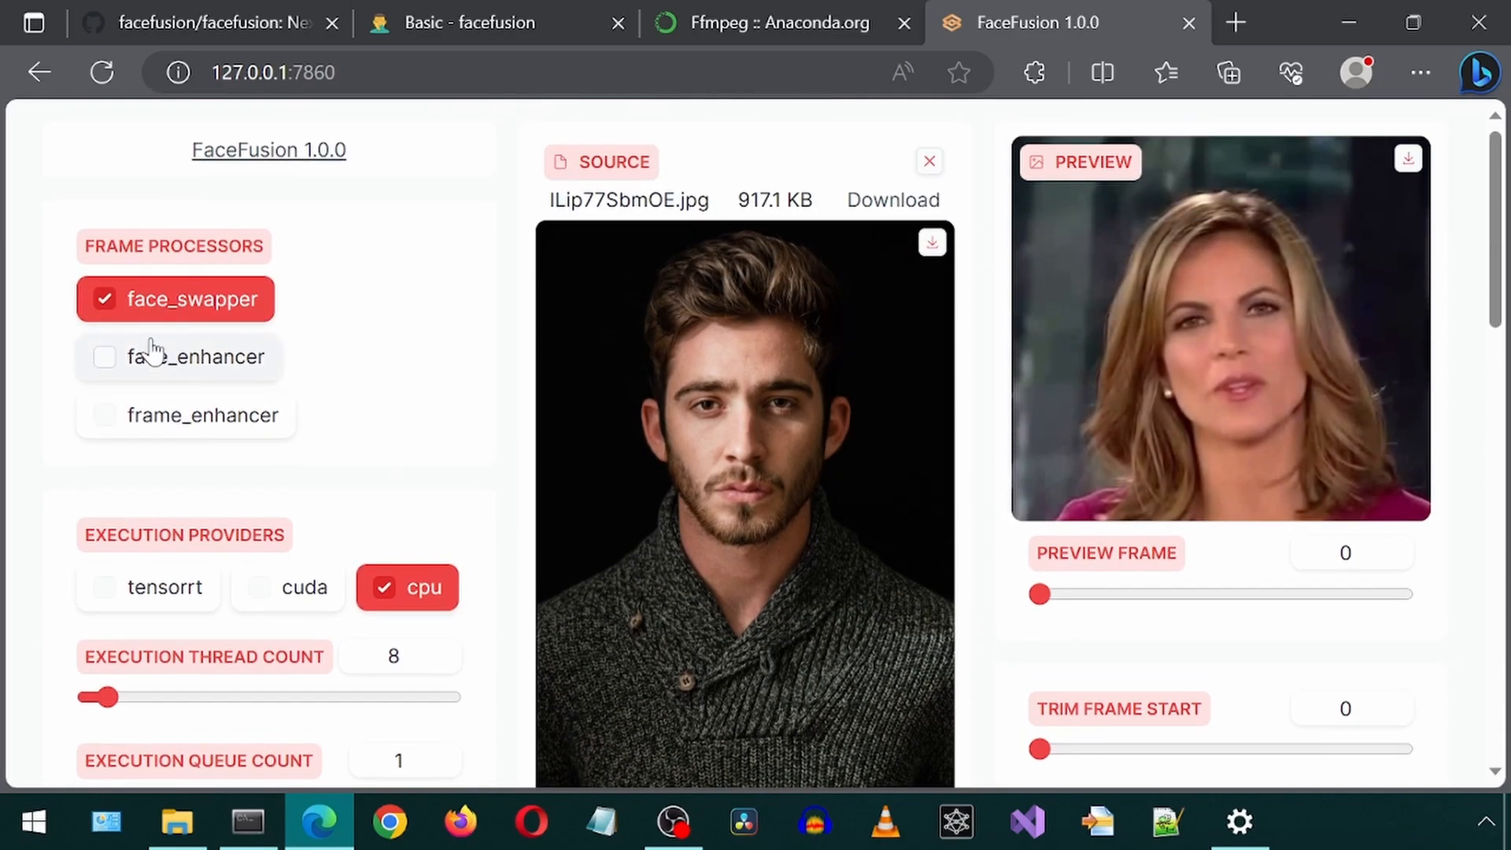
{"action": "scroll", "scroll_direction": "down", "scroll_amount": 3}
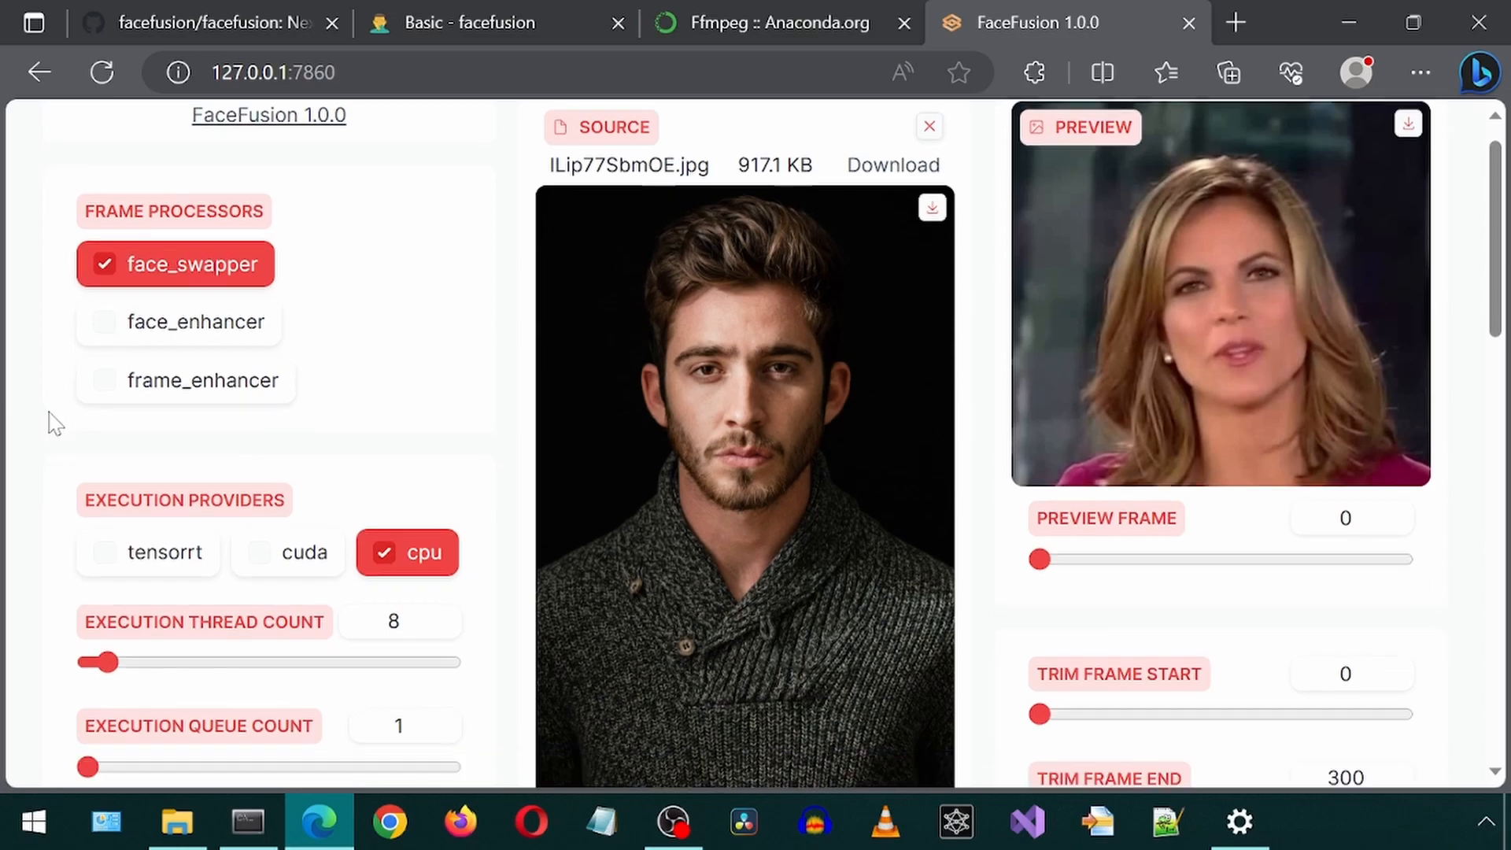
{"action": "scroll", "scroll_direction": "down", "scroll_amount": 3}
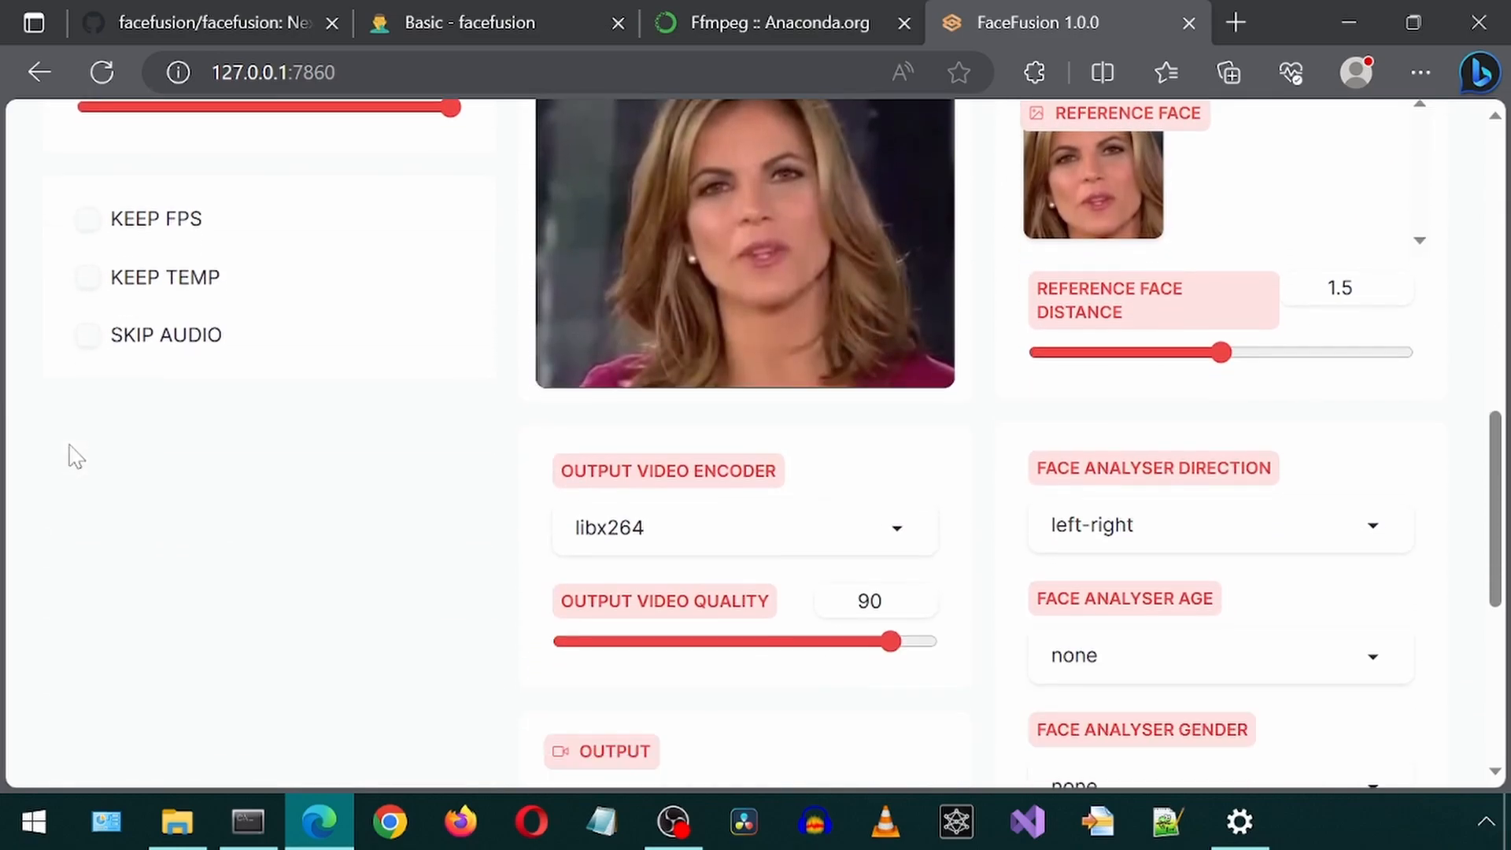
{"action": "scroll", "scroll_direction": "down", "scroll_amount": 3}
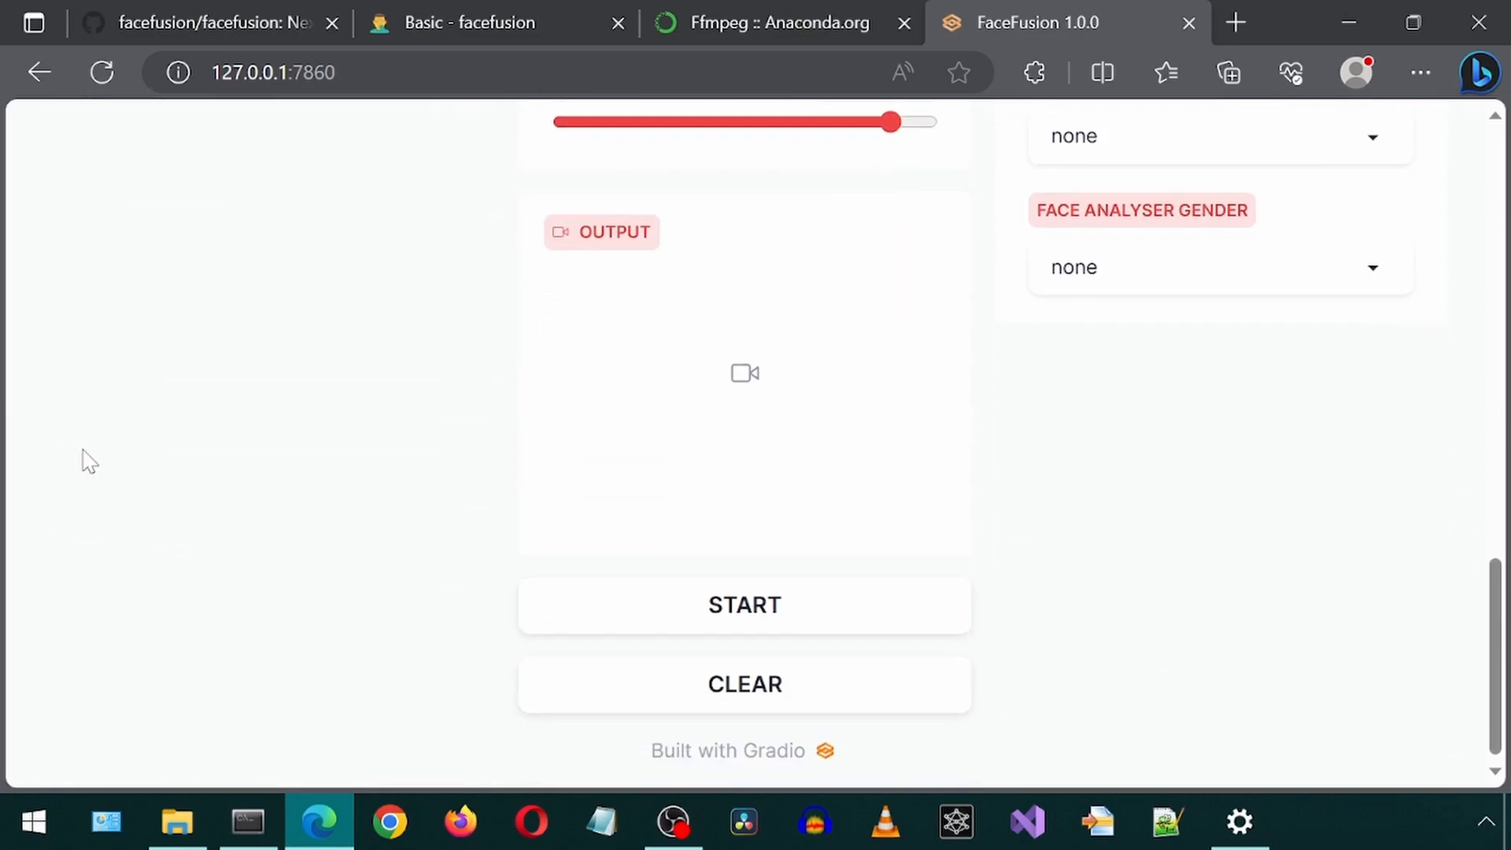
- Start the face swap, producing ILip77SbmOE-529.mp4 in the facefusion folder
{"action": "left_click", "coordinate": [744, 604]}
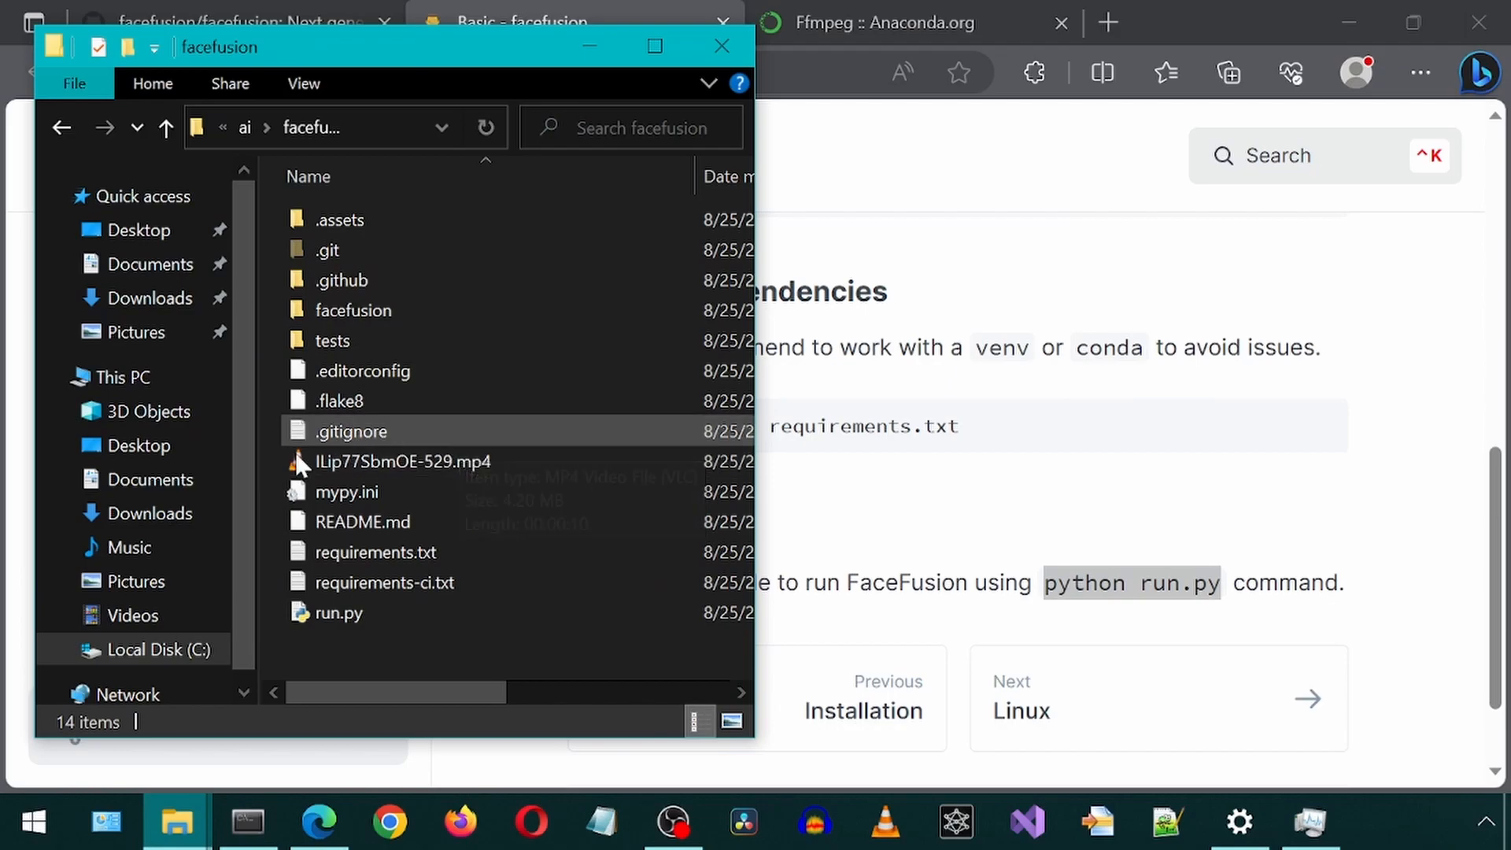
- Play the output ILip77SbmOE-529.mp4 in VLC media player
{"action": "double_click", "coordinate": [402, 462]}
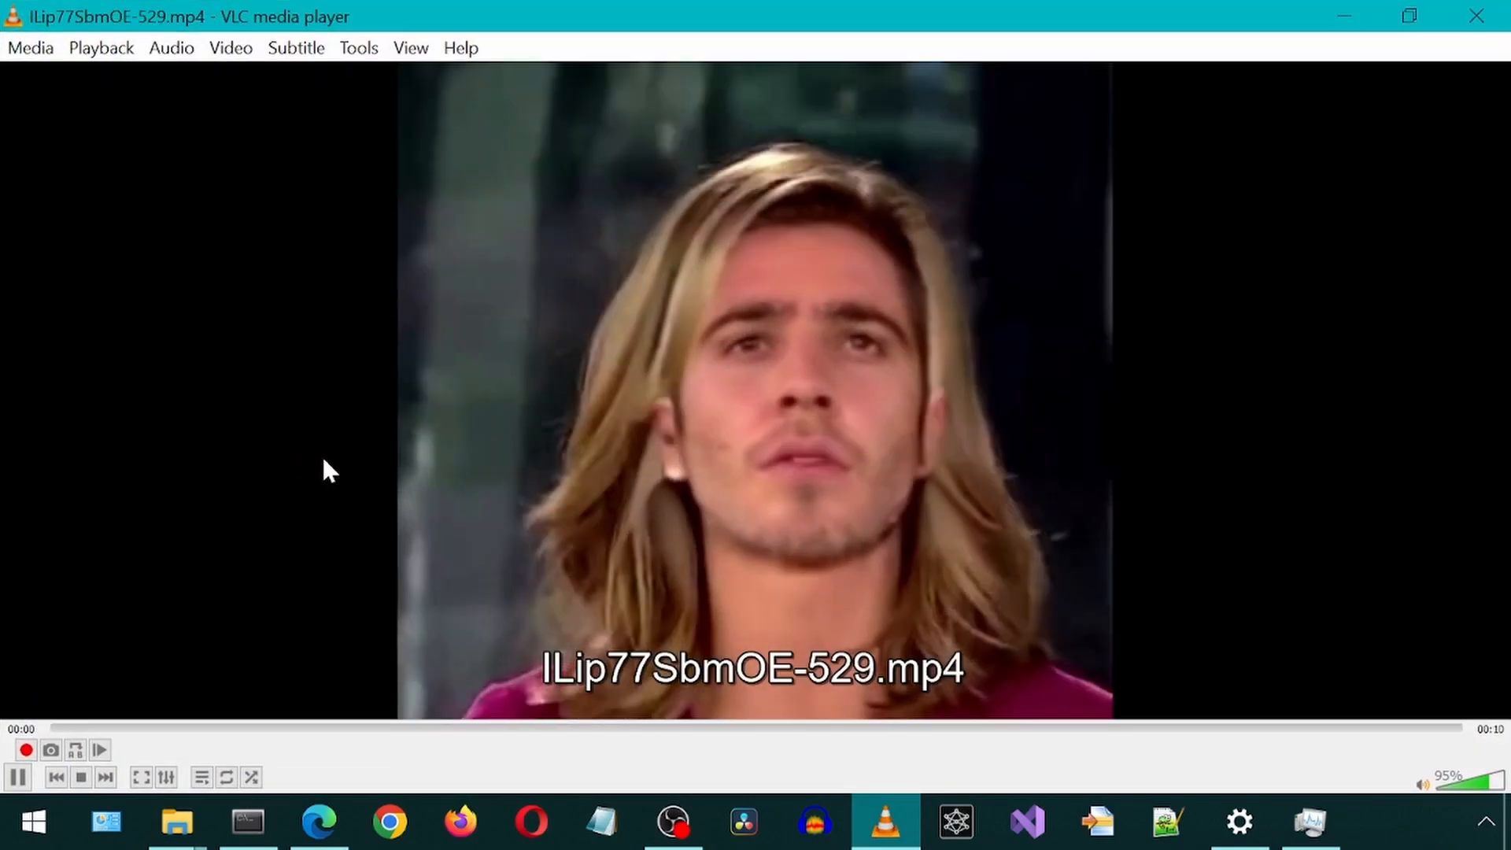
{"action": "left_click", "coordinate": [317, 822]}
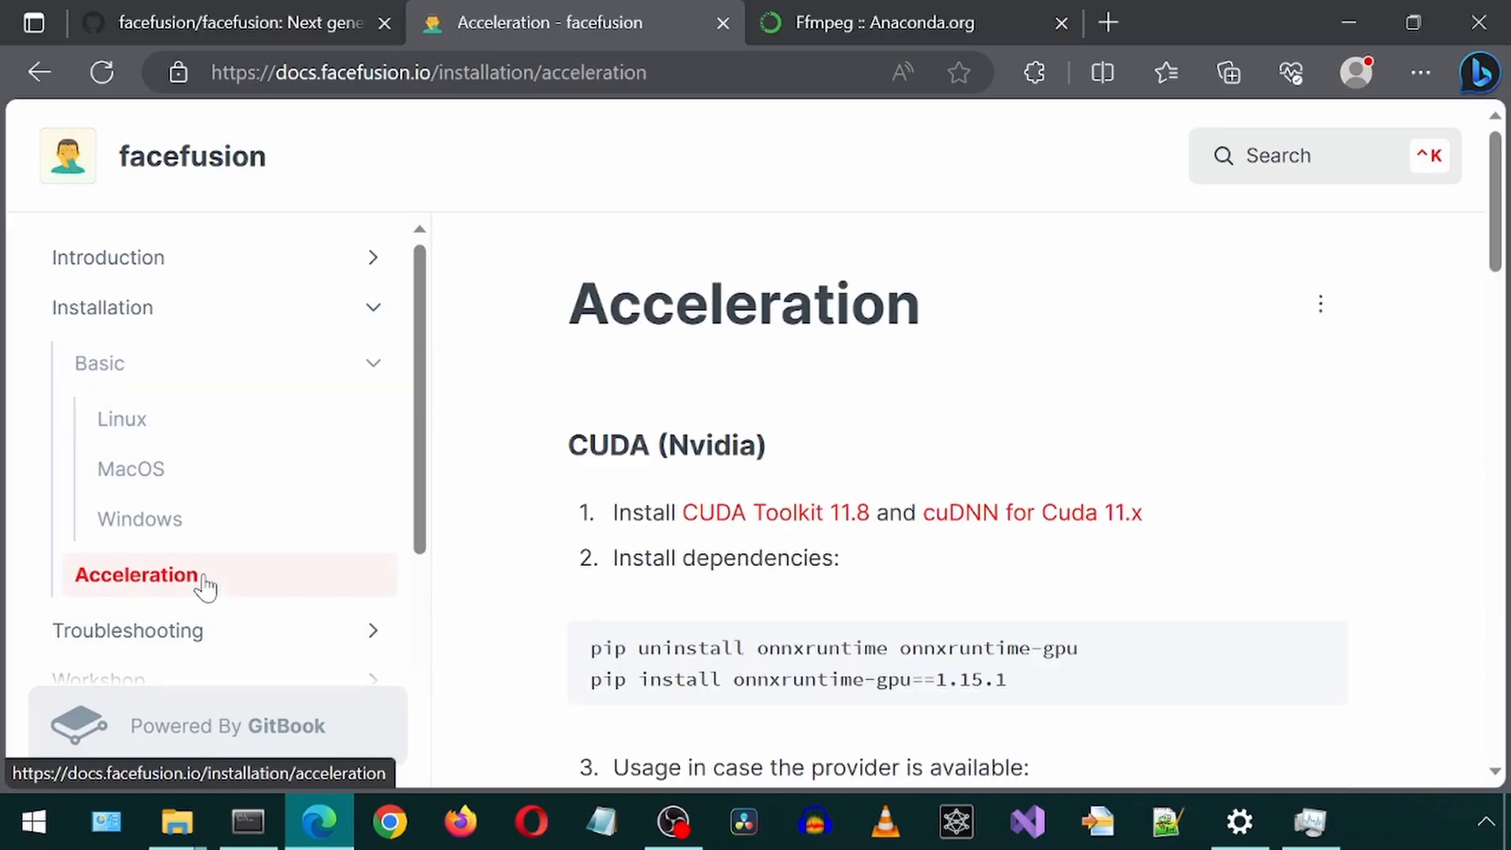
{"action": "mouse_move", "coordinate": [776, 511]}
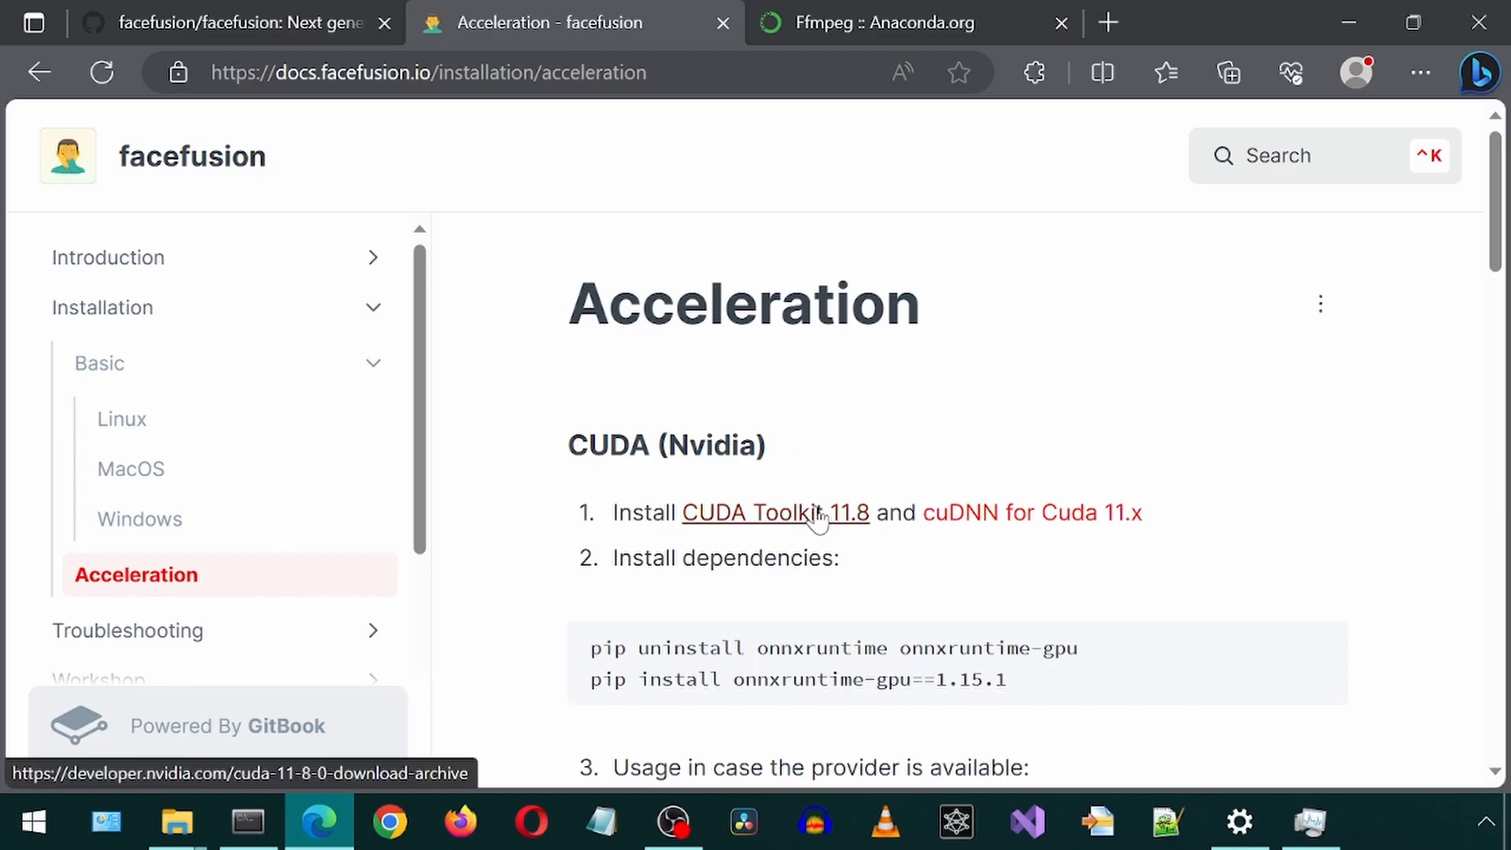
- Open the CUDA Toolkit 11.8 page and get the cuDNN v8.9.3 for CUDA 11.x Windows zip
{"action": "left_click", "coordinate": [773, 512]}
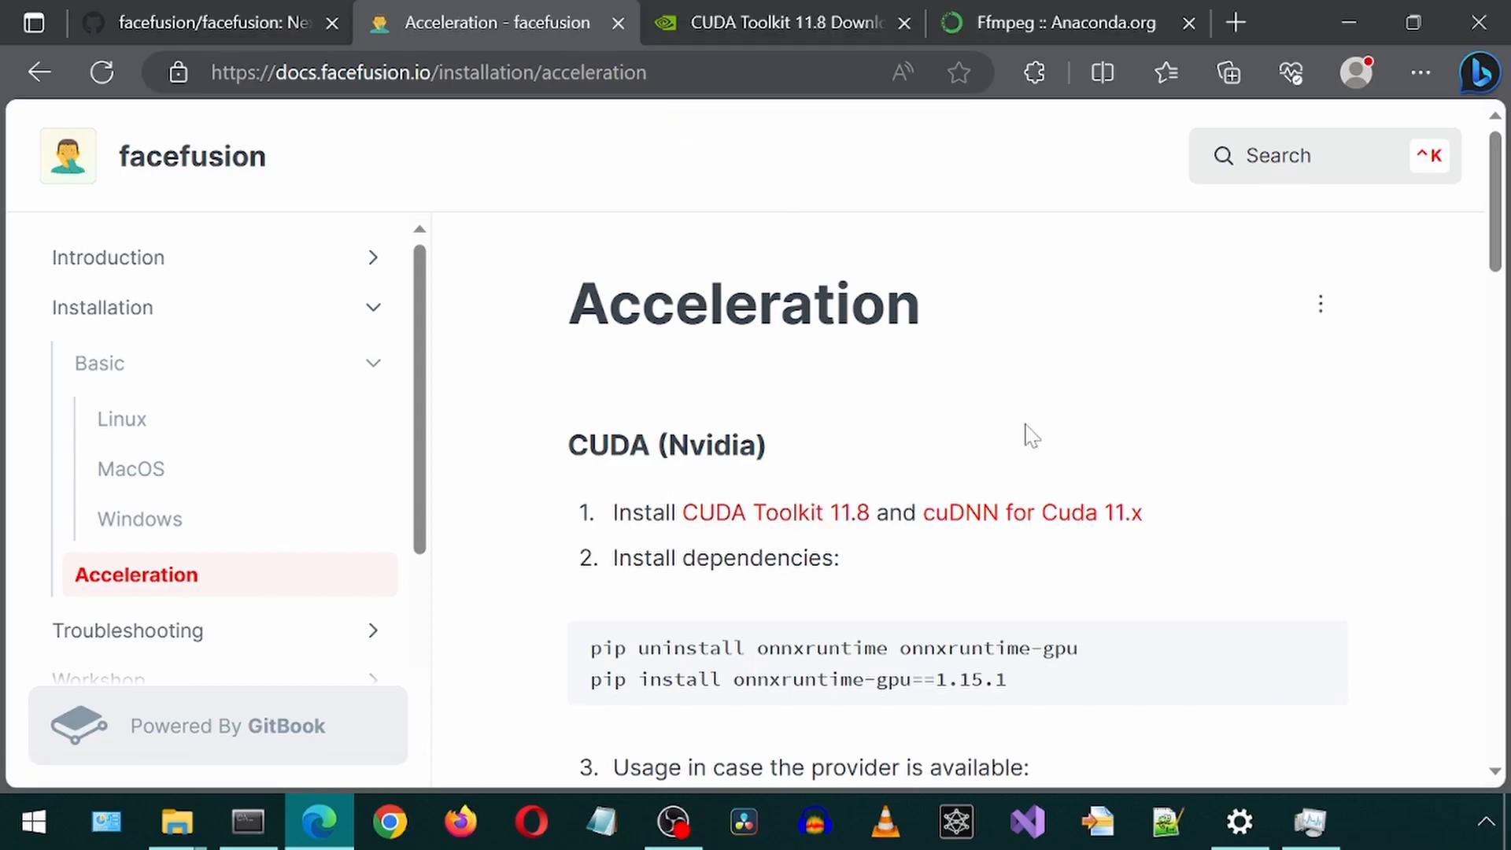
{"action": "left_click", "coordinate": [1031, 512]}
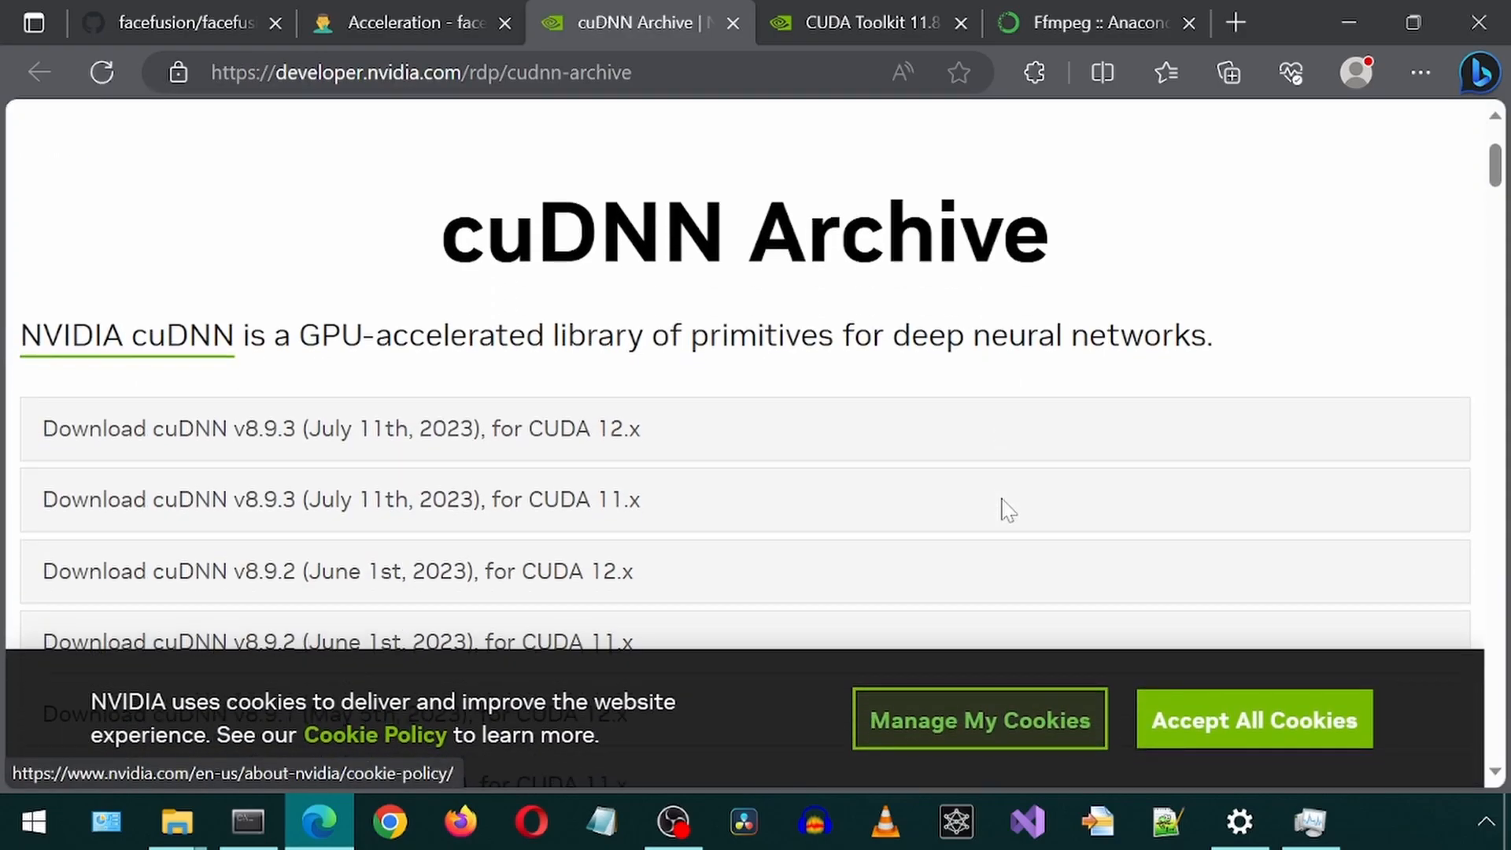
{"action": "scroll", "scroll_direction": "down", "scroll_amount": 3}
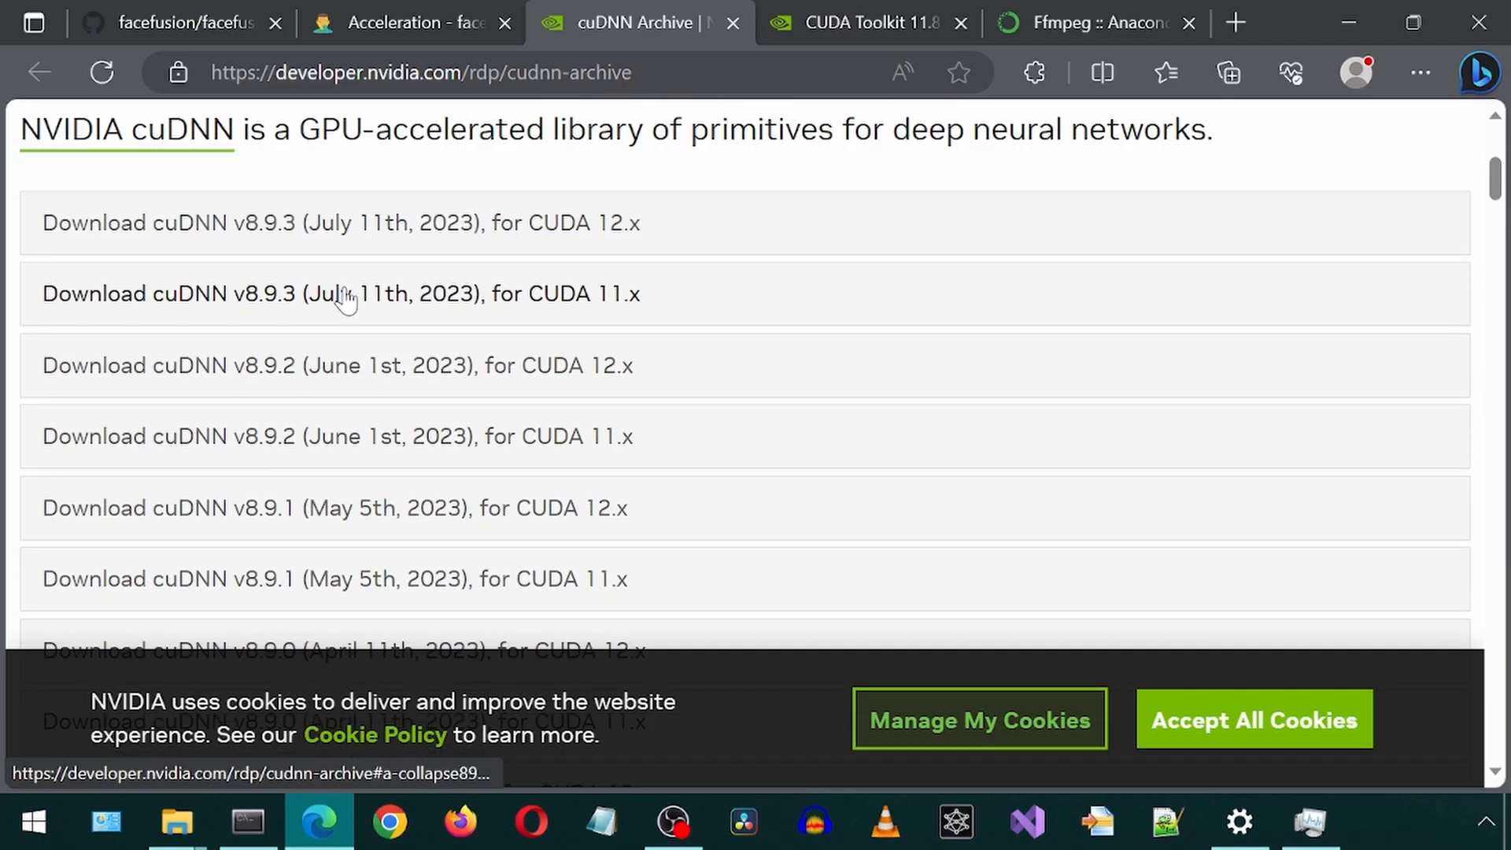
{"action": "left_click", "coordinate": [340, 293]}
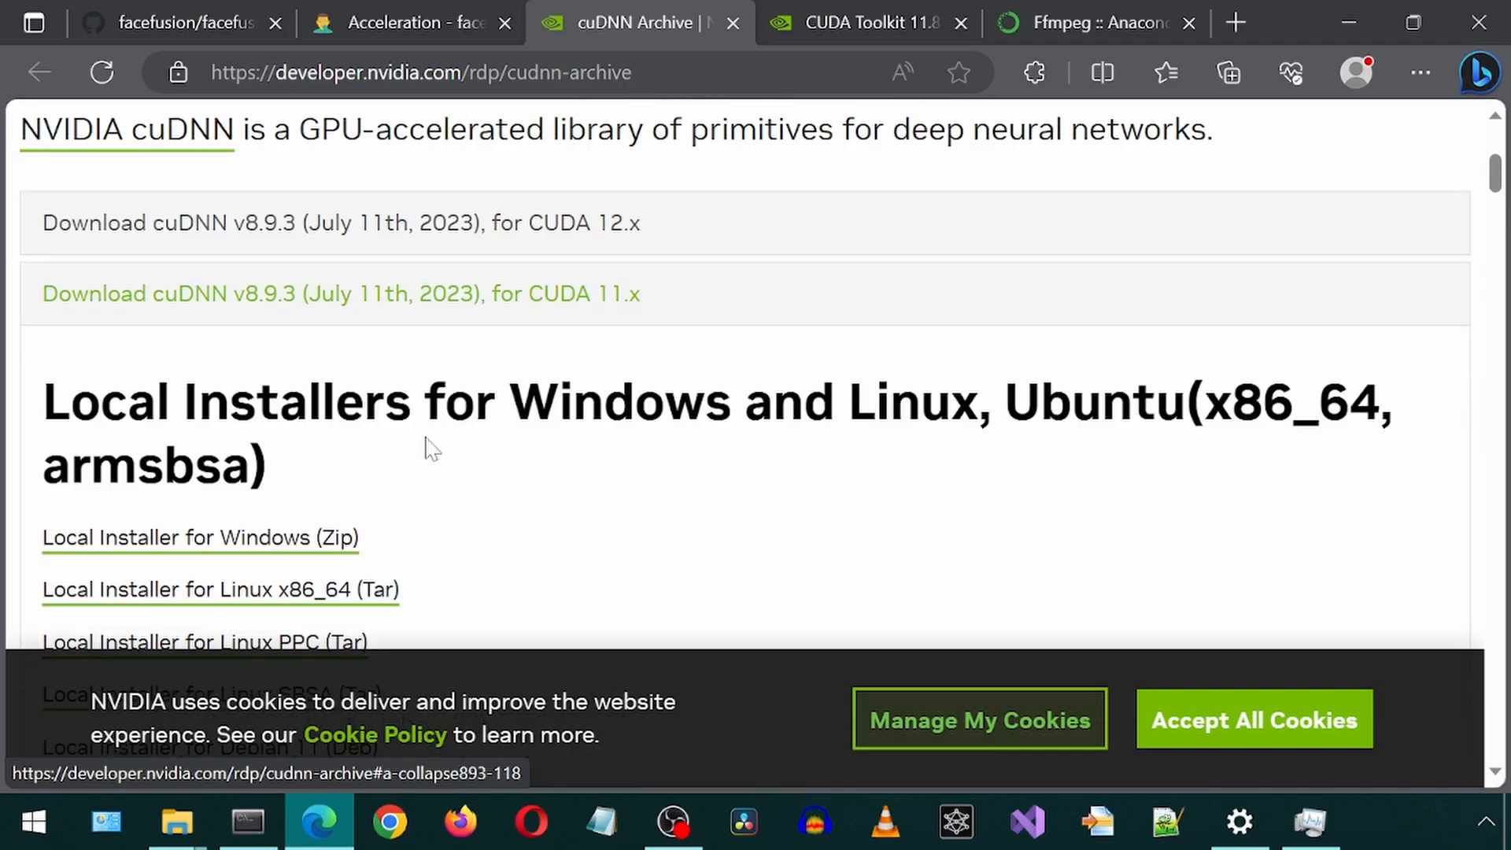
{"action": "left_click", "coordinate": [199, 538]}
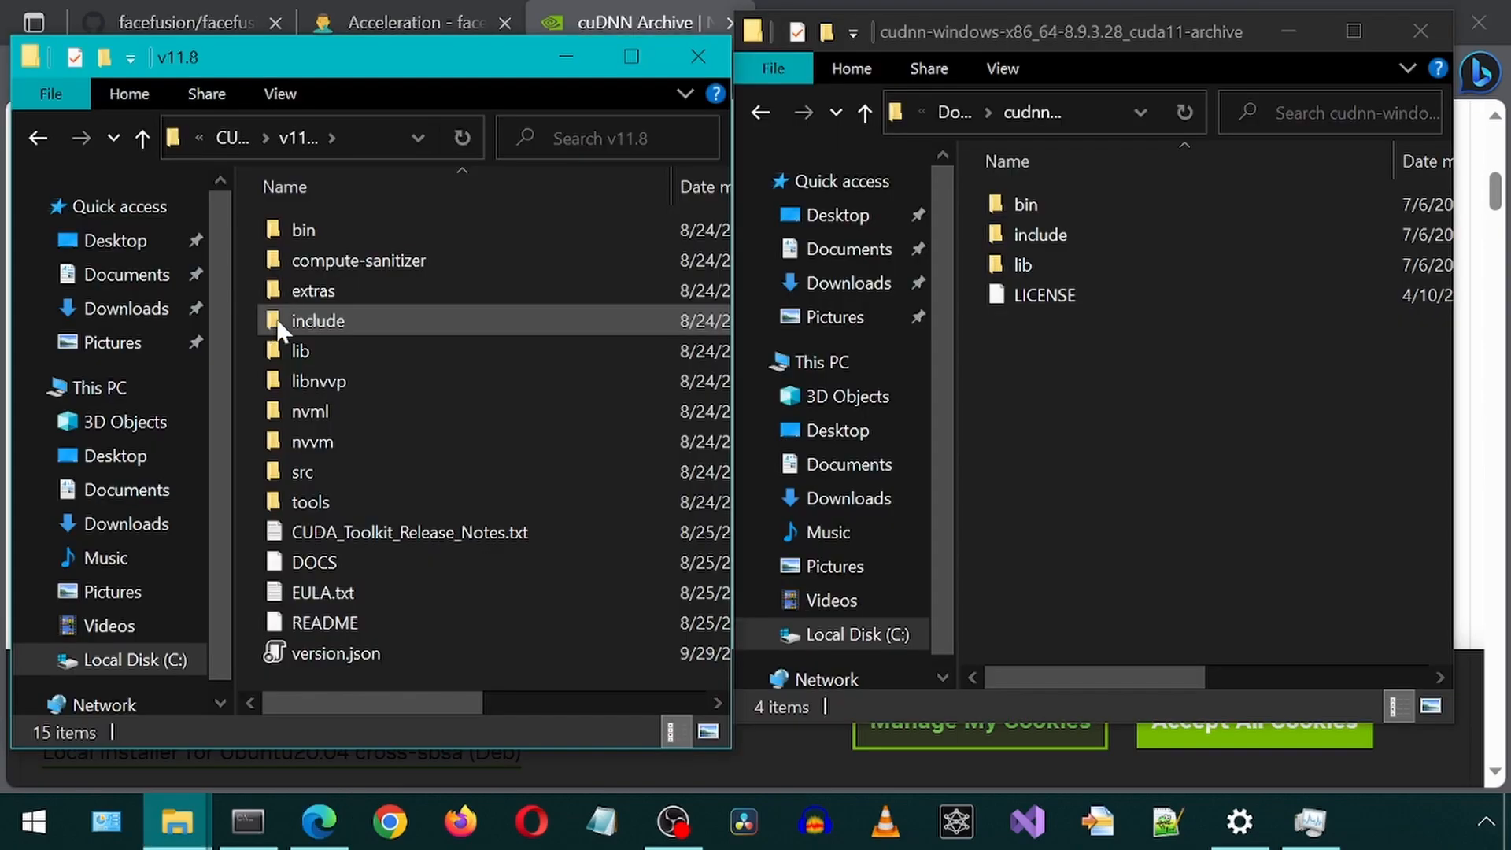
- Copy the cuDNN bin and include files into CUDA v11.8, granting administrator permission for all
{"action": "double_click", "coordinate": [1022, 203]}
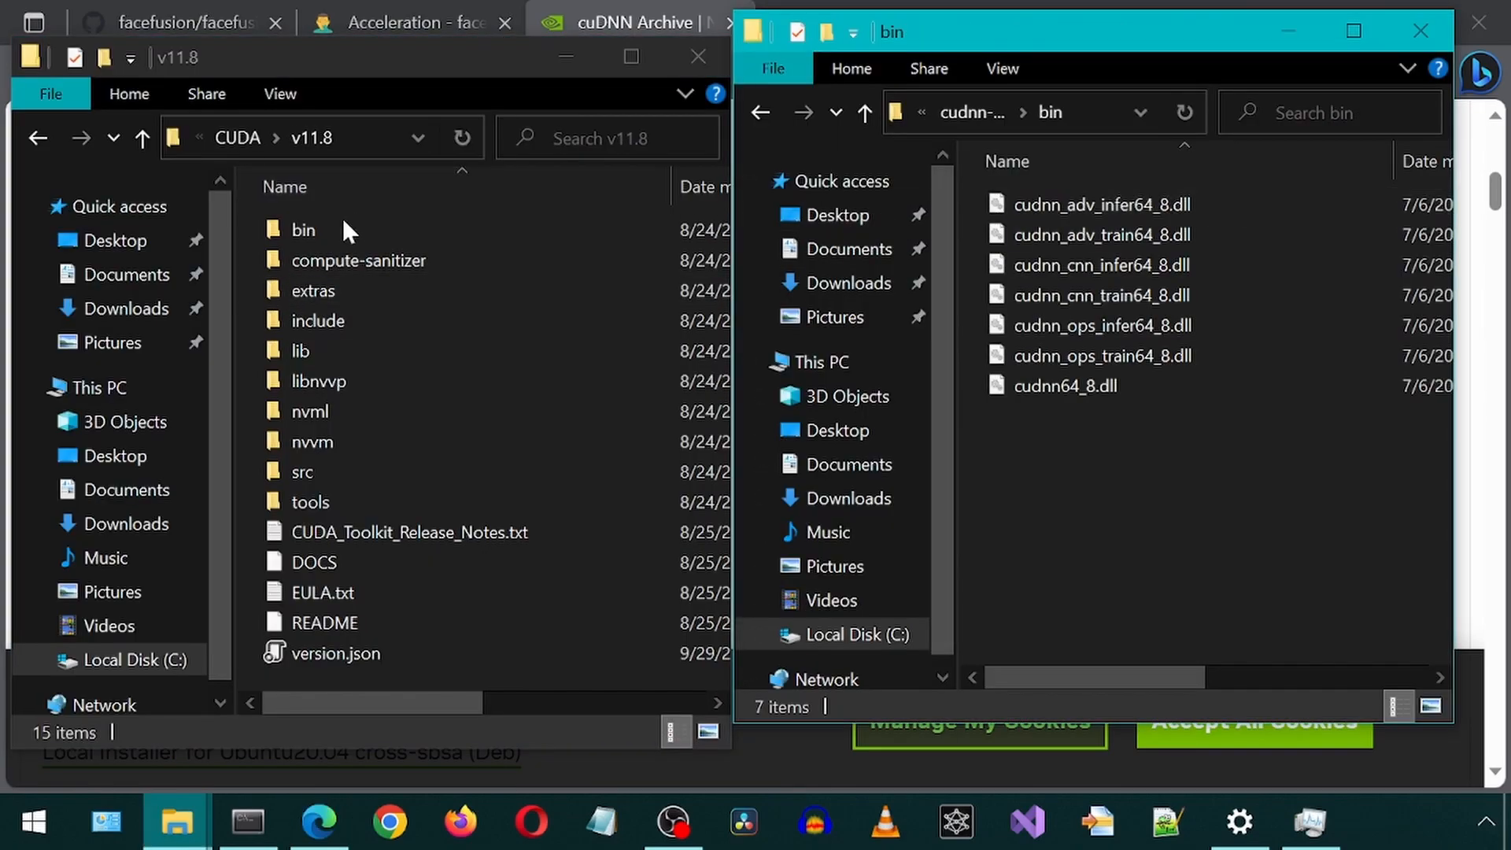
{"action": "double_click", "coordinate": [302, 229]}
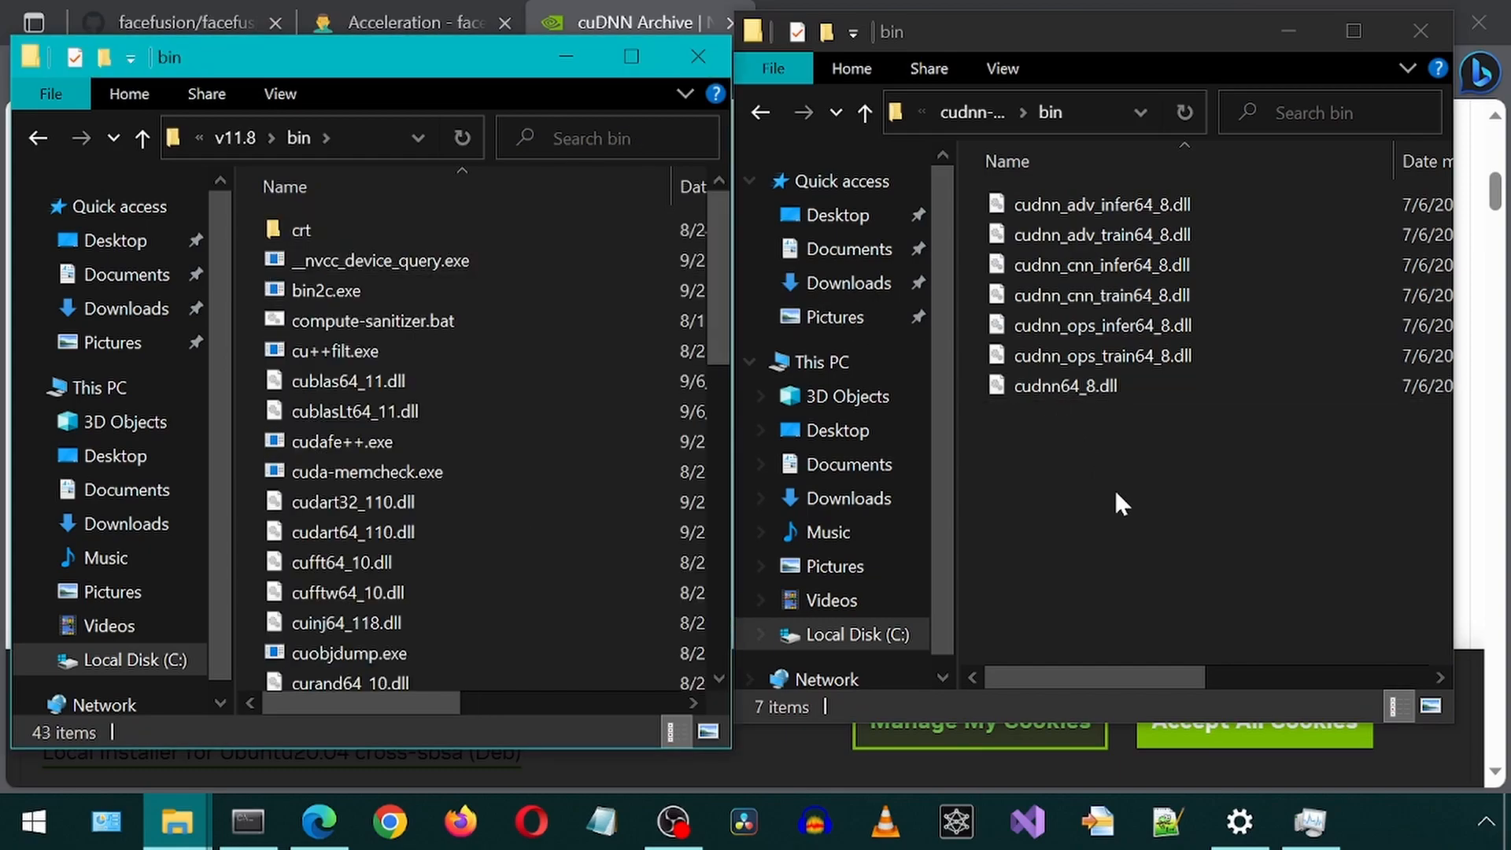
{"action": "key", "text": "ctrl+a"}
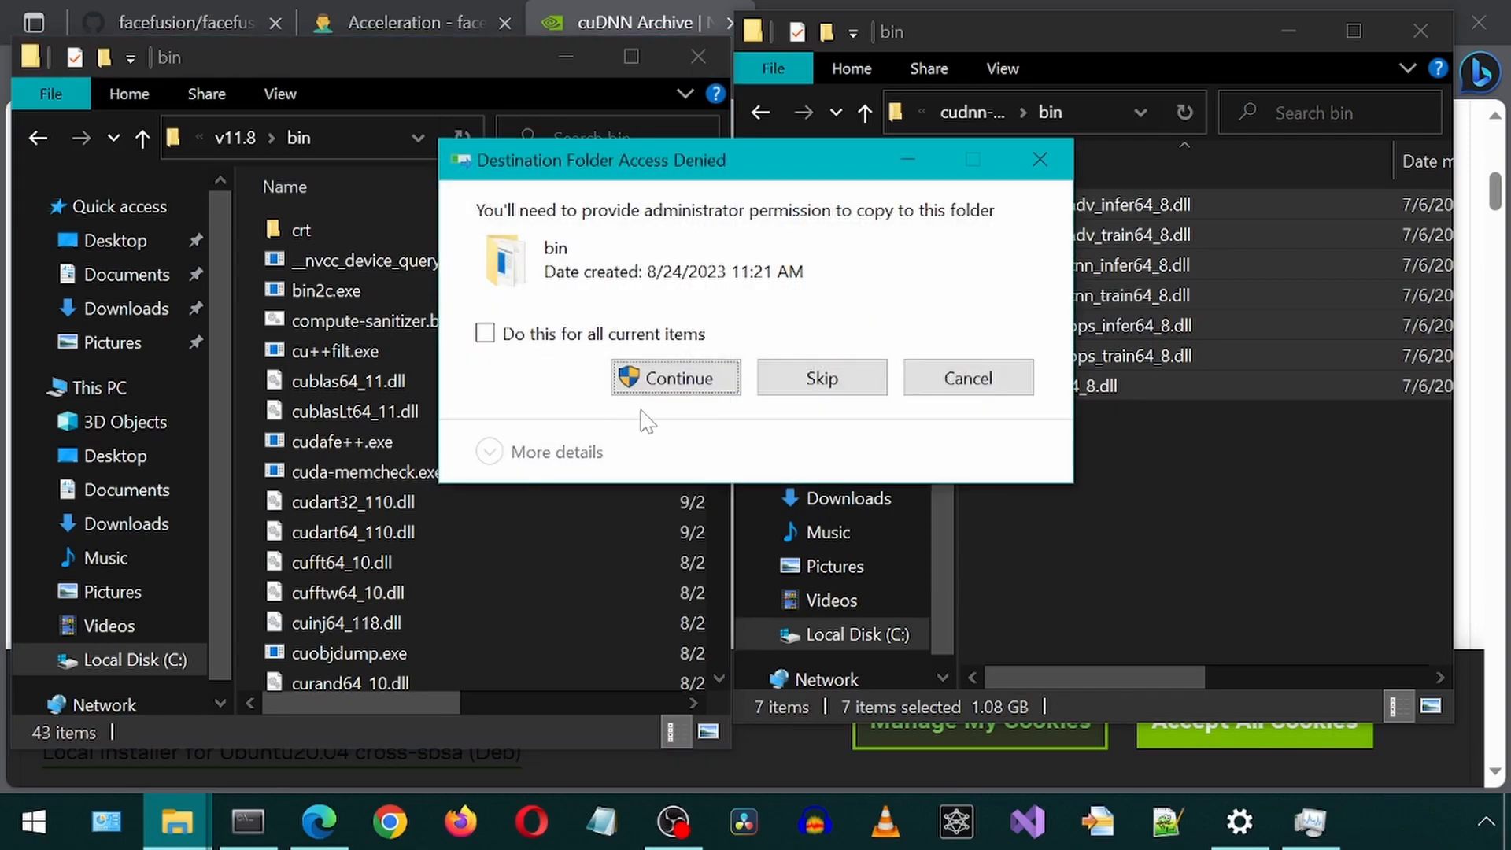
{"action": "left_click", "coordinate": [485, 334]}
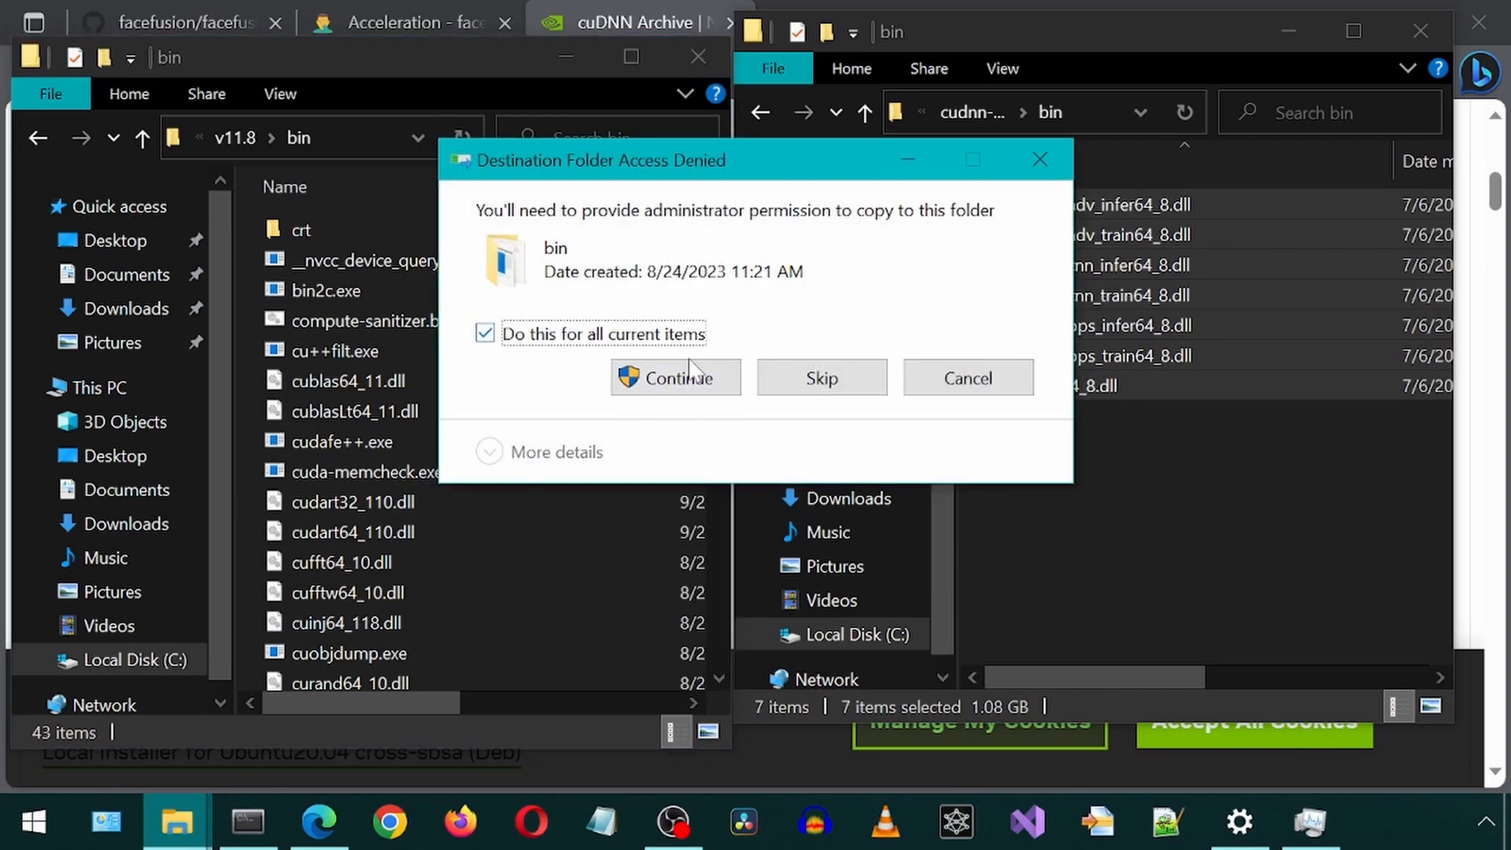
{"action": "left_click", "coordinate": [674, 377]}
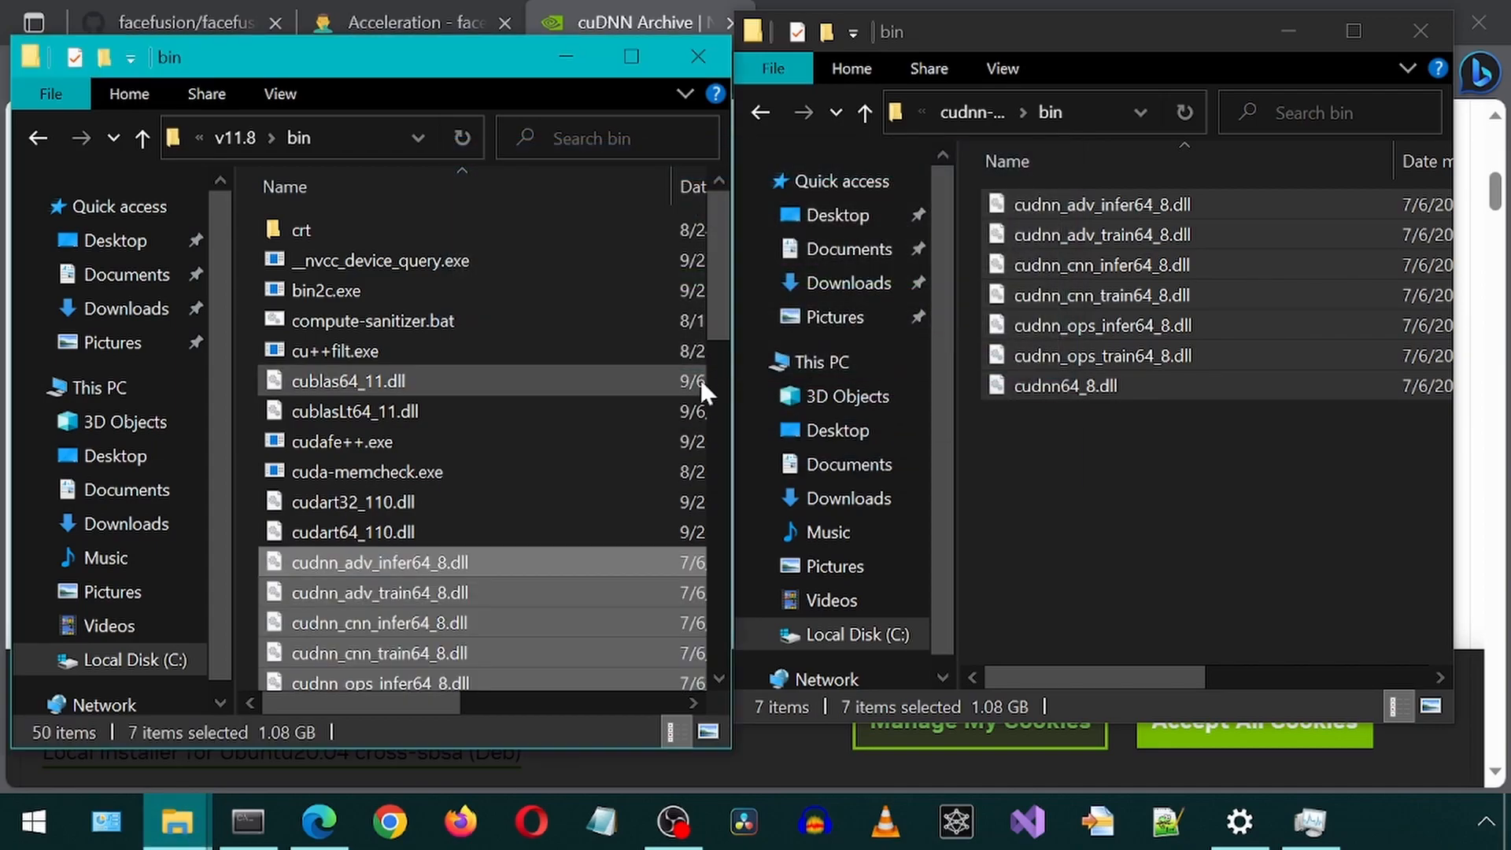
{"action": "left_click", "coordinate": [142, 137]}
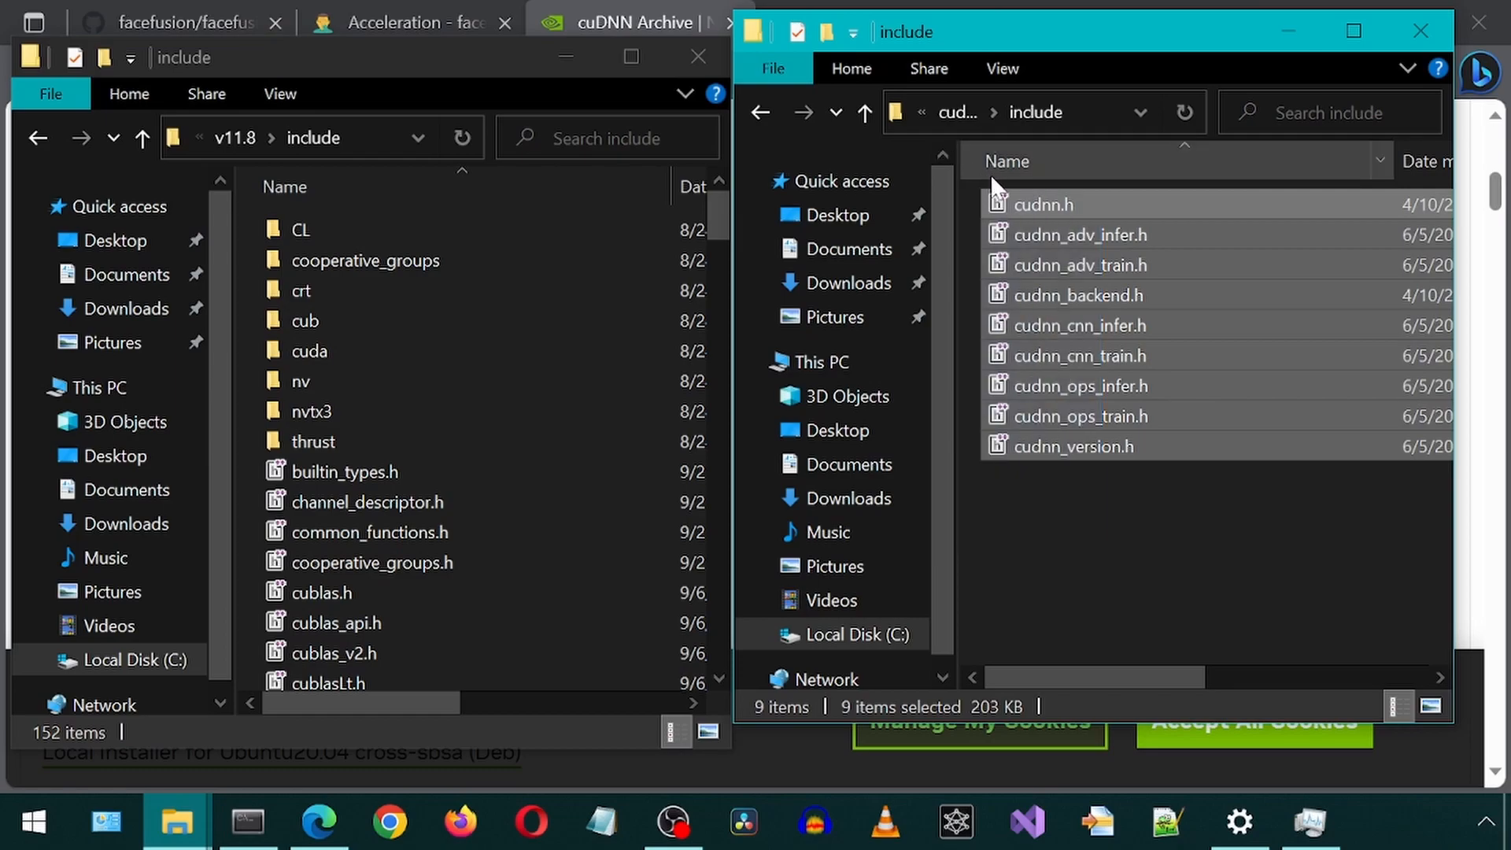
{"action": "left_click", "coordinate": [250, 540]}
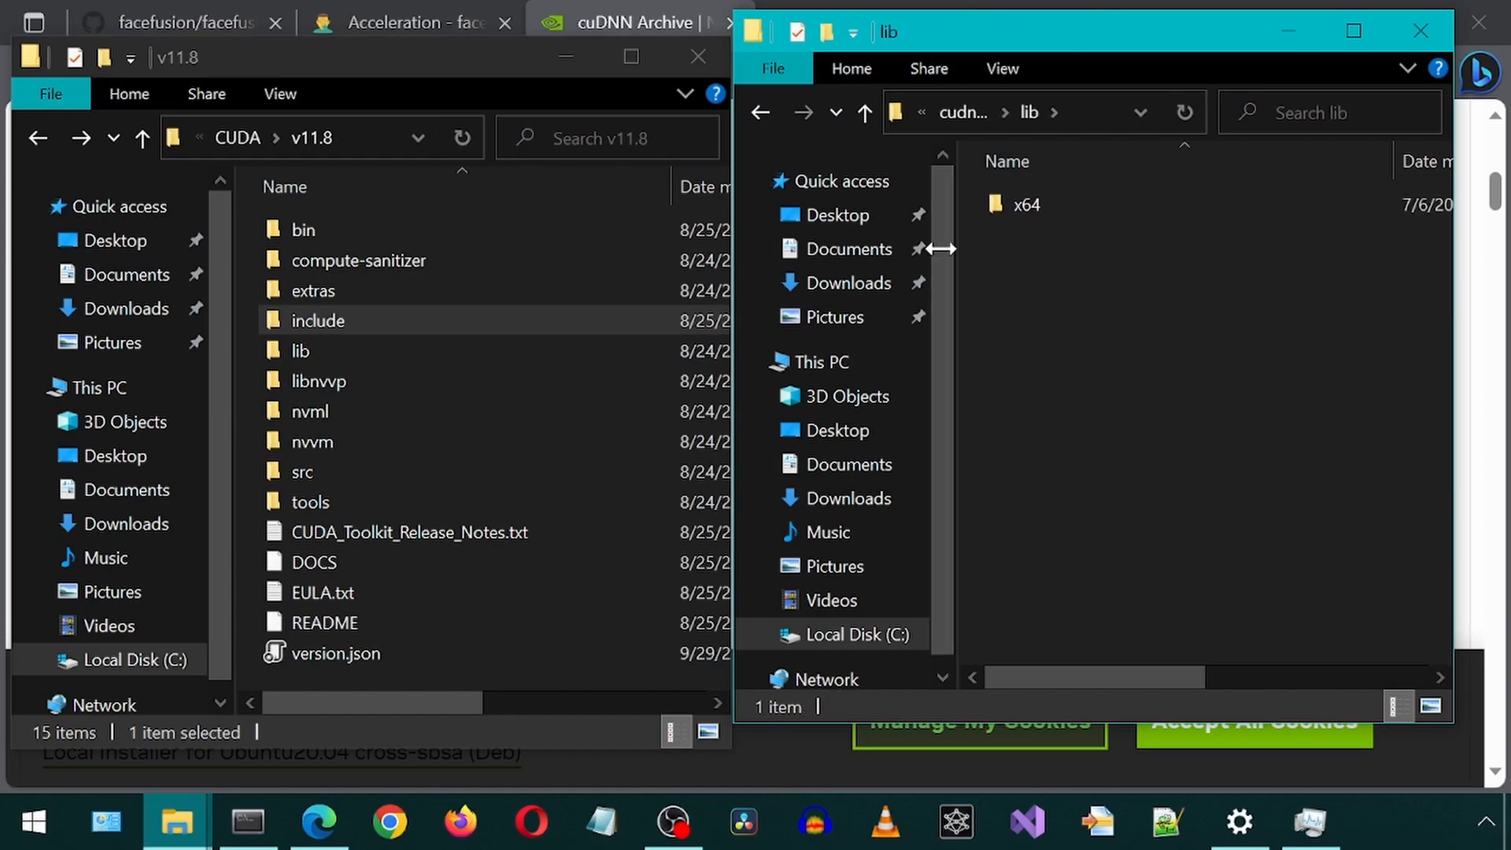
- Copy the cuDNN lib\x64 files into the CUDA v11.8 lib\x64 folder
{"action": "double_click", "coordinate": [300, 349]}
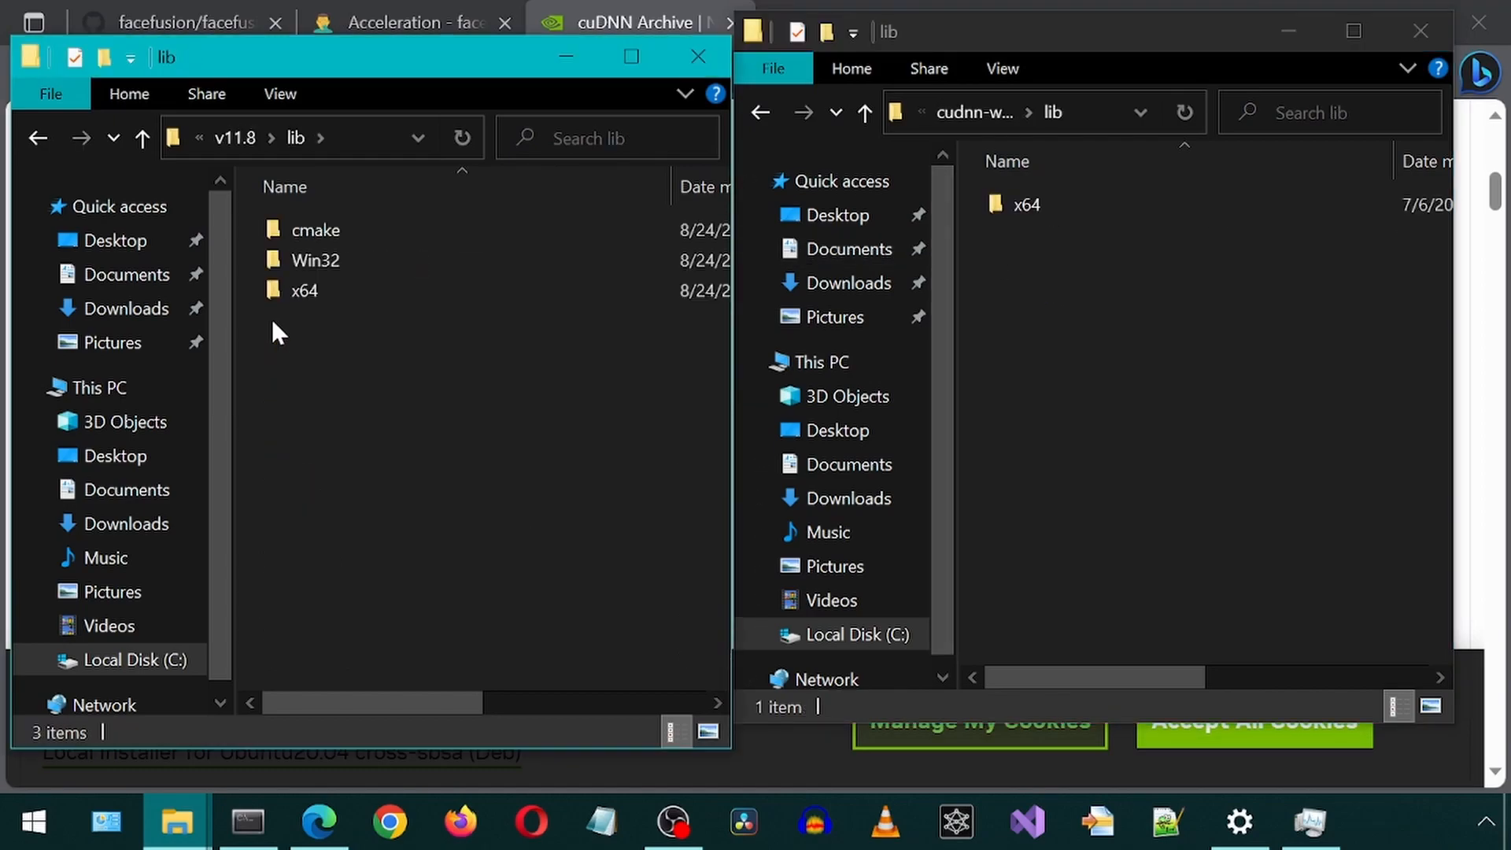
{"action": "double_click", "coordinate": [304, 290]}
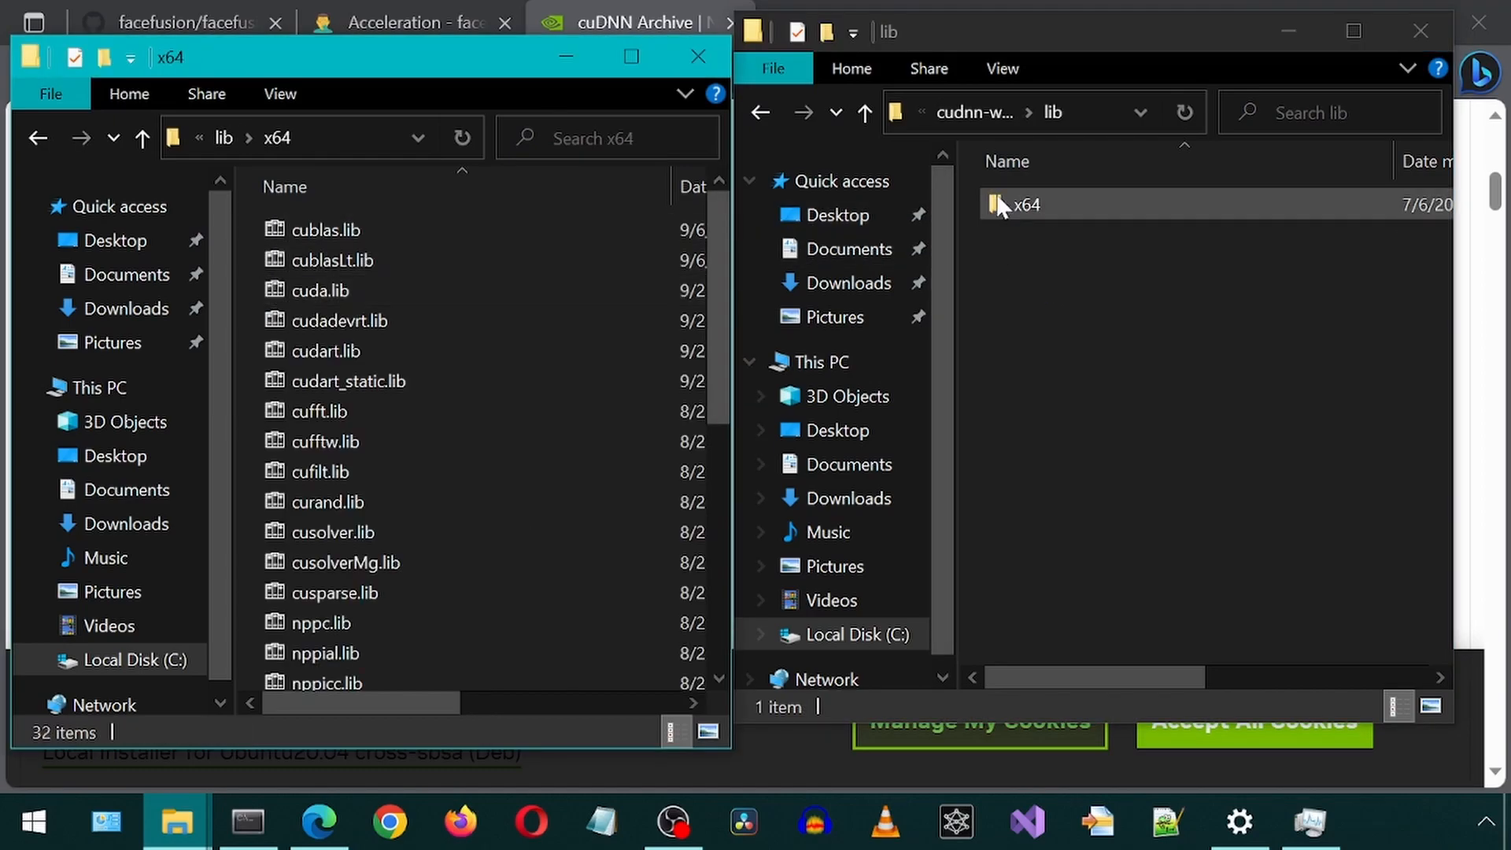
{"action": "double_click", "coordinate": [1025, 204]}
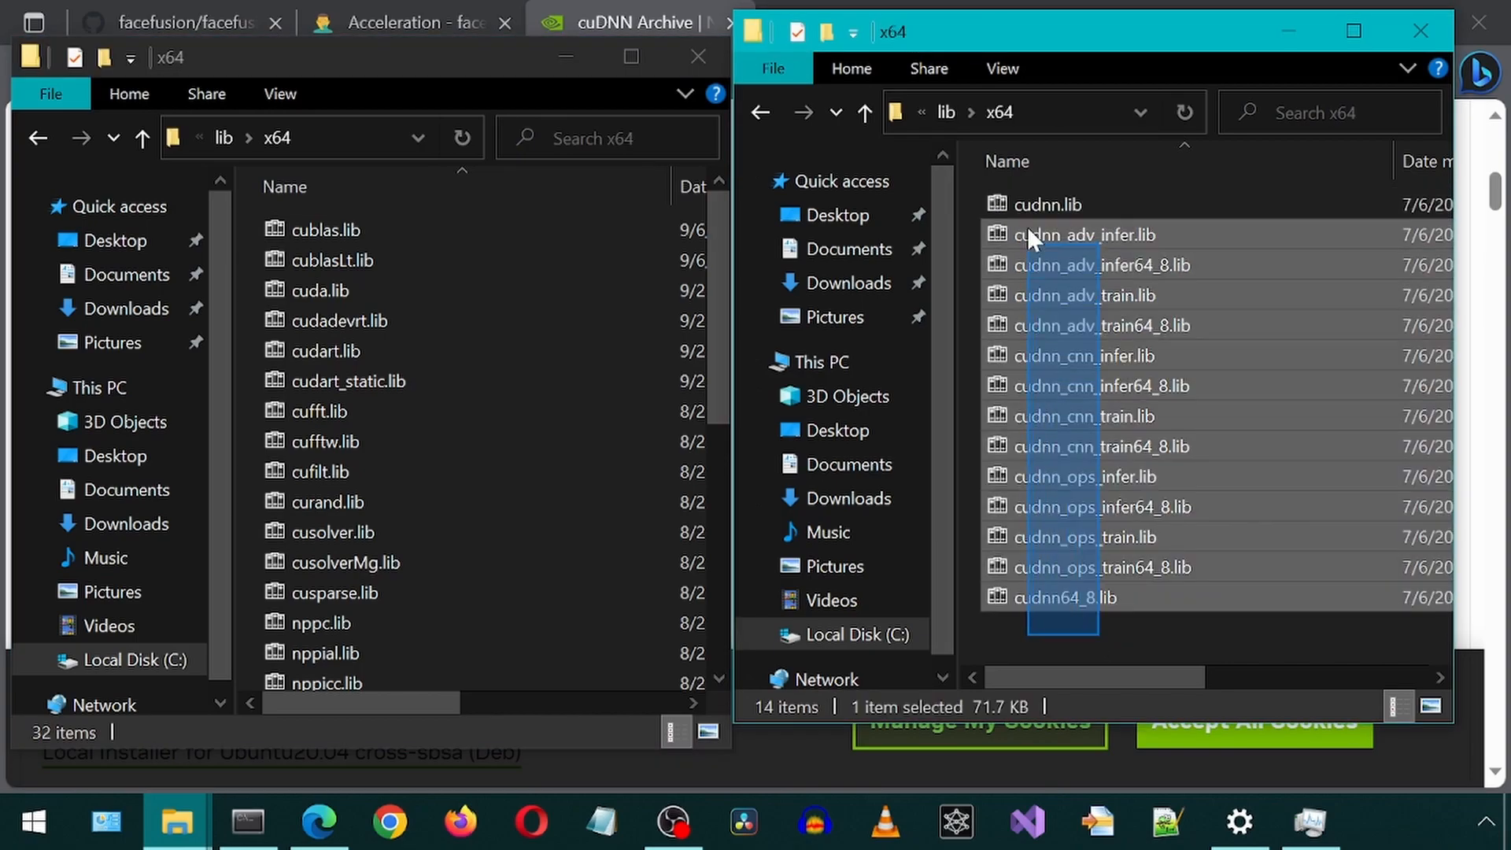
{"action": "key", "text": "ctrl+a"}
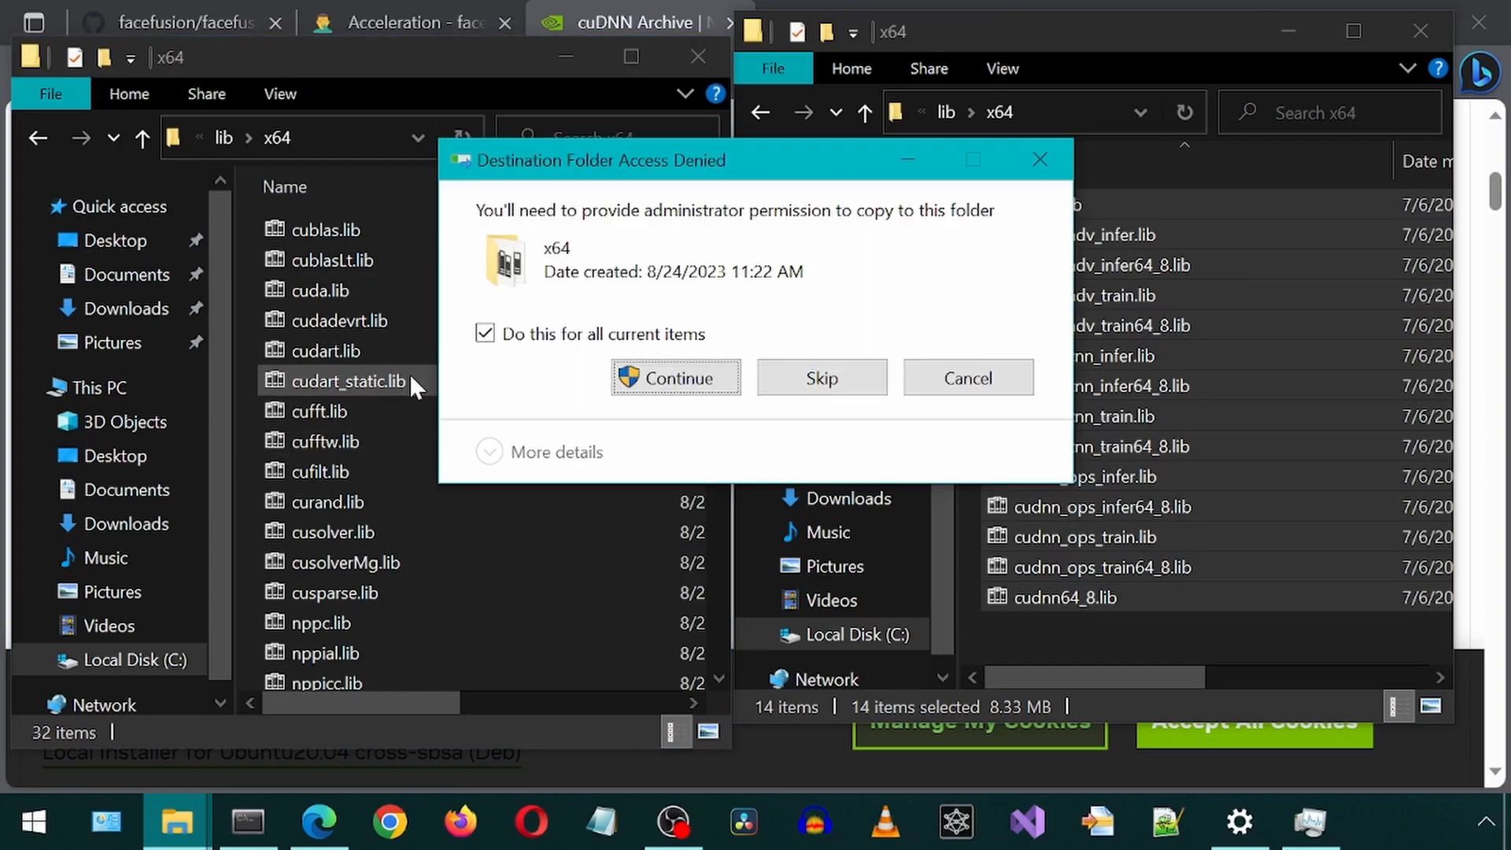
{"action": "left_click", "coordinate": [674, 376]}
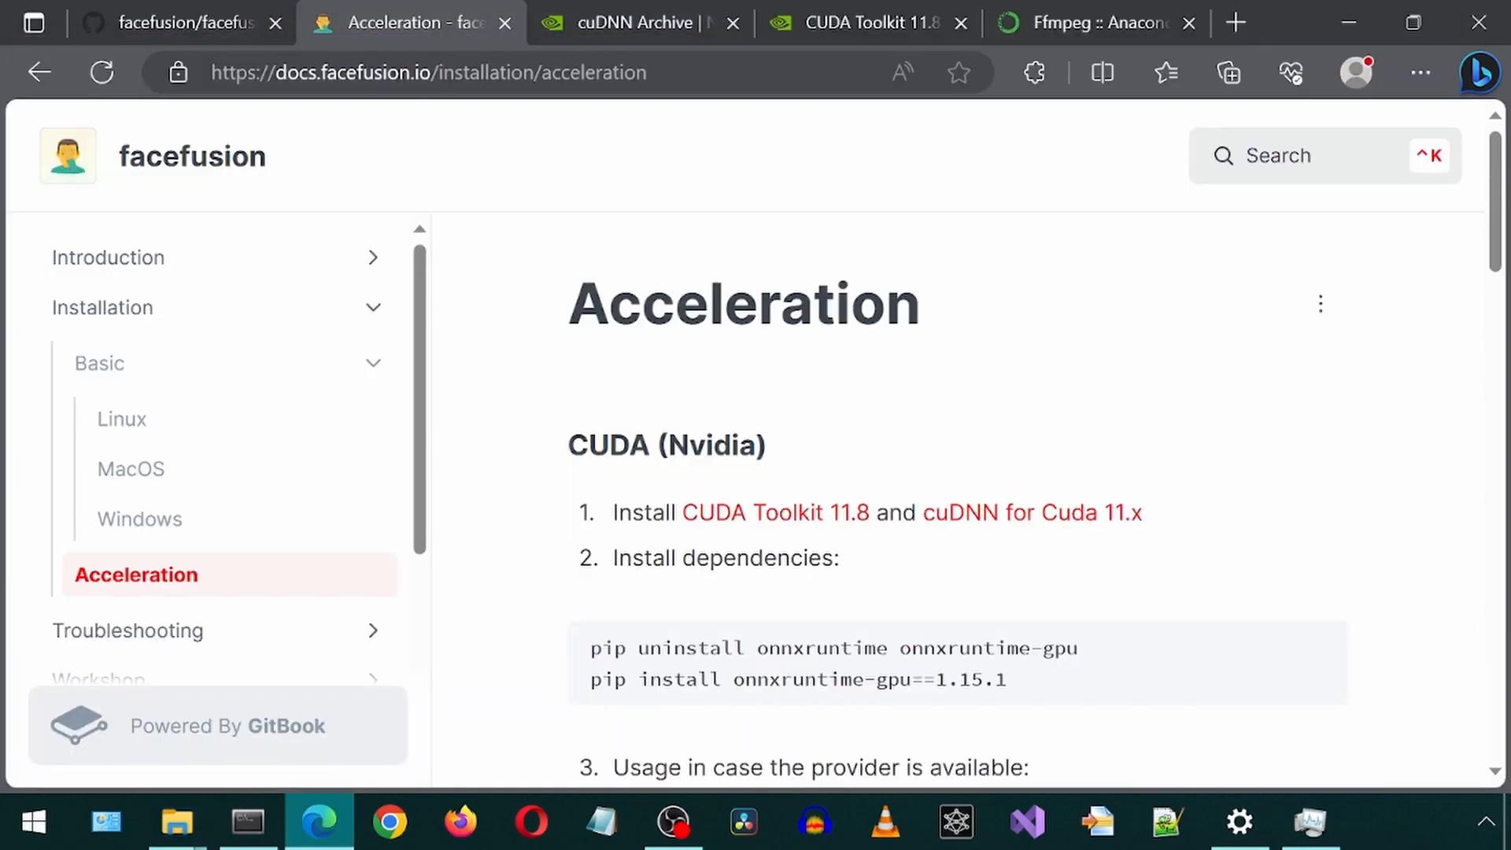
- Uninstall onnxruntime and onnxruntime-gpu, then install onnxruntime-gpu==1.15.1
{"action": "scroll", "scroll_direction": "down", "scroll_amount": 3}
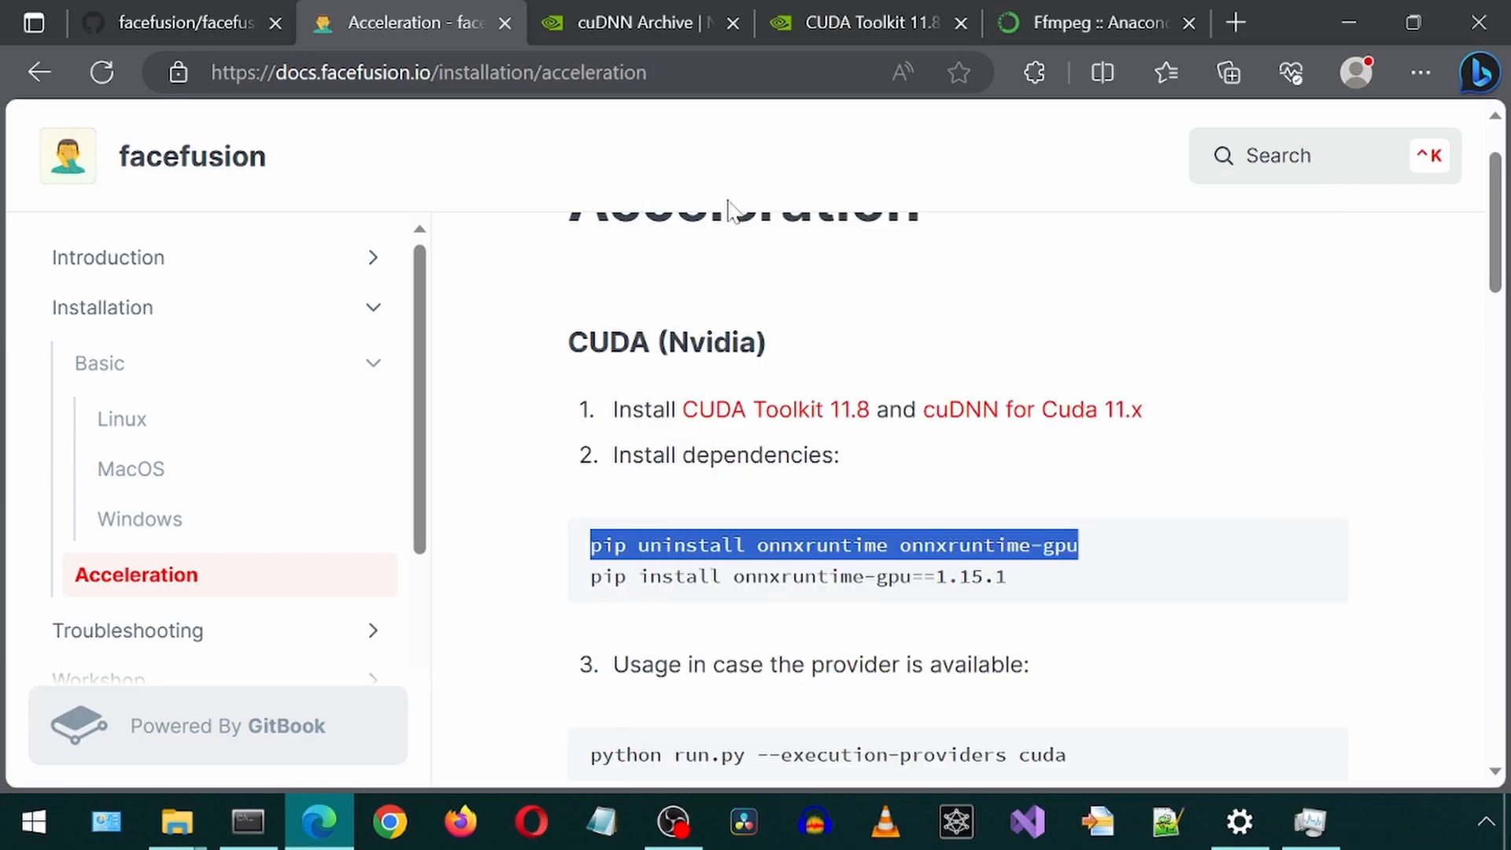
{"action": "left_click", "coordinate": [246, 822]}
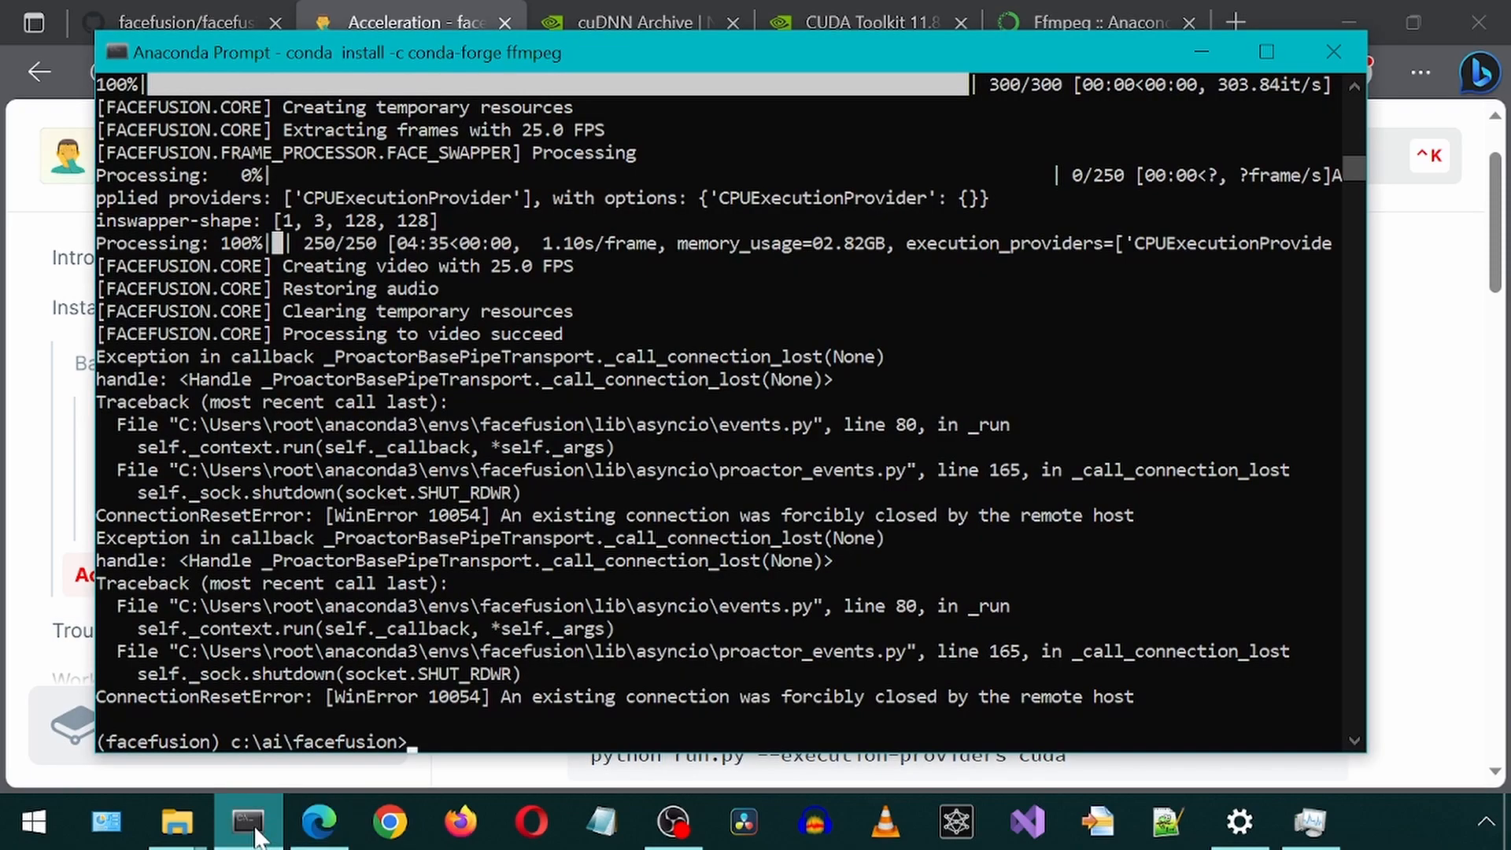
{"action": "type", "text": "pip uninstall onnxruntime onnxruntime-gpu"}
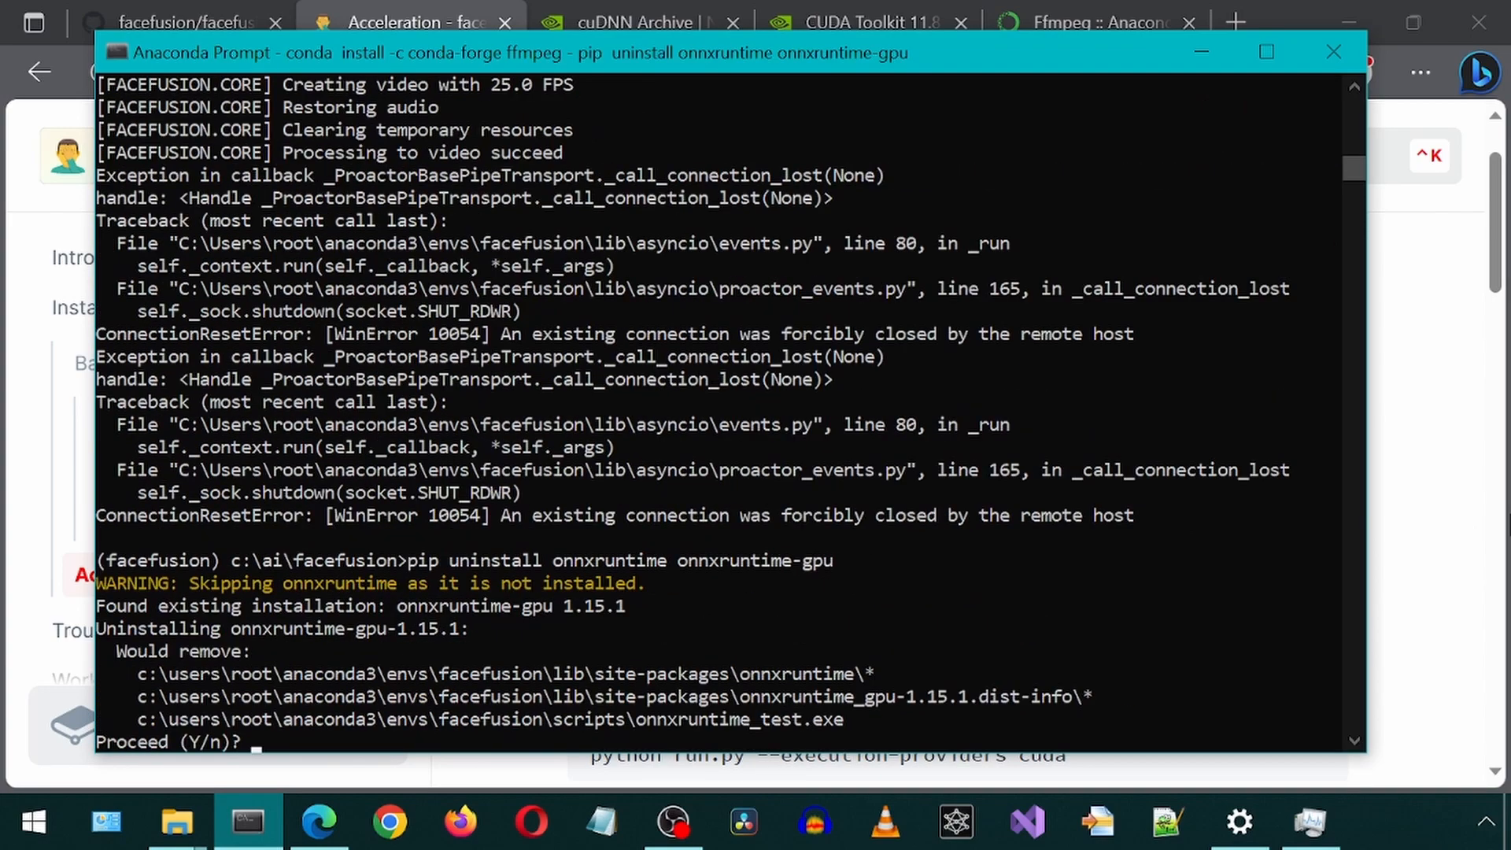
{"action": "type", "text": "y"}
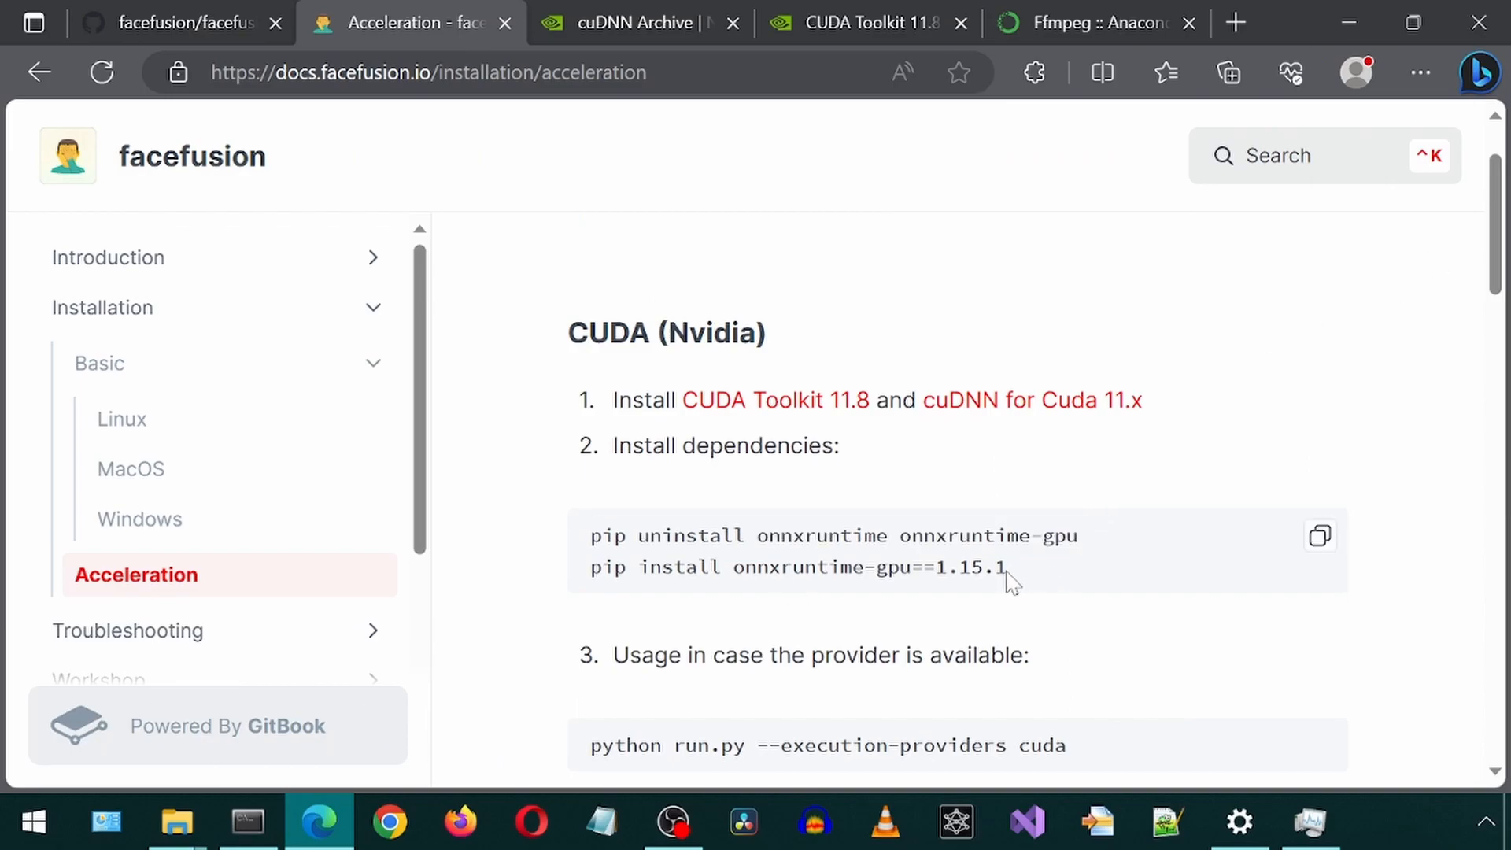
{"action": "triple_click", "coordinate": [795, 567]}
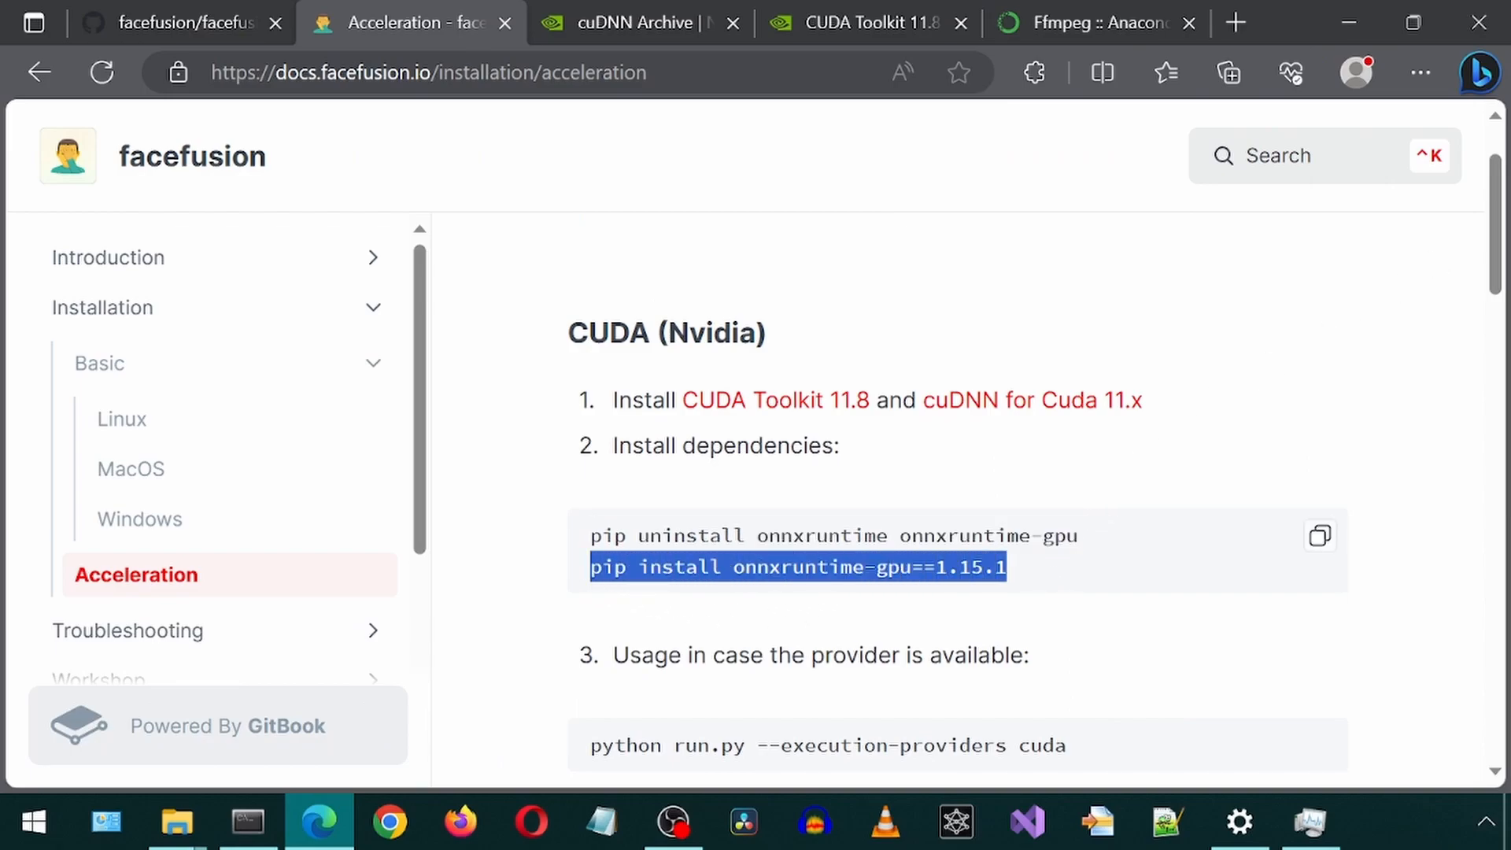
{"action": "left_click", "coordinate": [246, 822]}
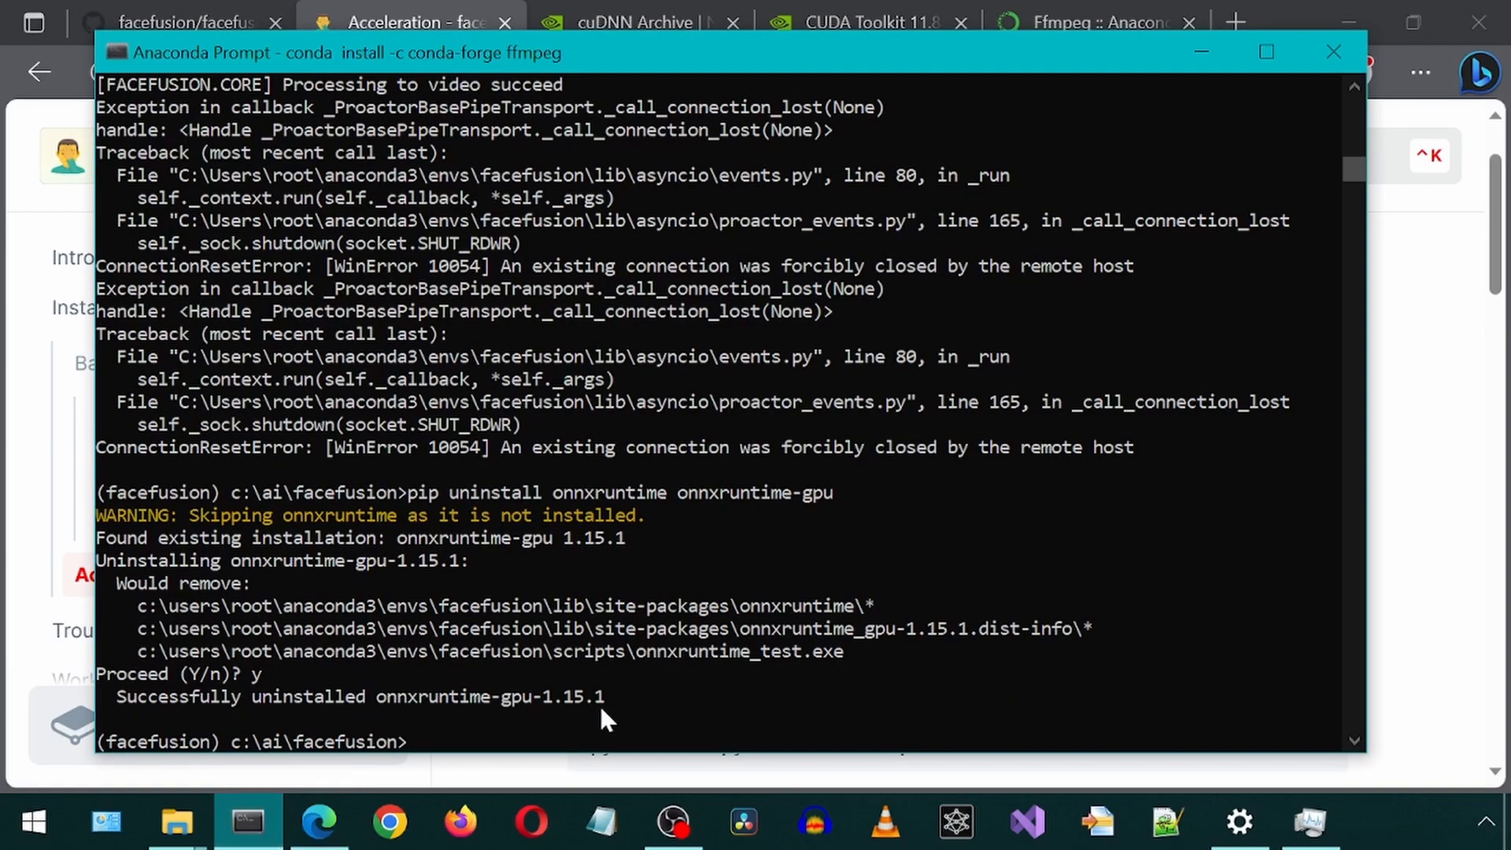
{"action": "type", "text": "pip install onnxruntime-gpu==1.15.1"}
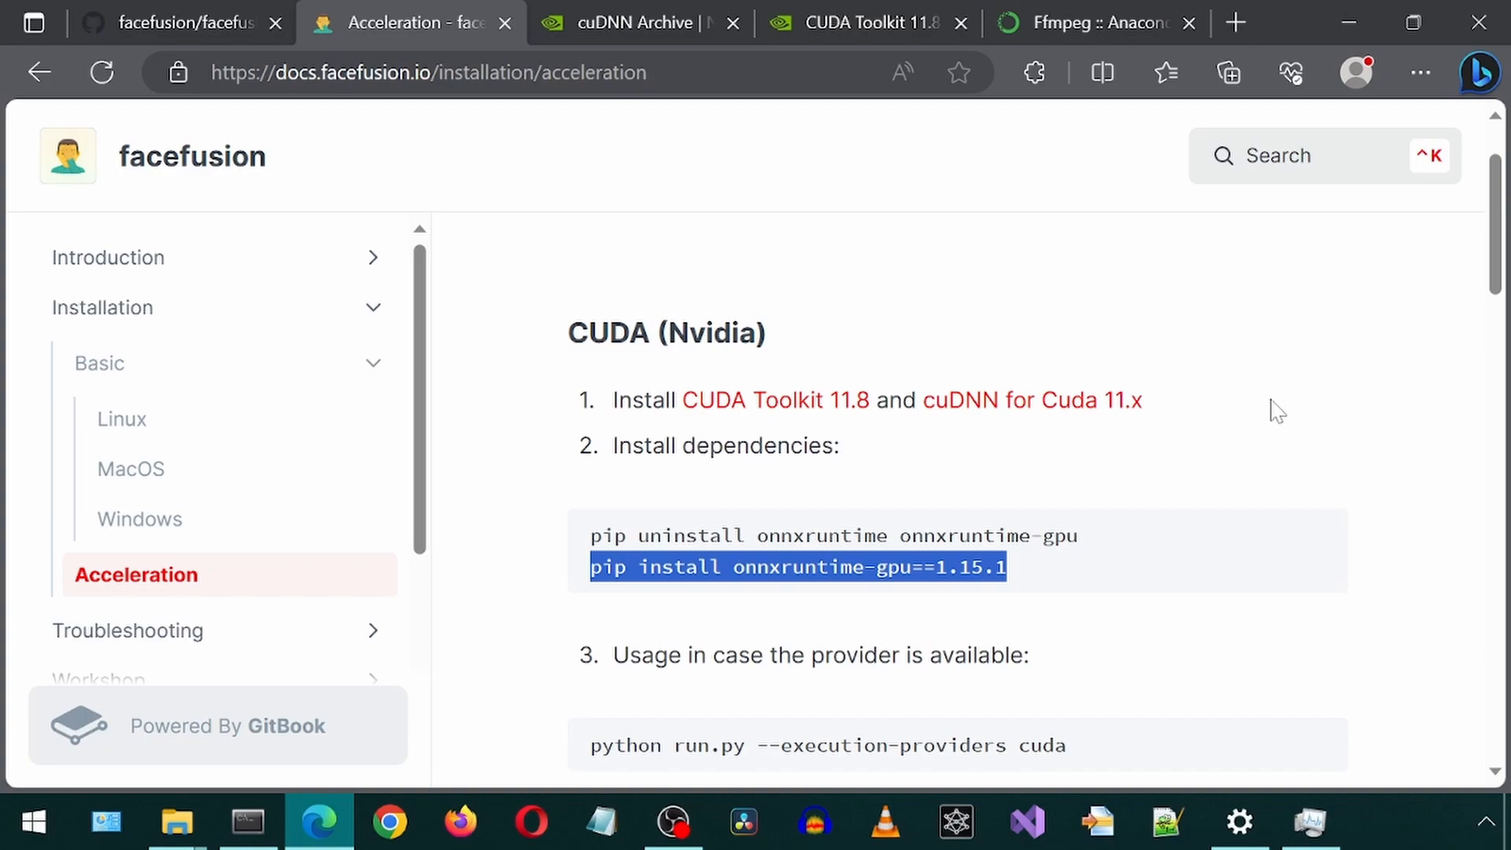
{"action": "scroll", "scroll_direction": "down", "scroll_amount": 3}
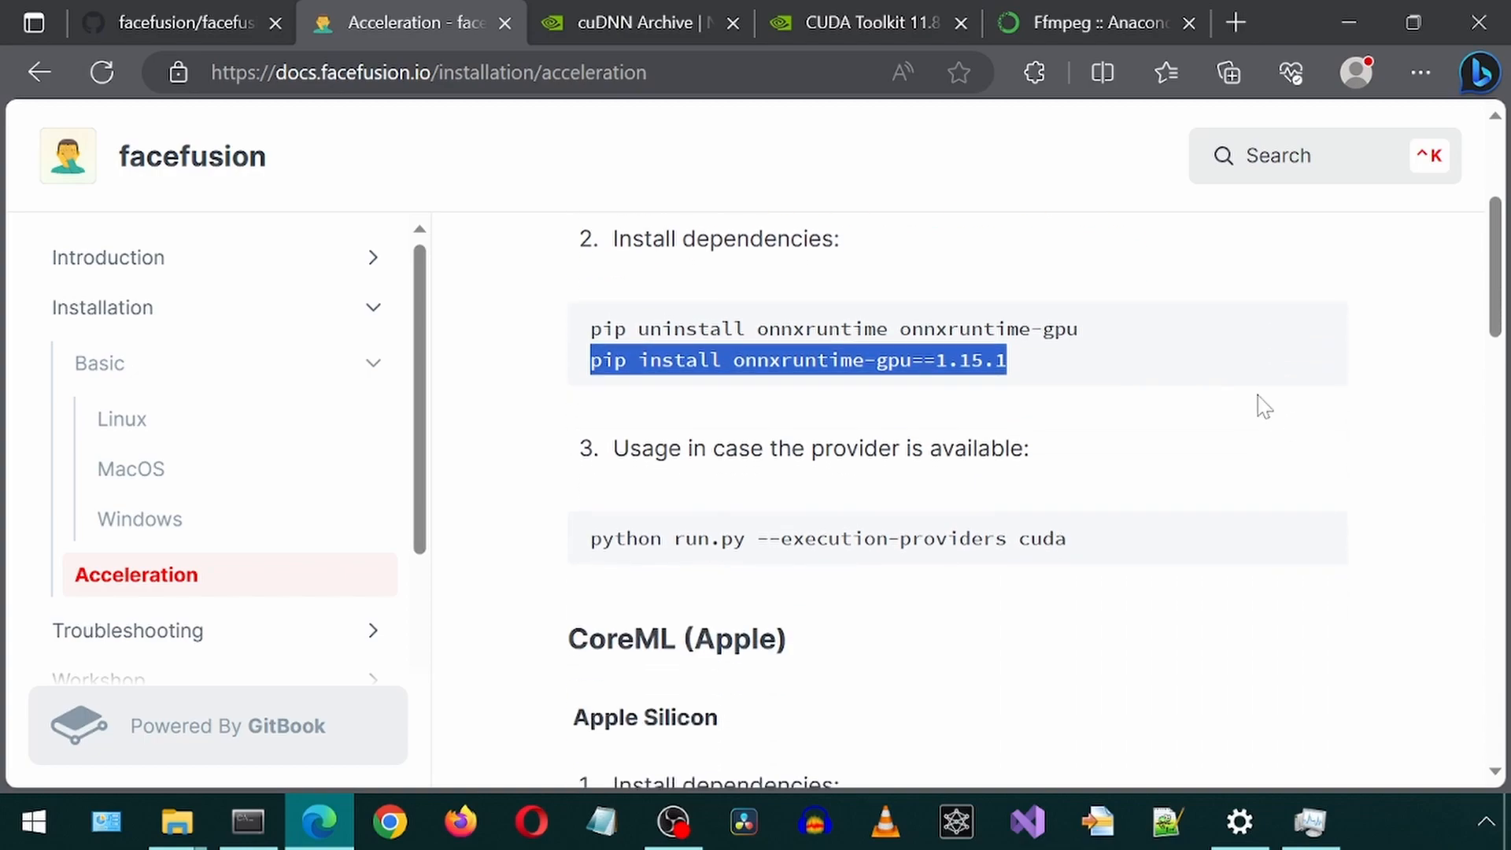
{"action": "mouse_move", "coordinate": [1236, 388]}
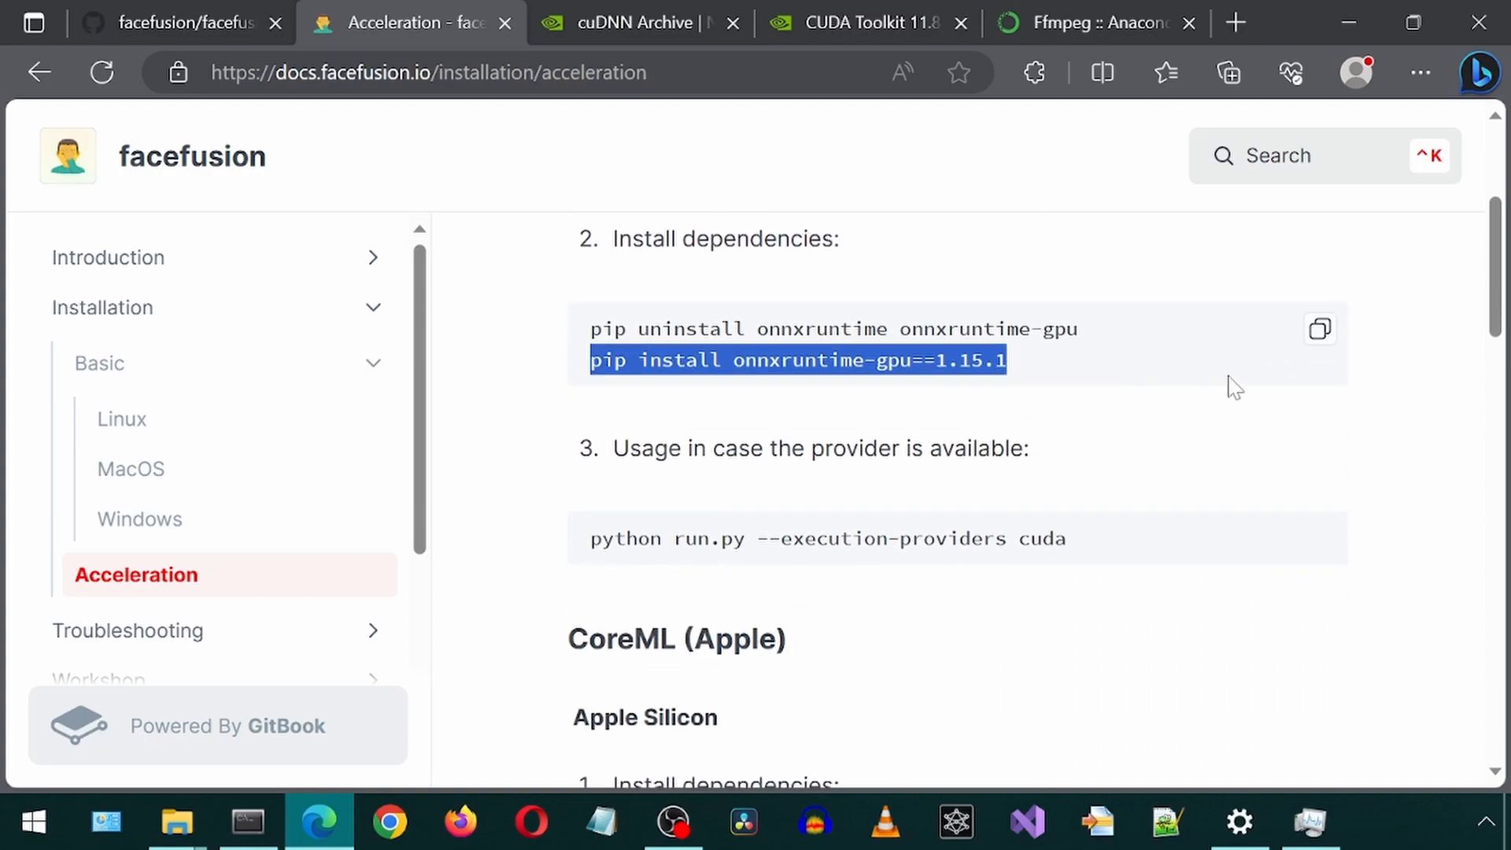
- Launch FaceFusion with python run.py --execution-providers cuda
{"action": "left_click", "coordinate": [1318, 329]}
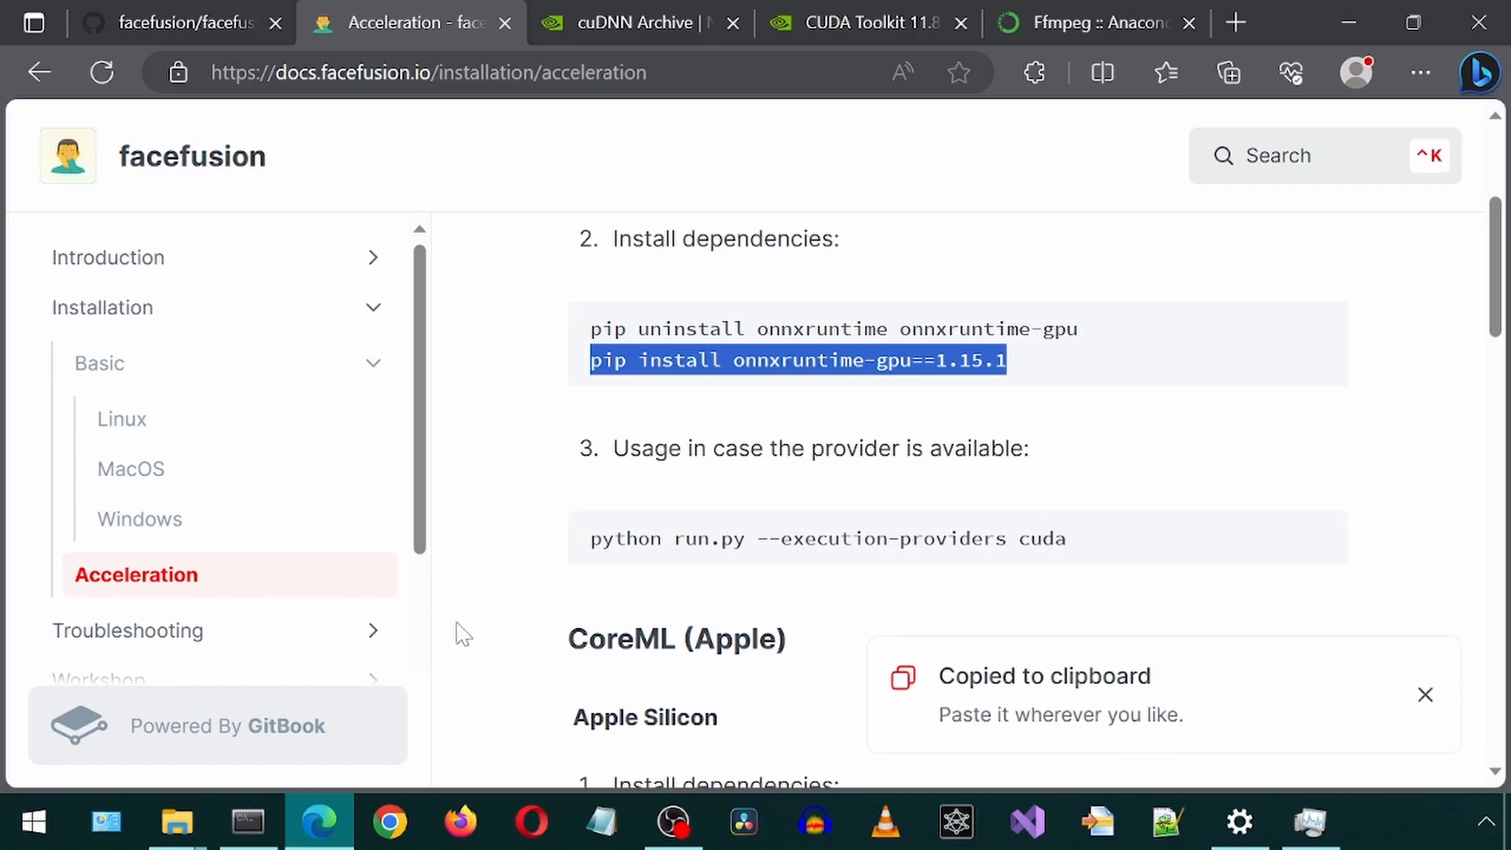
{"action": "left_click", "coordinate": [247, 821]}
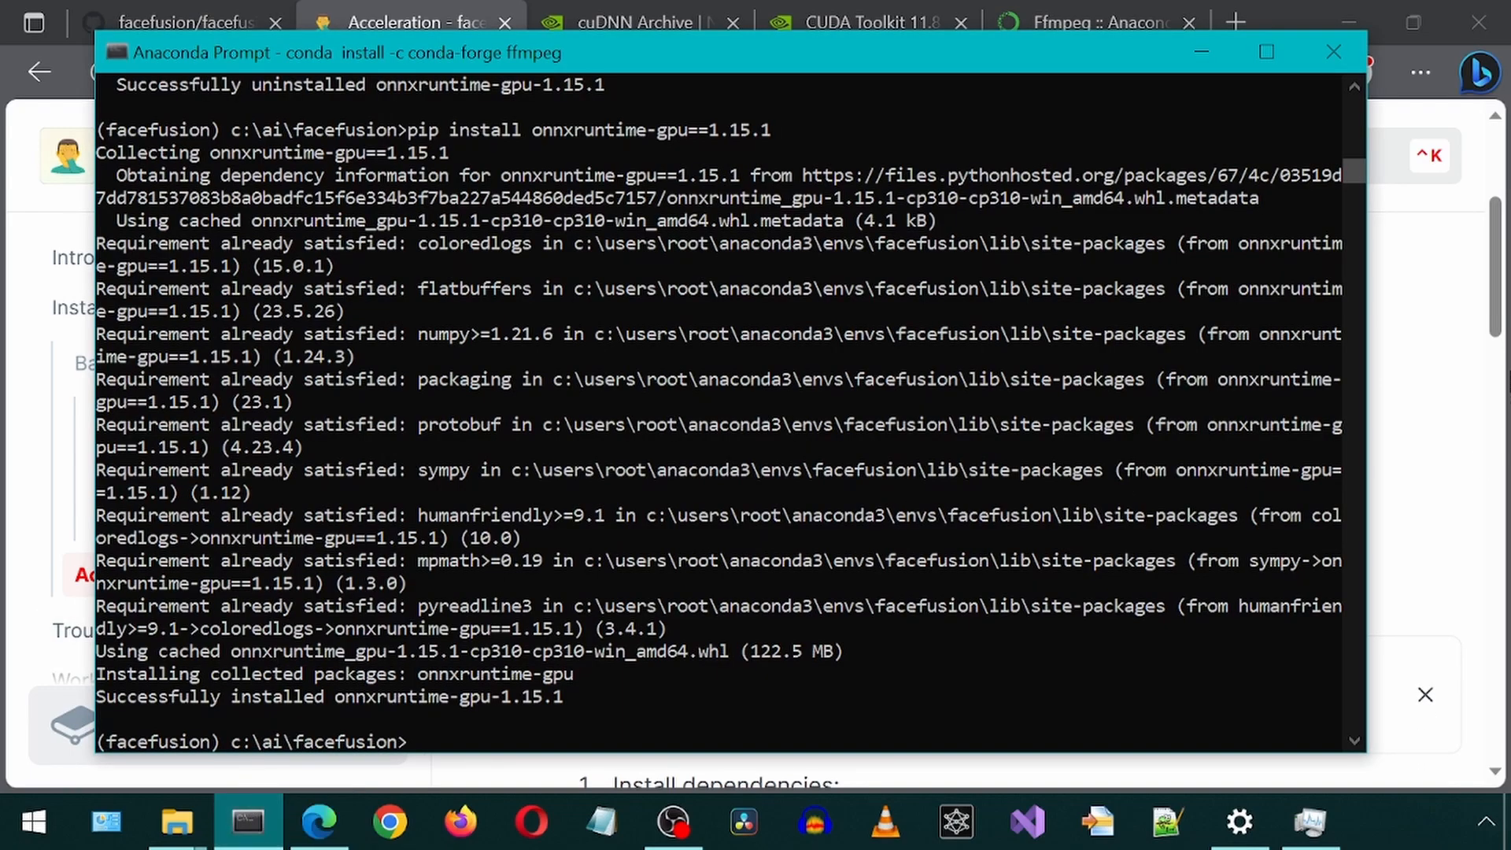
{"action": "type", "text": "python run.py --execution-providers cuda"}
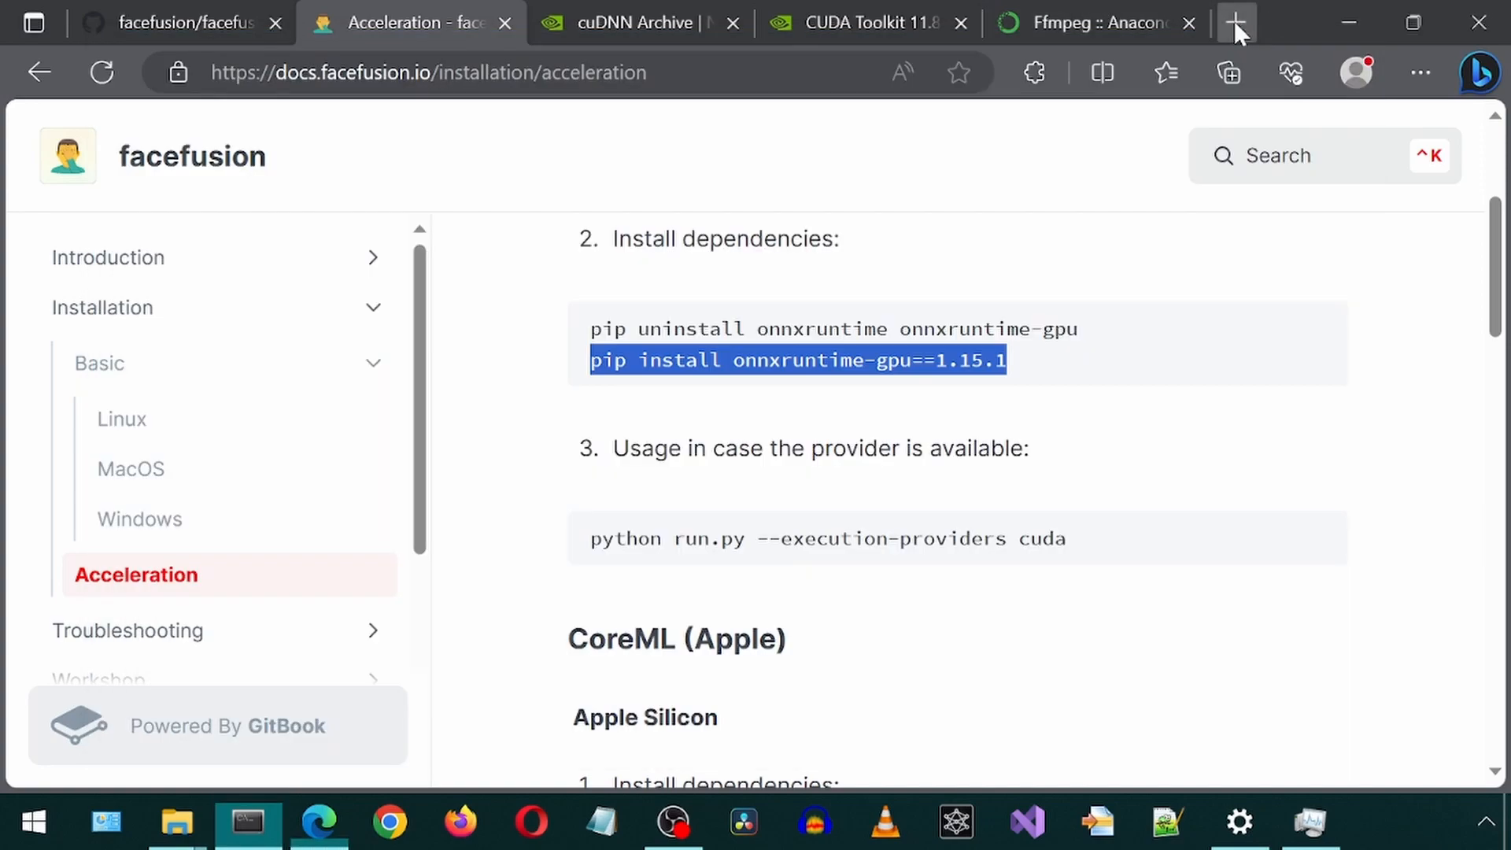
- Load 908.mp4 as the FaceFusion target at 127.0.0.1:7860 and check the console errors
{"action": "left_click", "coordinate": [1236, 22]}
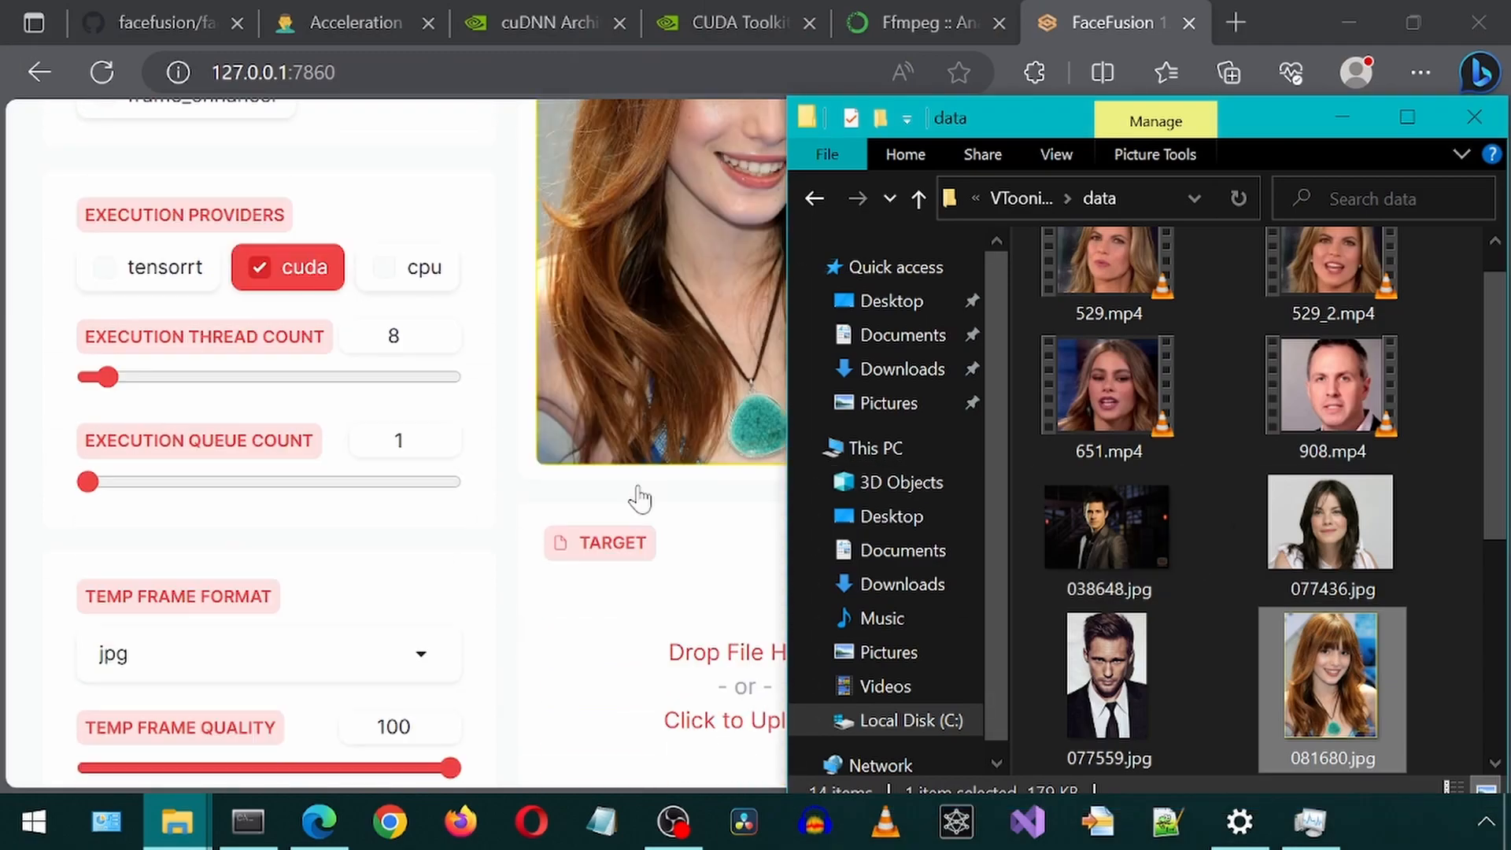
{"action": "left_click", "coordinate": [1329, 386]}
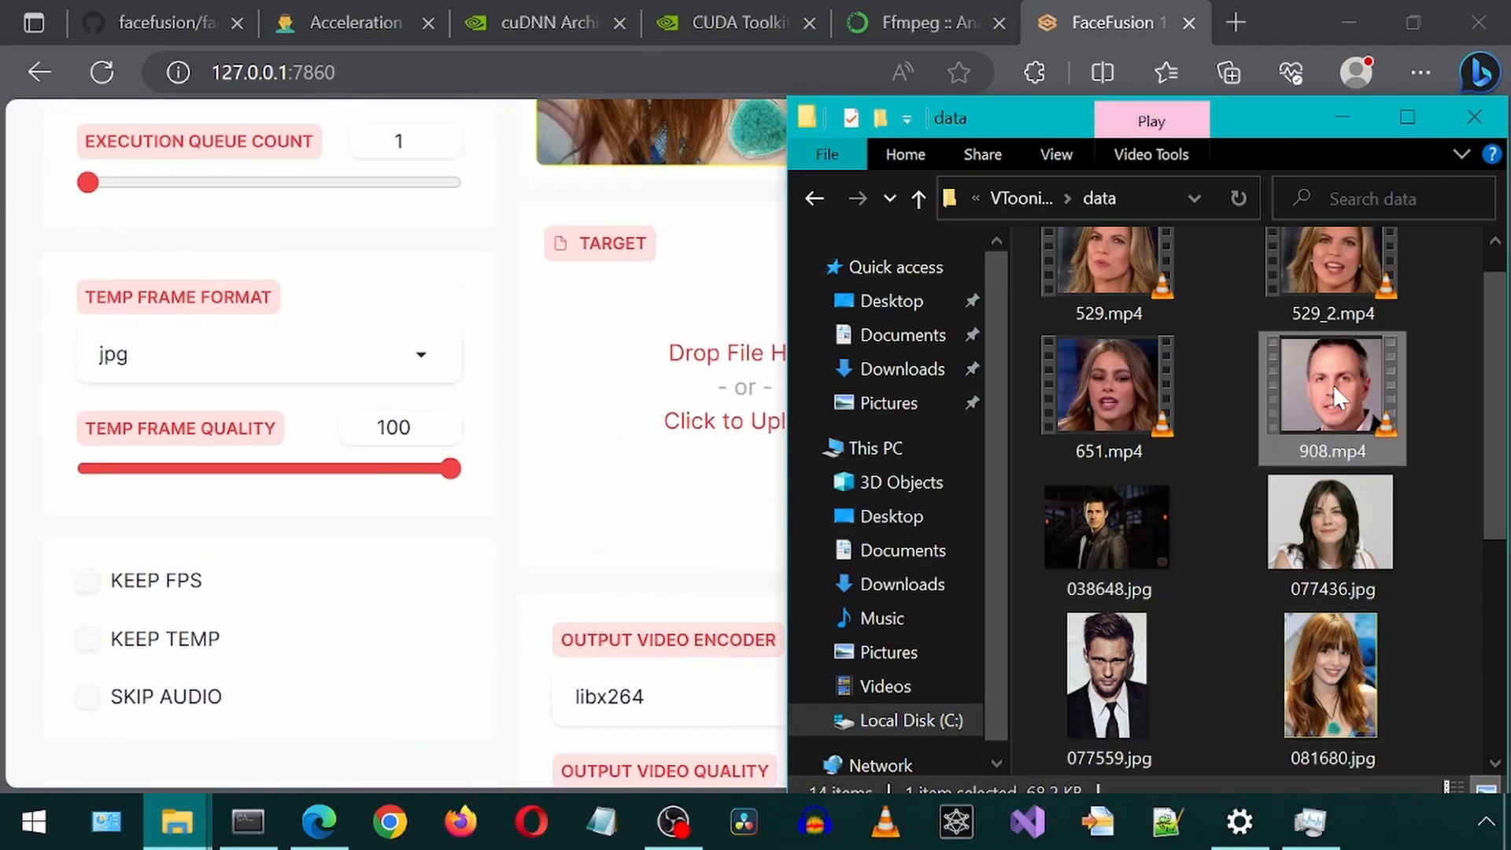
{"action": "double_click", "coordinate": [1329, 383]}
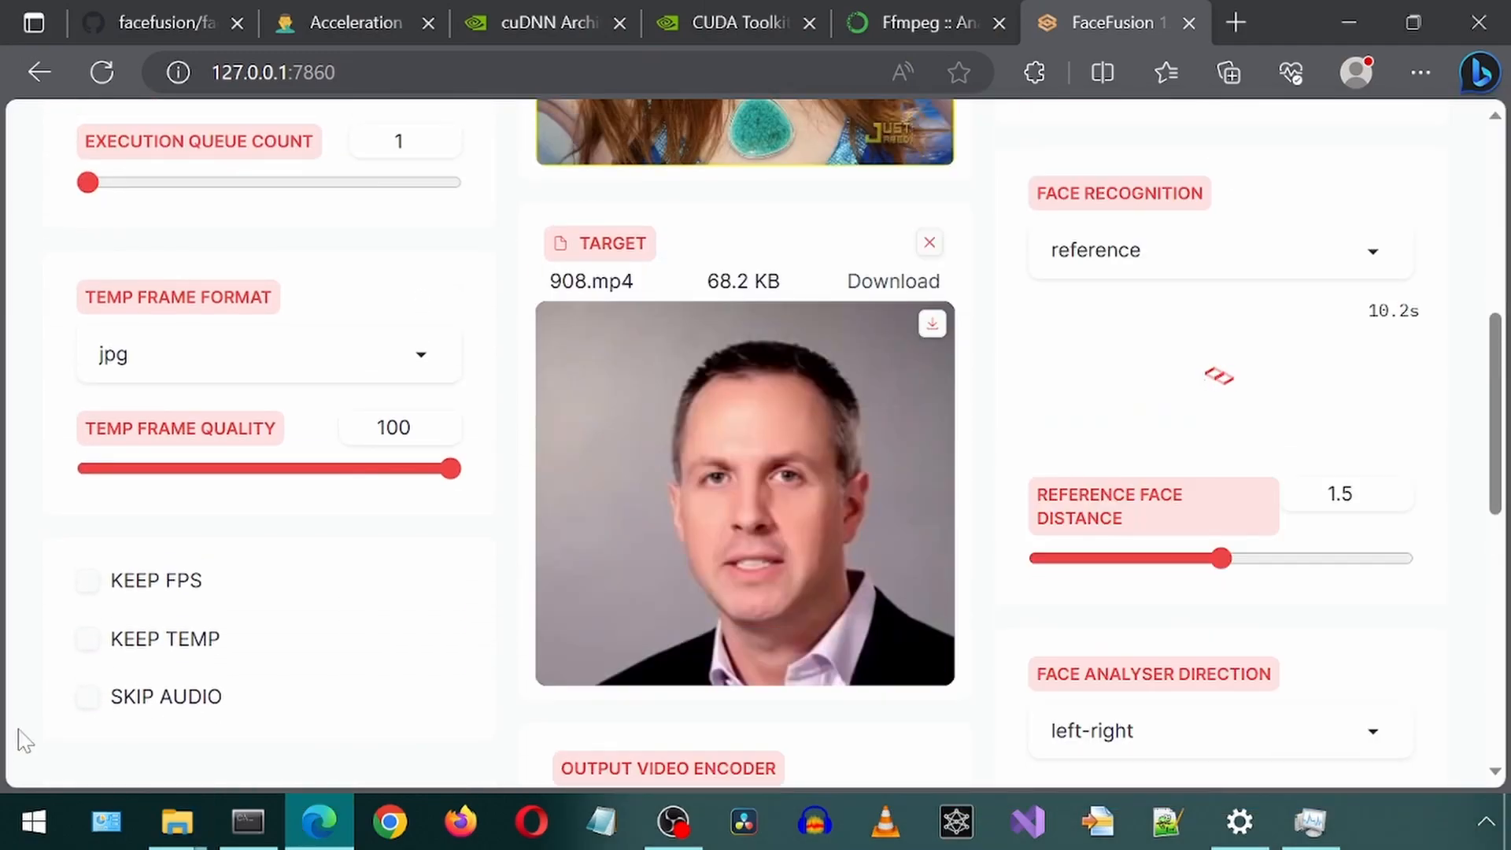
{"action": "left_click", "coordinate": [246, 823]}
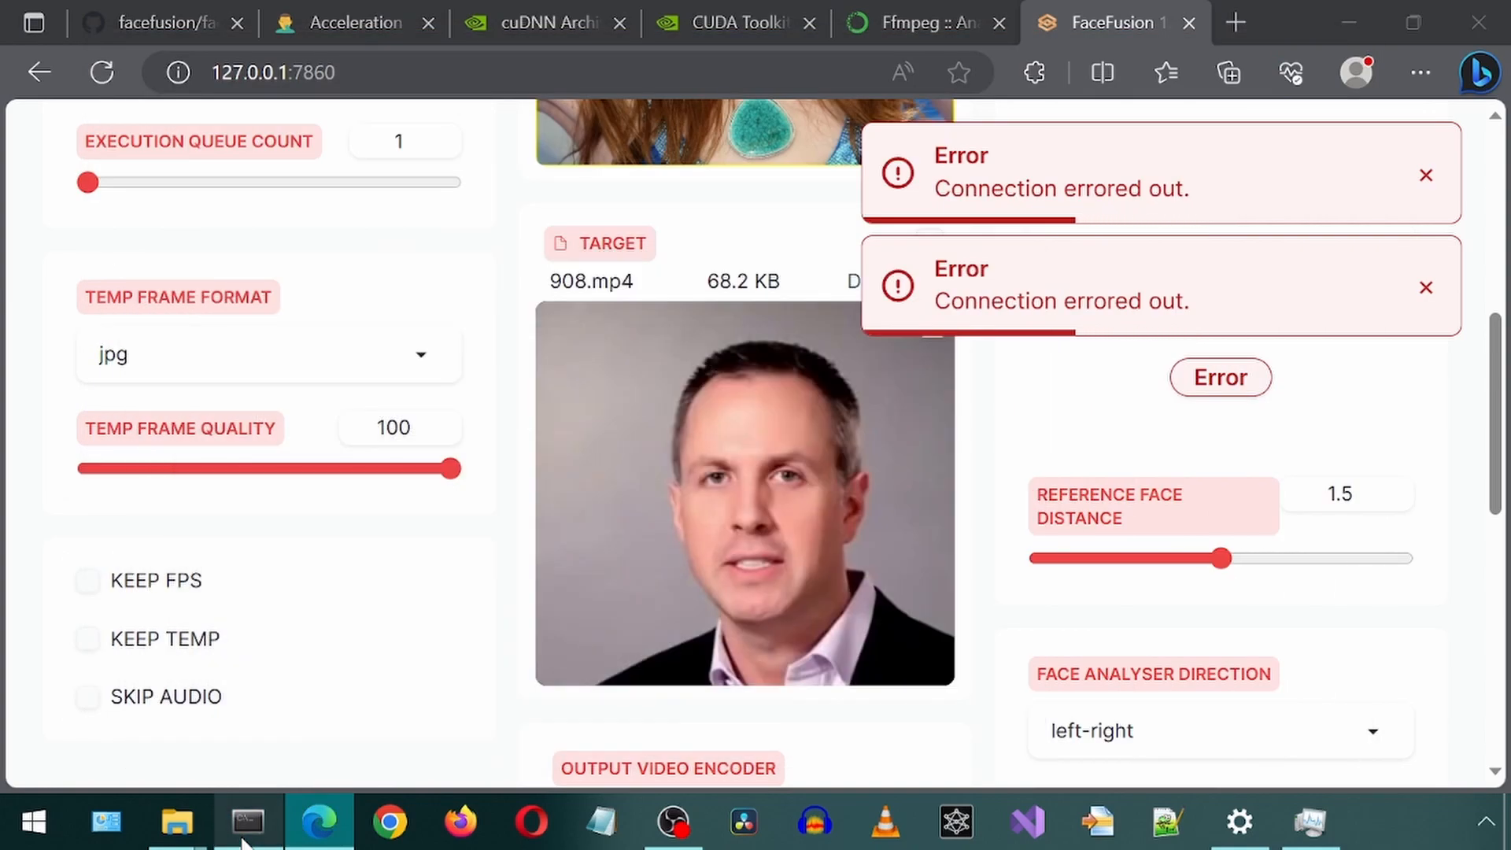
{"action": "left_click", "coordinate": [246, 821]}
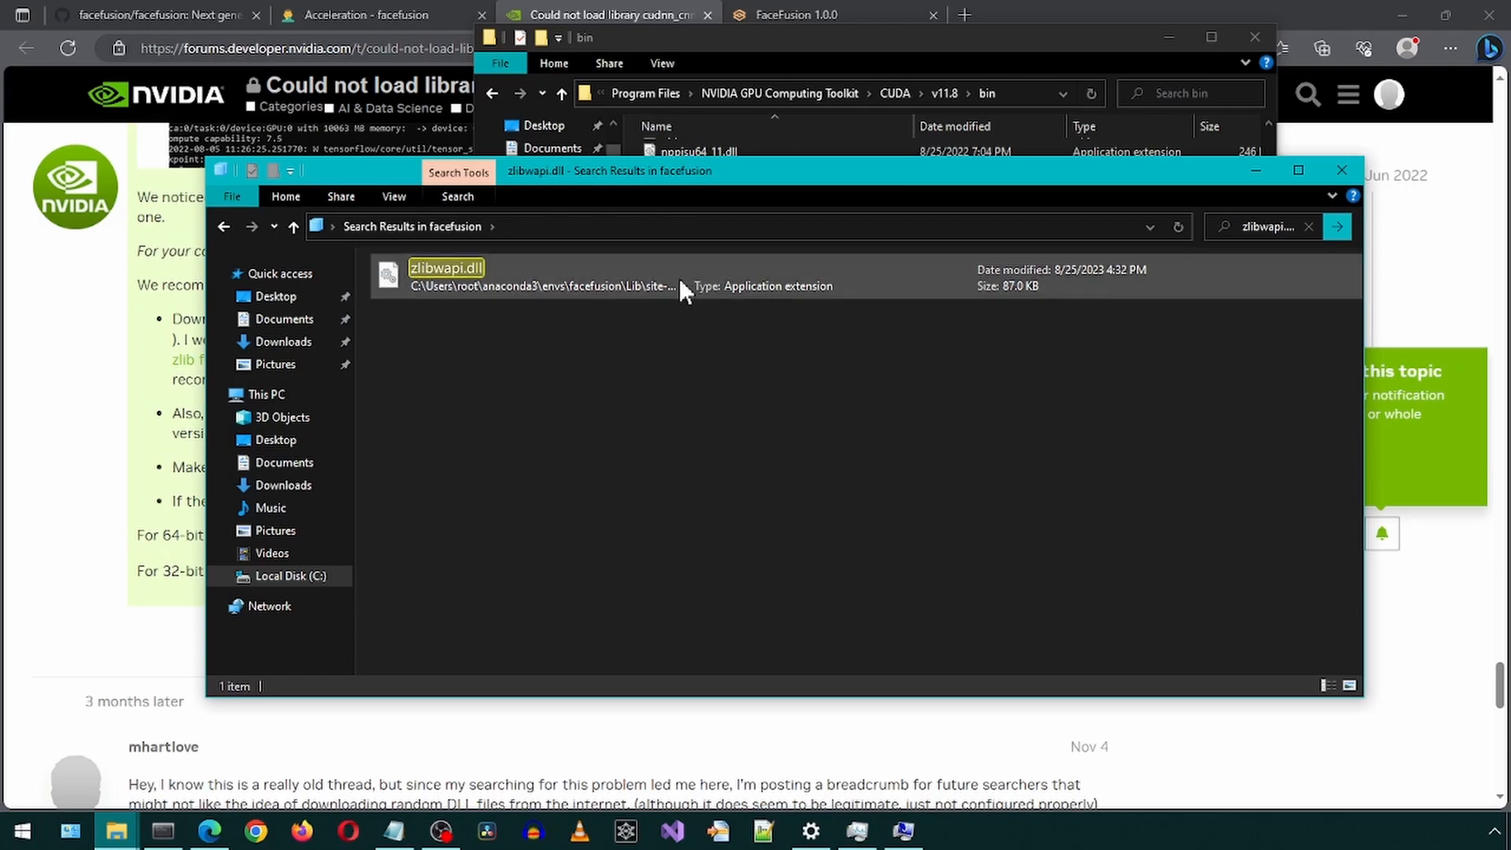
- Place zlibwapi.dll in the CUDA v11.8 bin folder and return to FaceFusion
{"action": "left_click", "coordinate": [393, 197]}
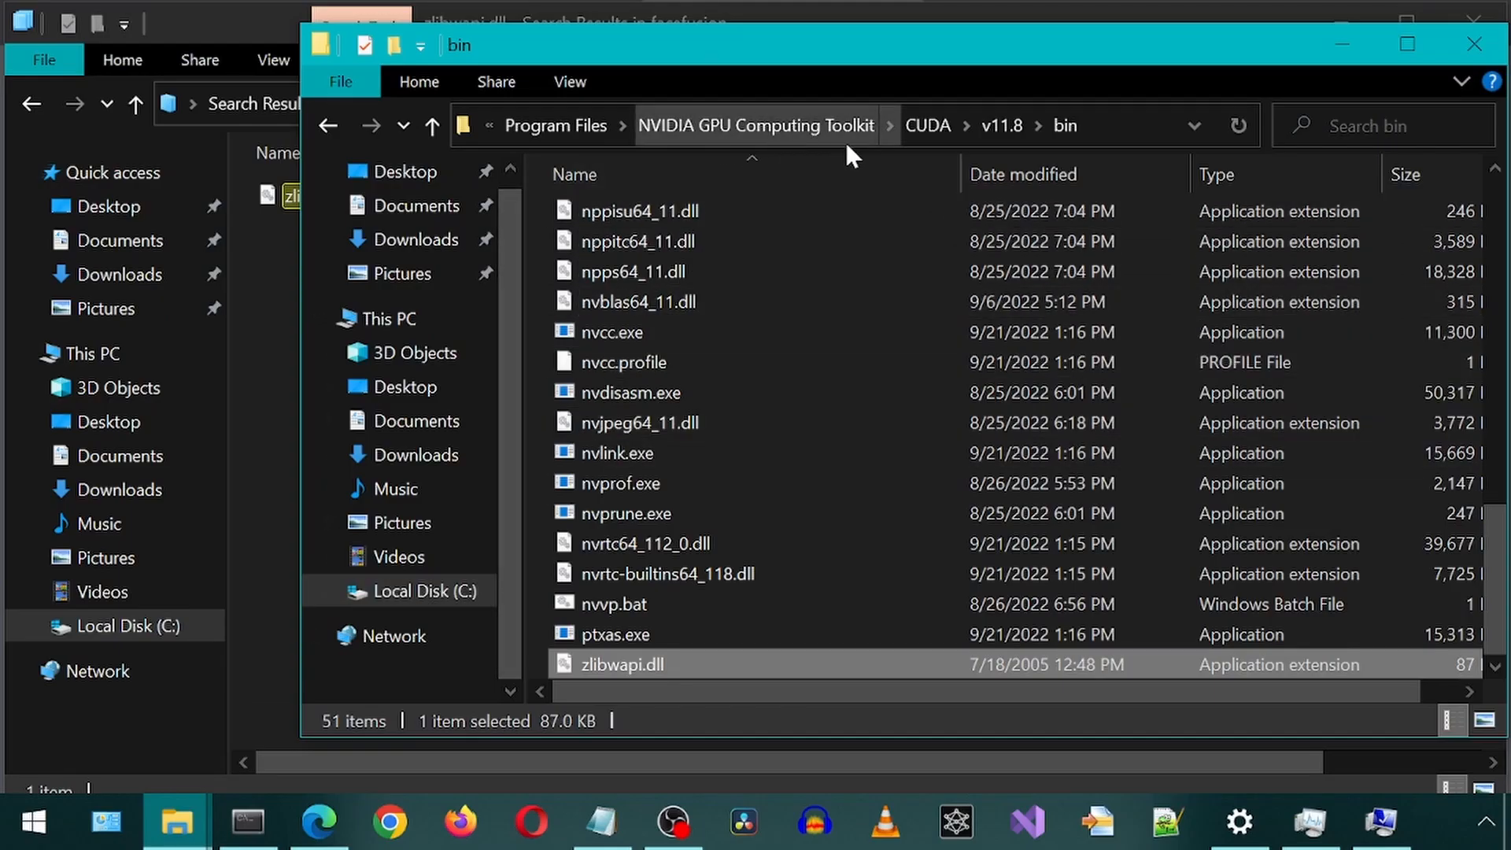
{"action": "mouse_move", "coordinate": [566, 667]}
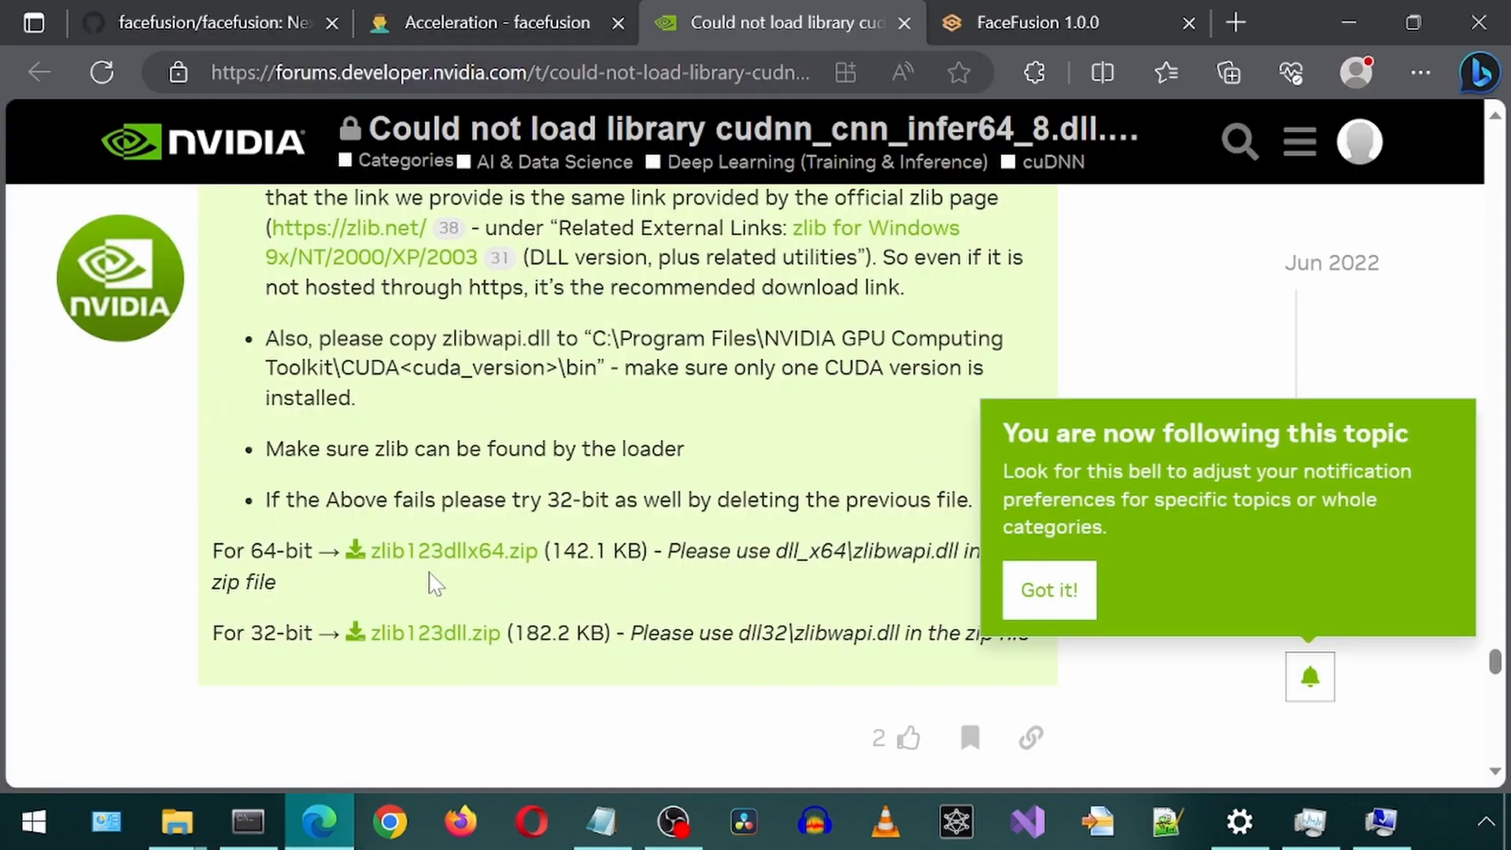
{"action": "mouse_move", "coordinate": [456, 555]}
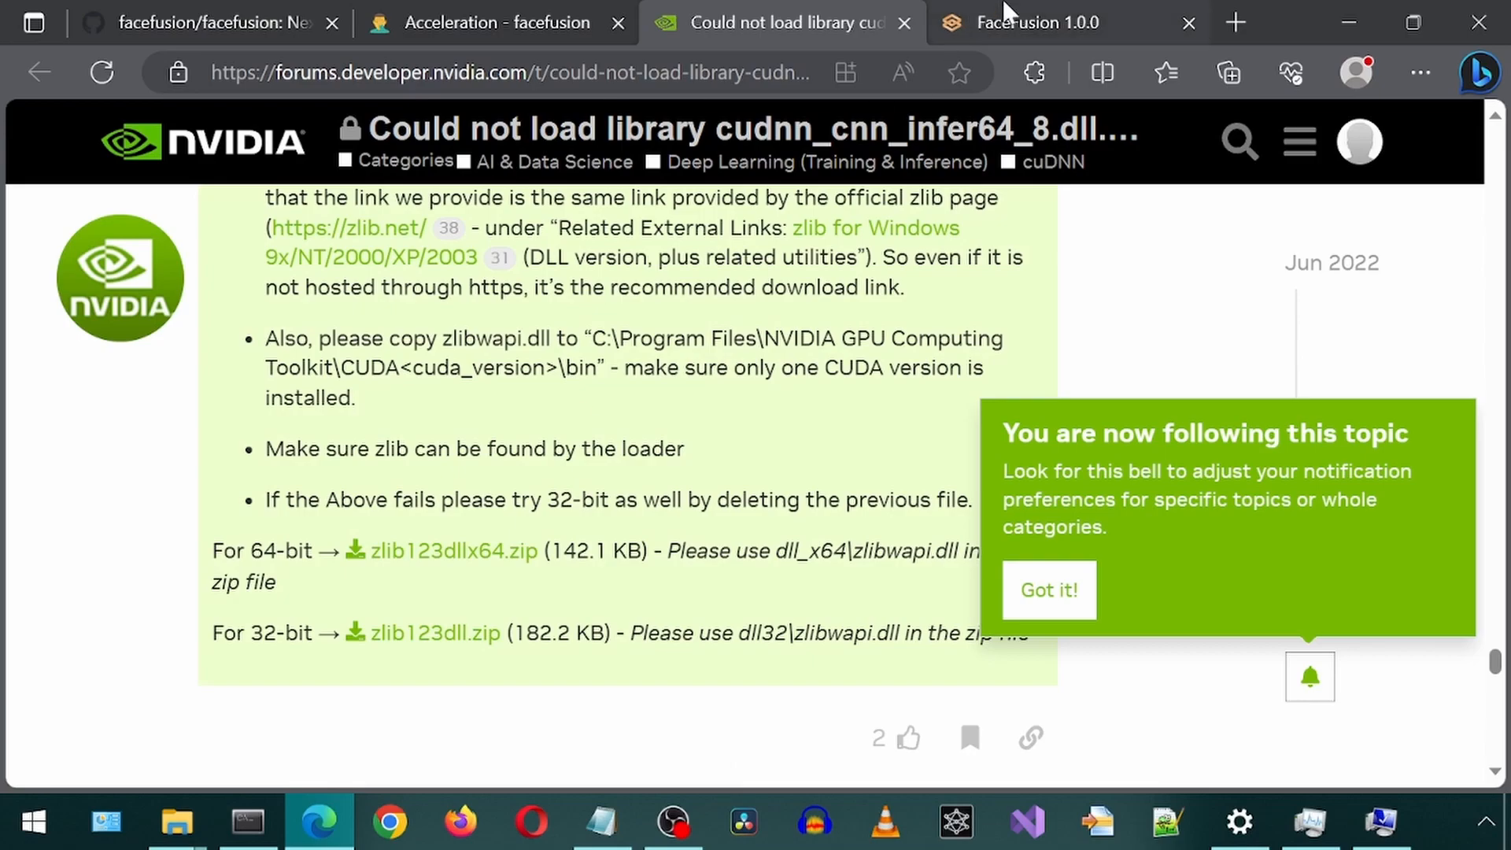
{"action": "left_click", "coordinate": [1036, 22]}
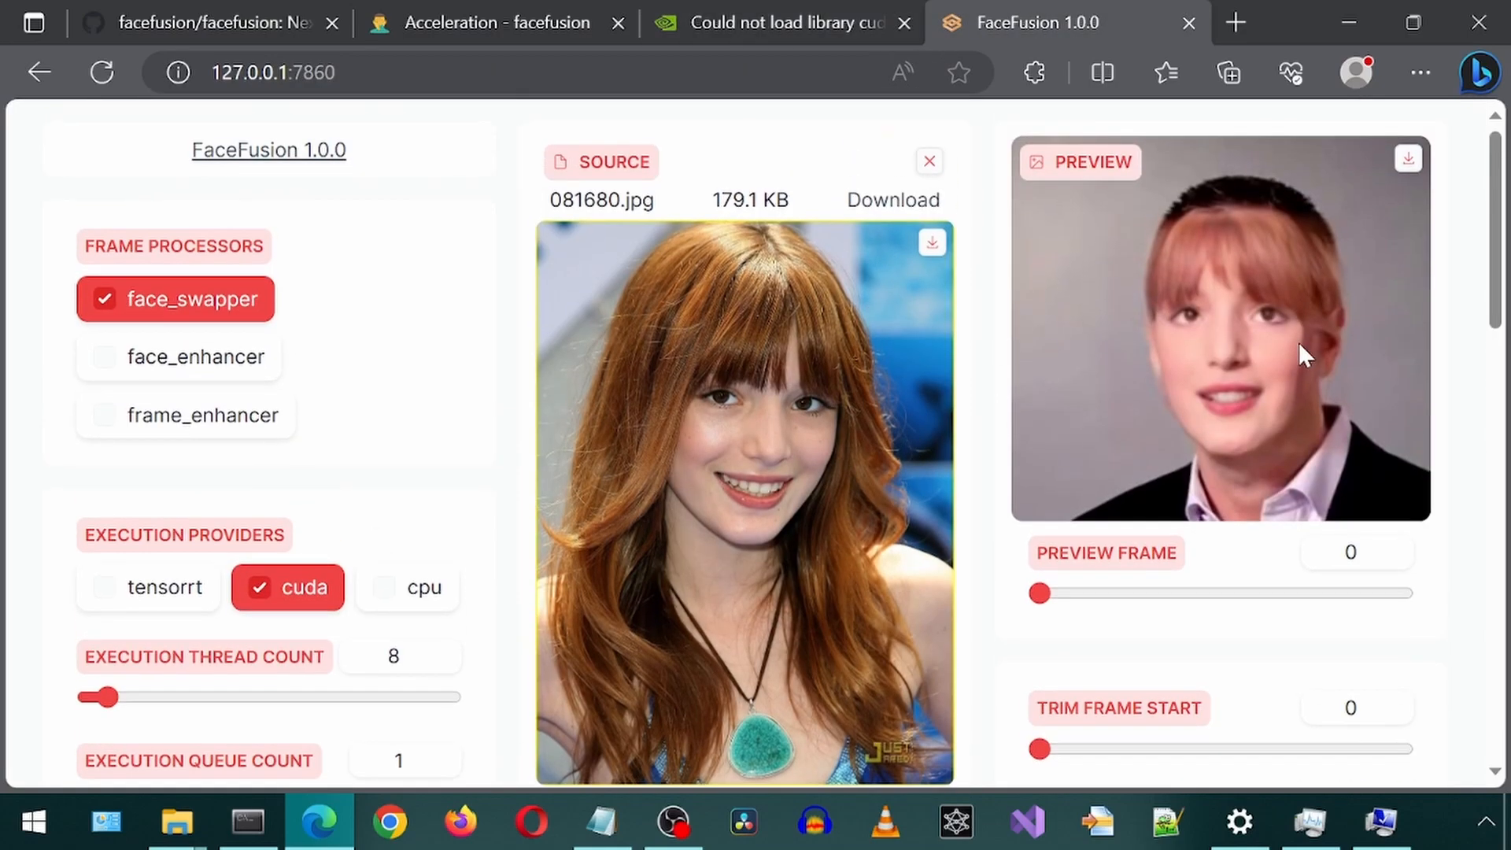
- Swap a new source face onto 529_2.mp4, then load the Mona Lisa image and kennedy.mp4
{"action": "scroll", "scroll_direction": "down", "scroll_amount": 3}
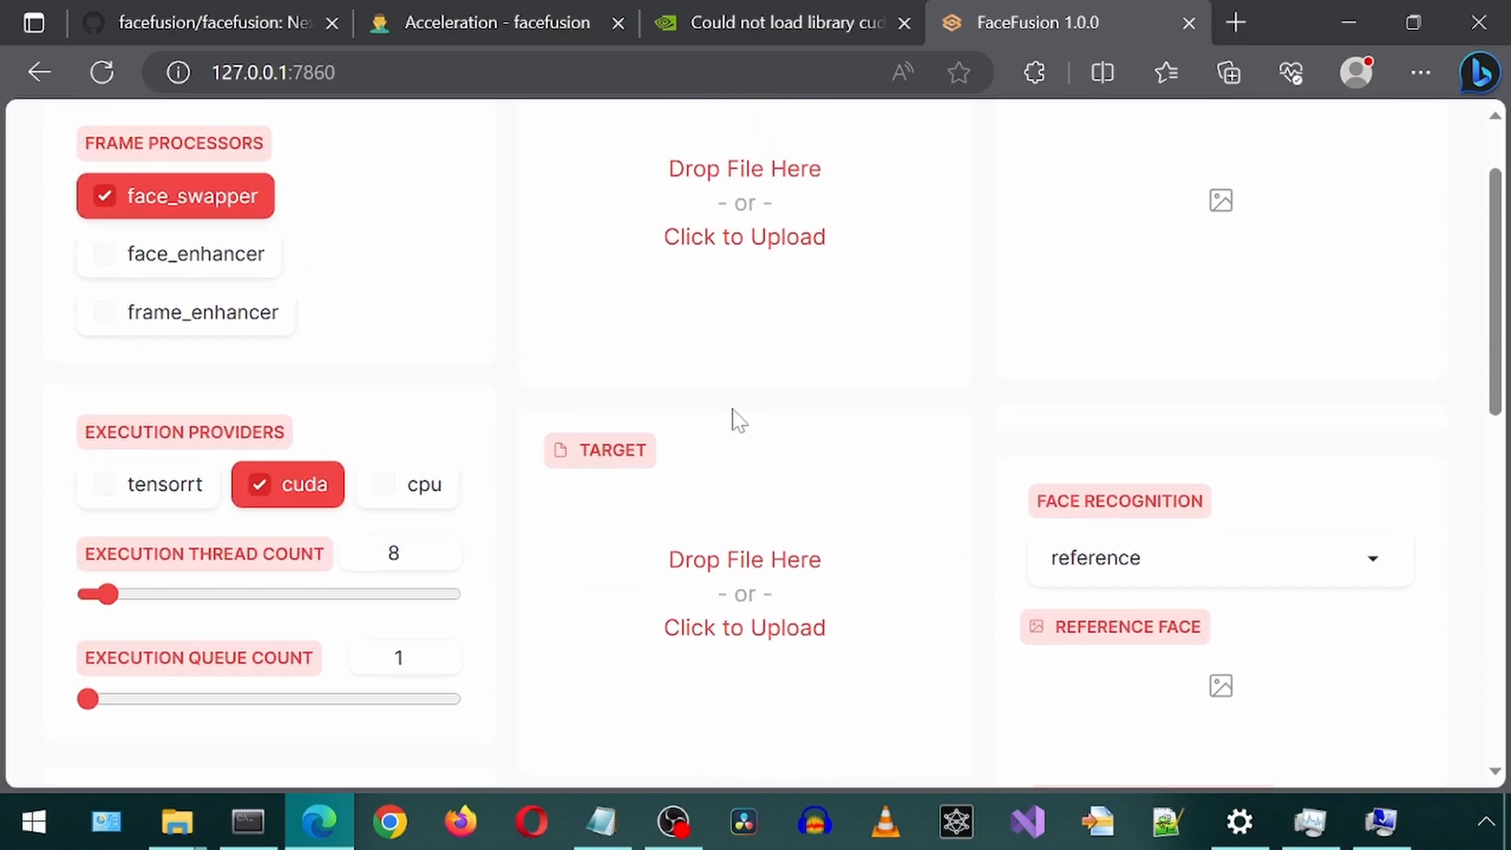
{"action": "left_click", "coordinate": [176, 821]}
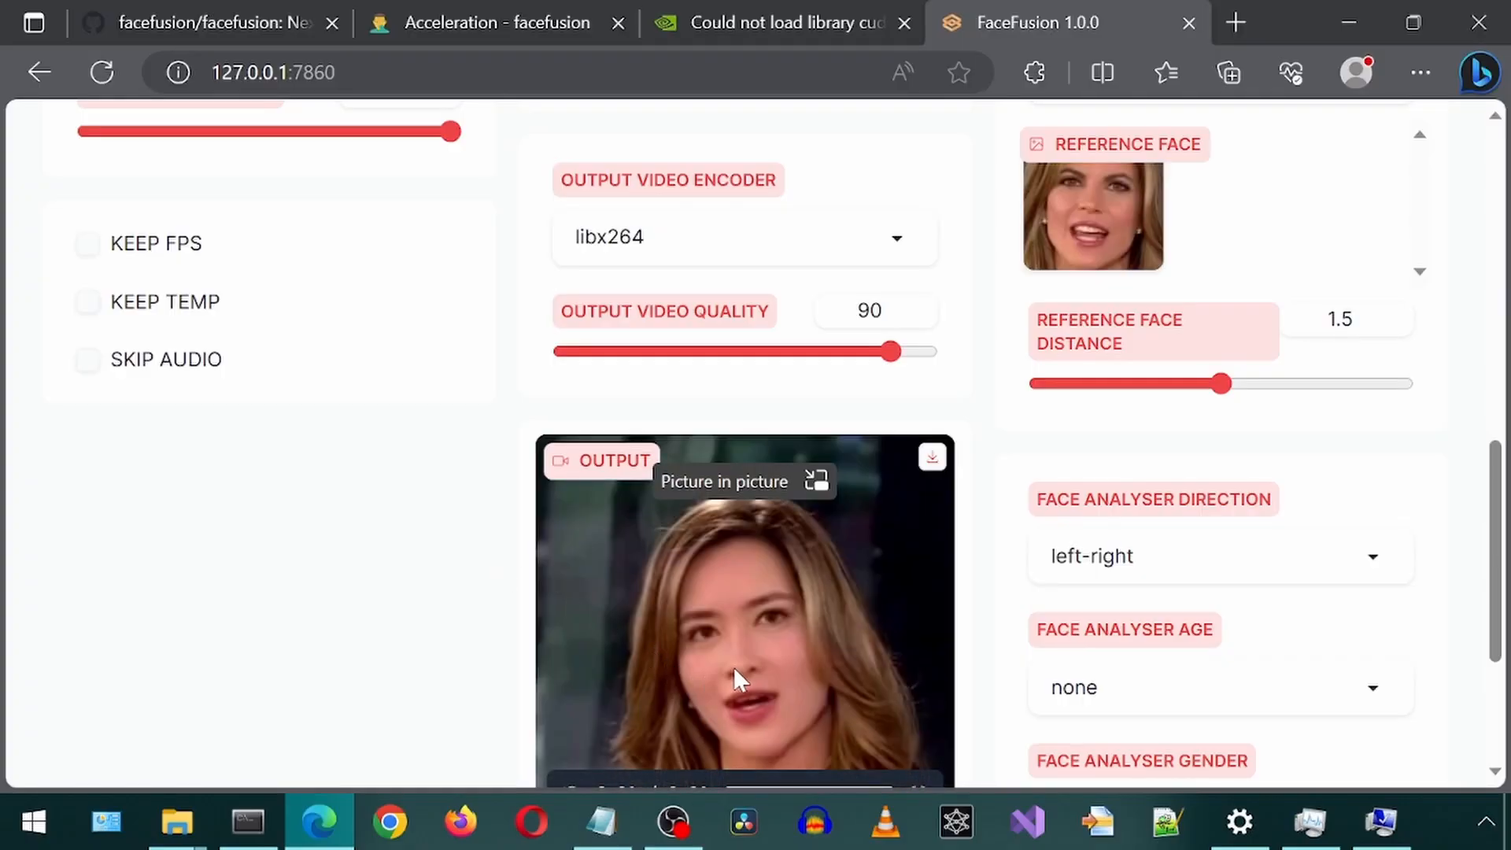
{"action": "scroll", "scroll_direction": "down", "scroll_amount": 3}
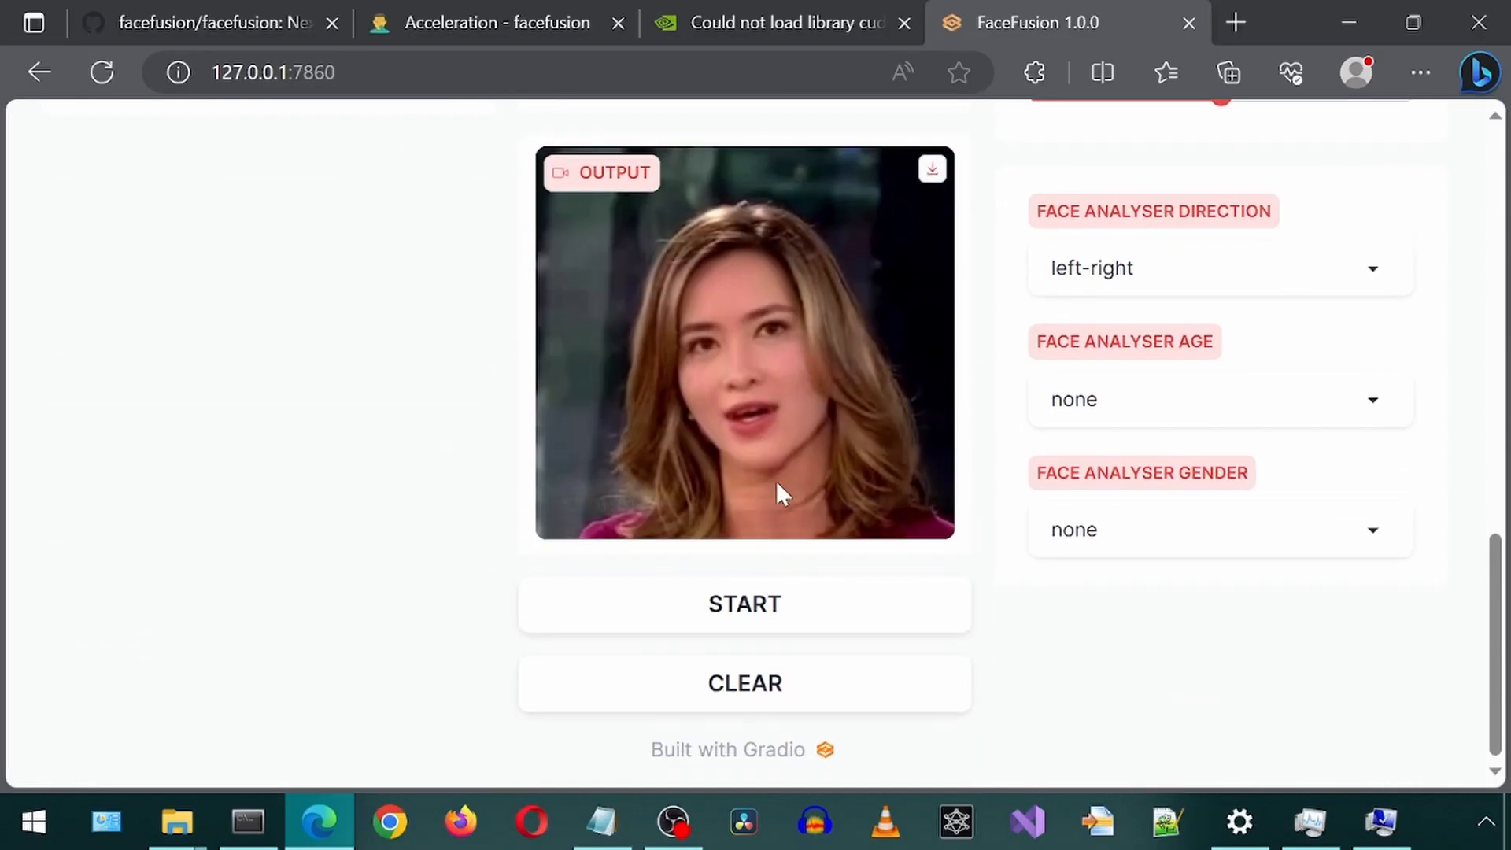
{"action": "scroll", "scroll_direction": "up", "scroll_amount": 3}
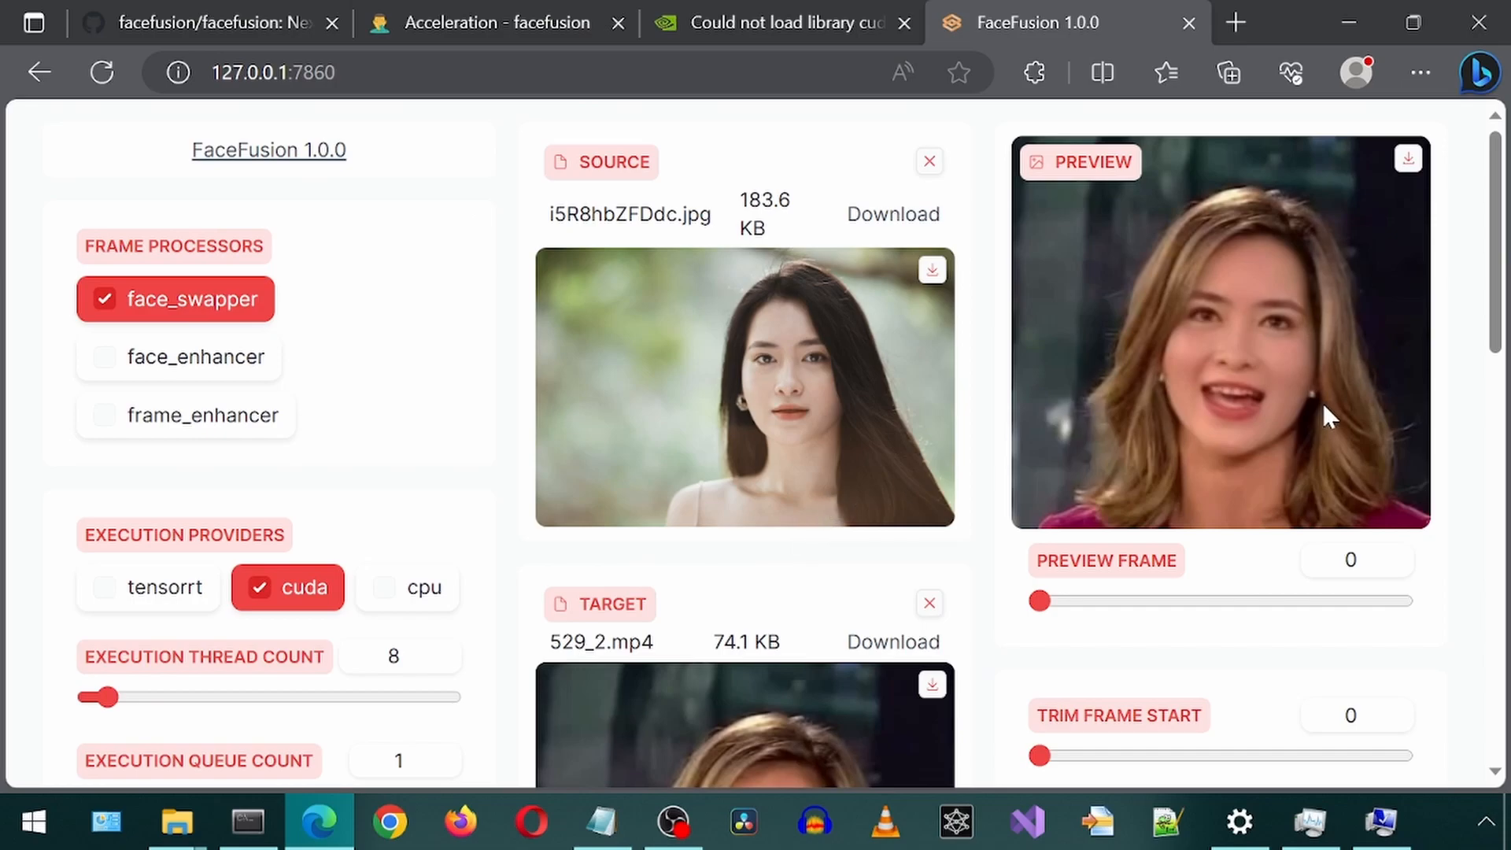
{"action": "mouse_move", "coordinate": [636, 407]}
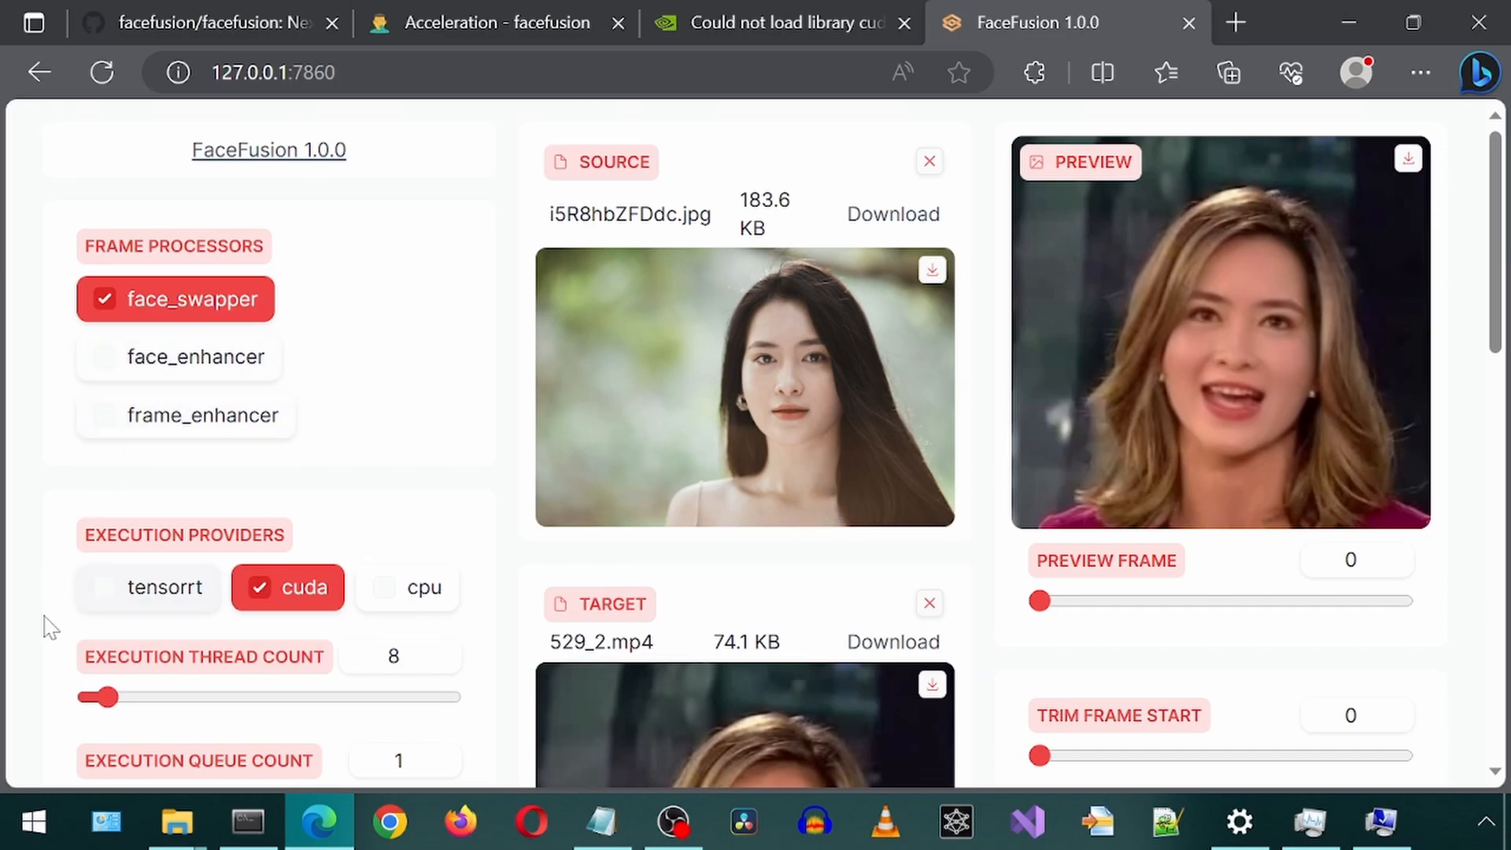
{"action": "scroll", "scroll_direction": "down", "scroll_amount": 3}
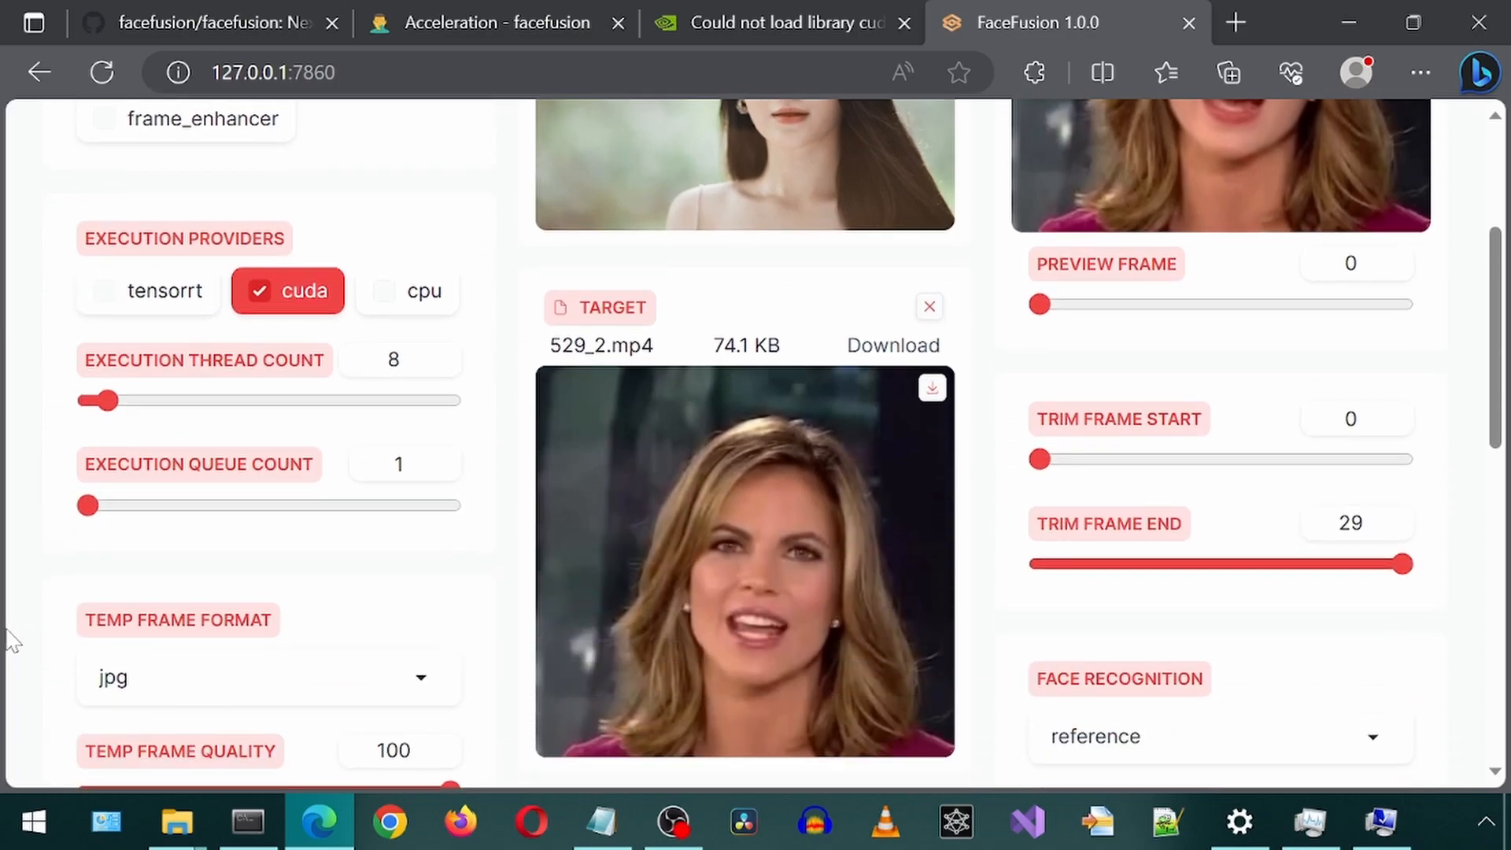
{"action": "scroll", "scroll_direction": "up", "scroll_amount": 3}
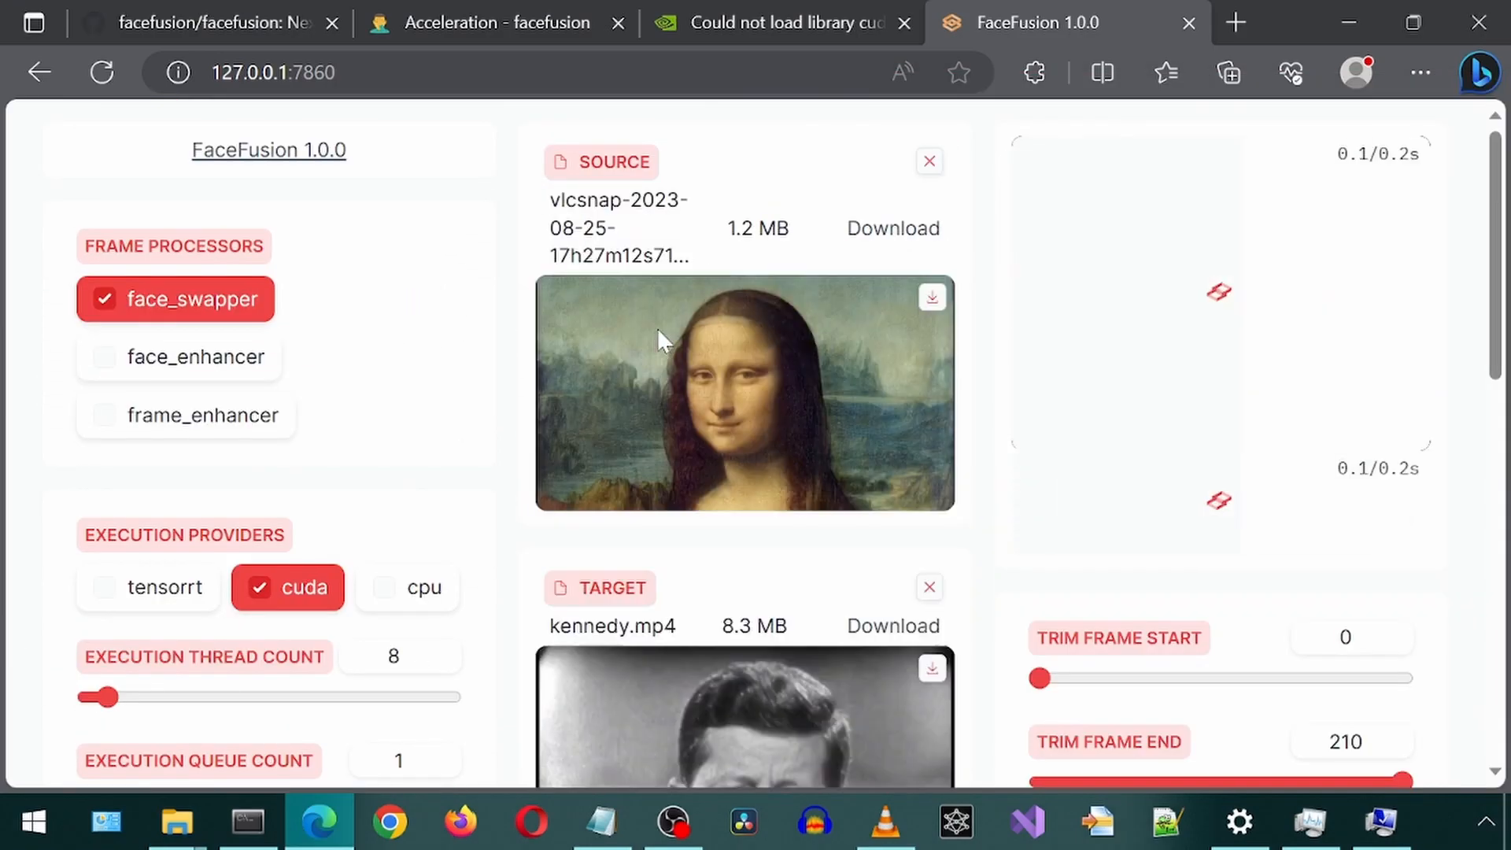
- Render and play the Kennedy clip with the Mona Lisa face swapped in
{"action": "scroll", "scroll_direction": "down", "scroll_amount": 3}
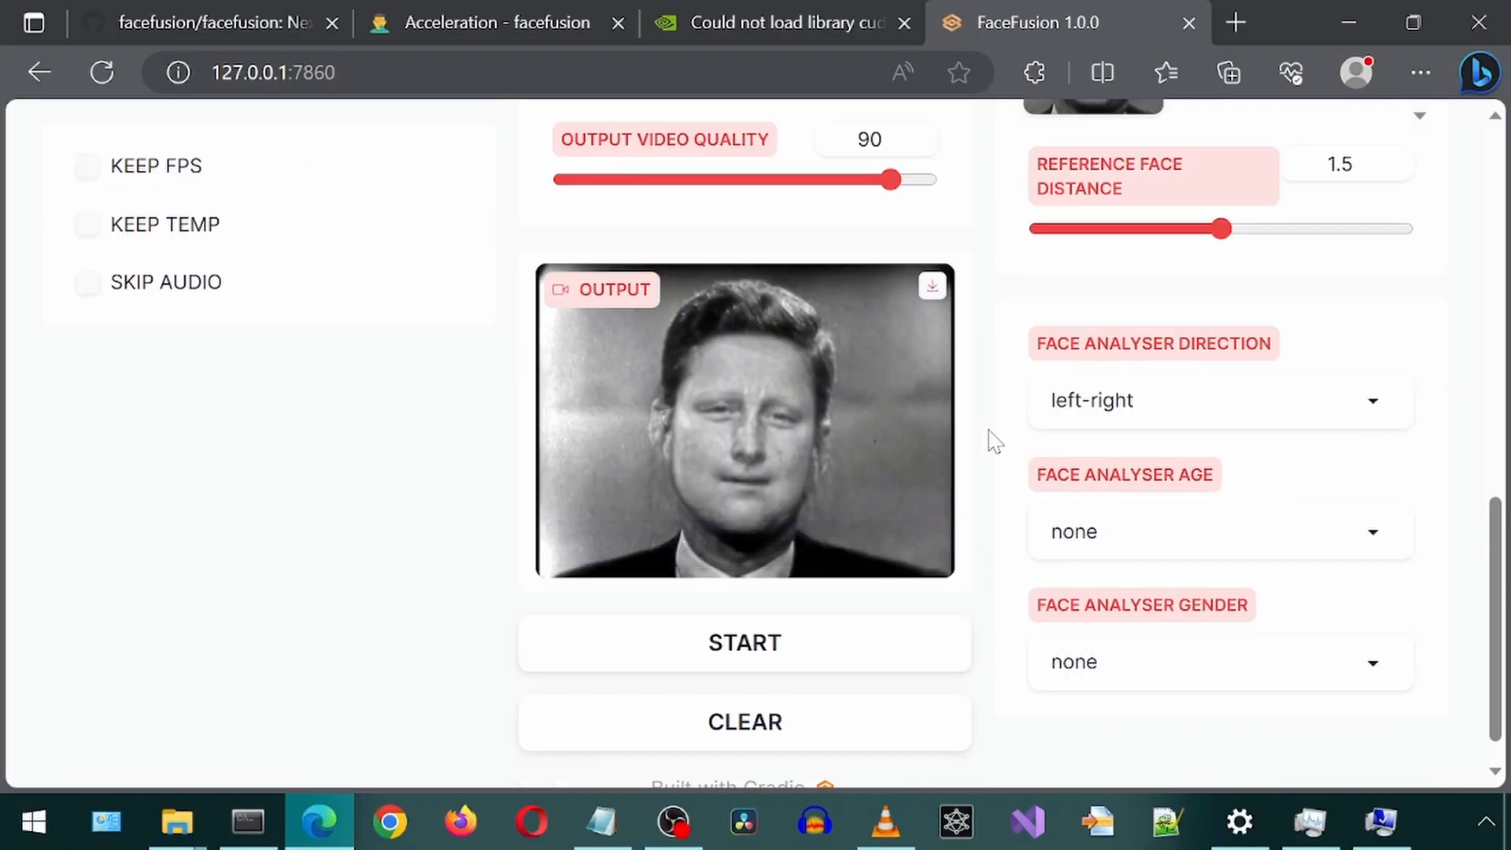
{"action": "mouse_move", "coordinate": [867, 558]}
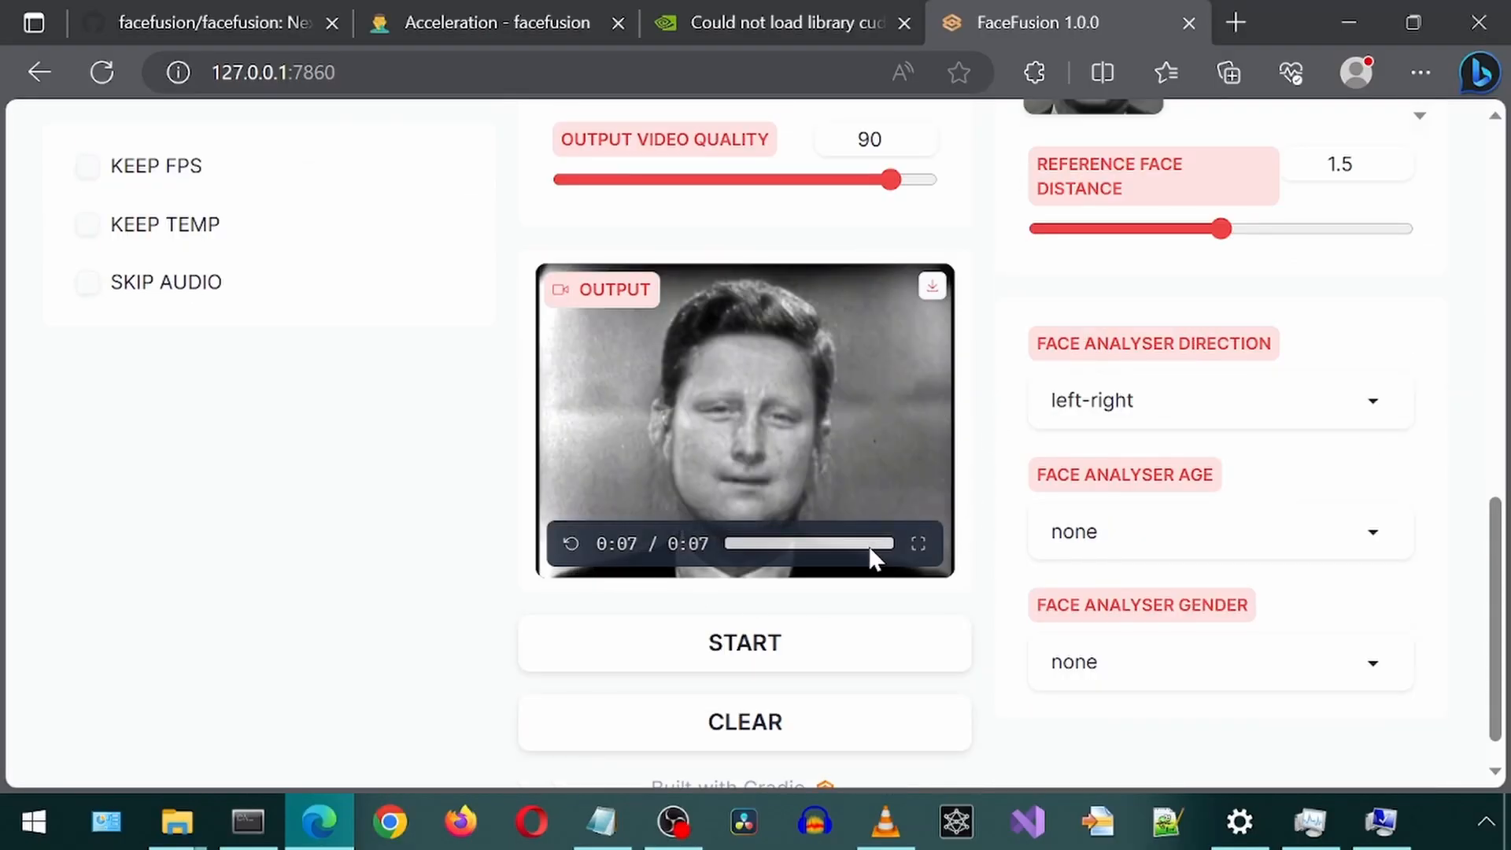